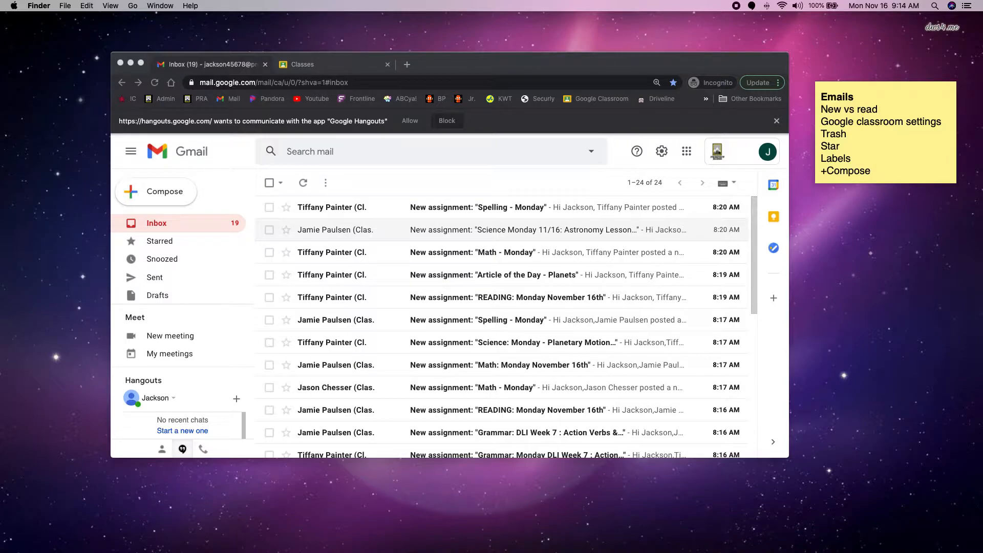
mouse_move(829, 385)
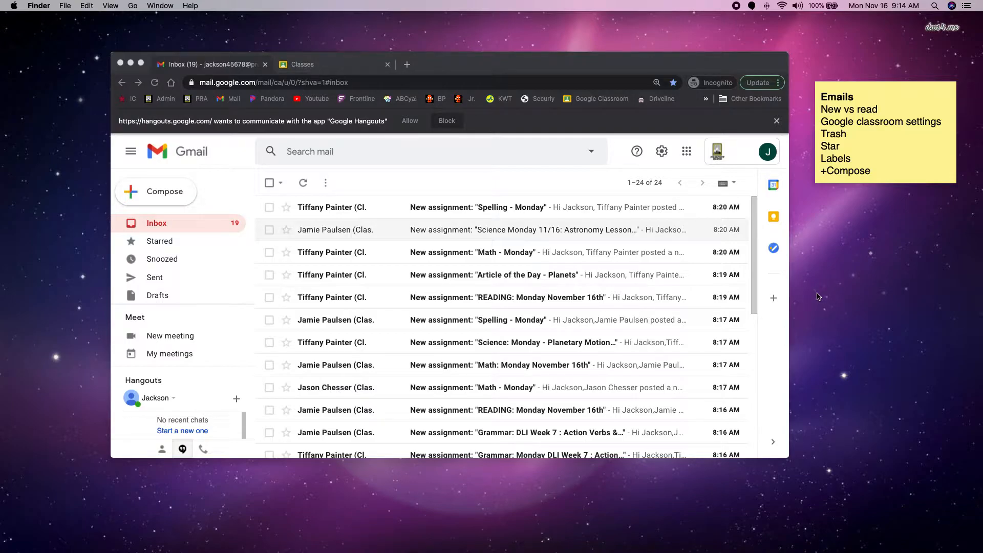
mouse_move(617, 163)
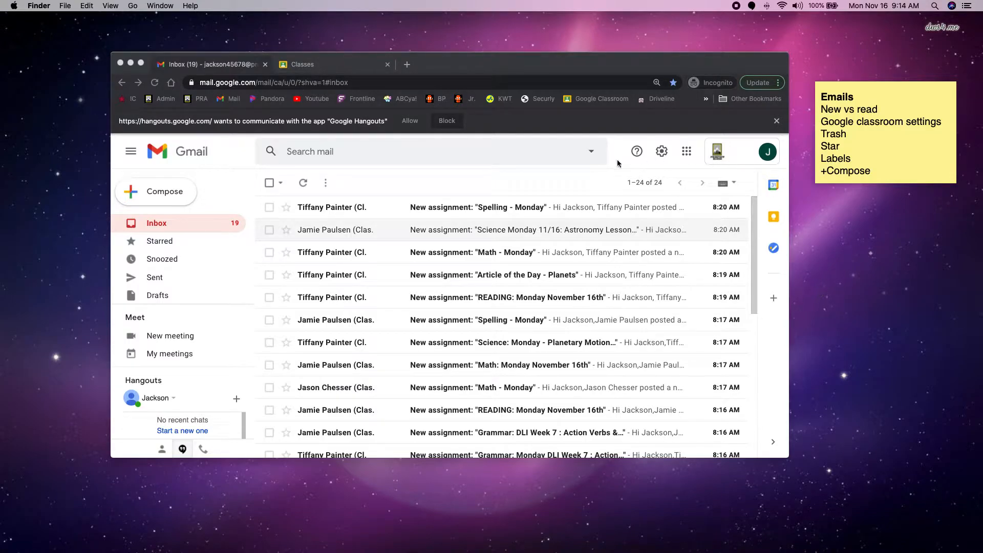
mouse_move(586, 237)
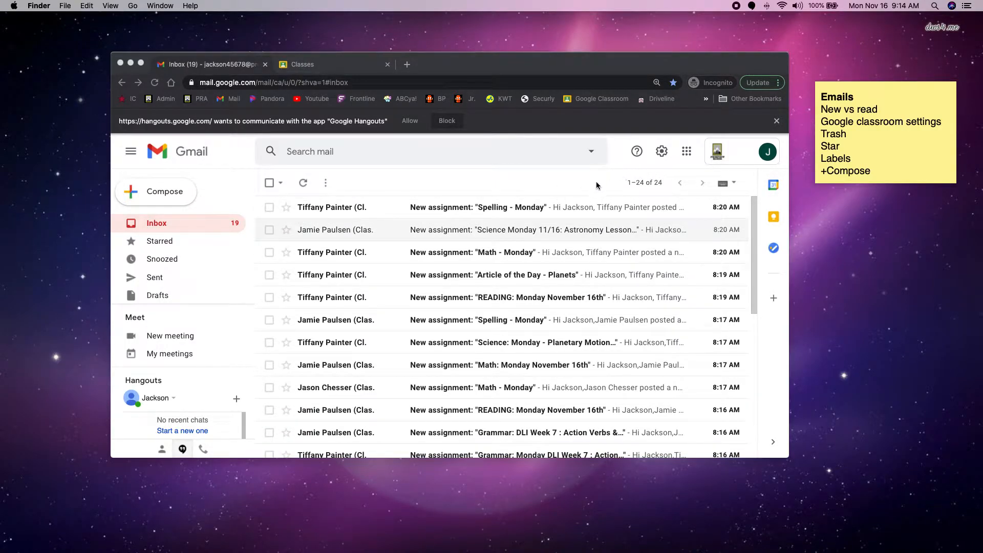
mouse_move(658, 192)
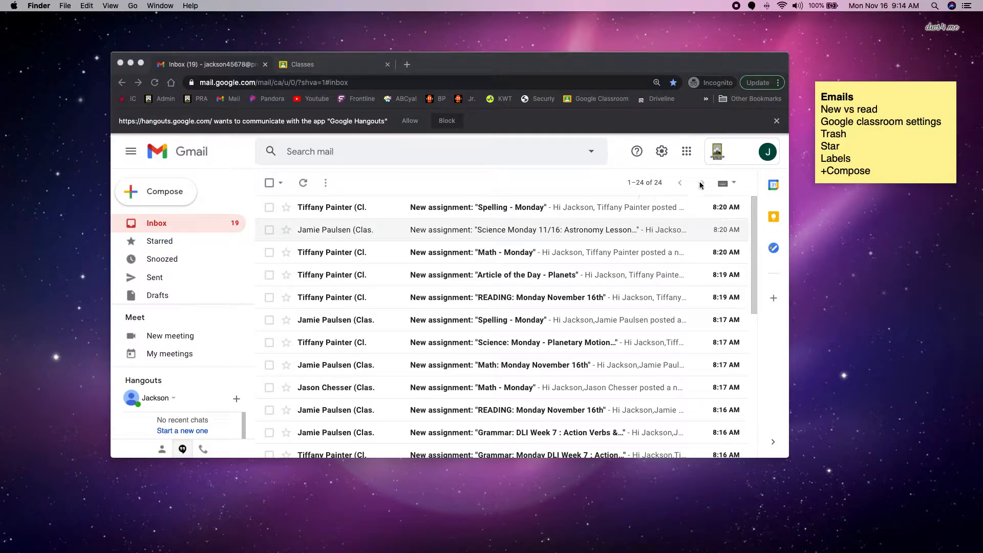
mouse_move(389, 182)
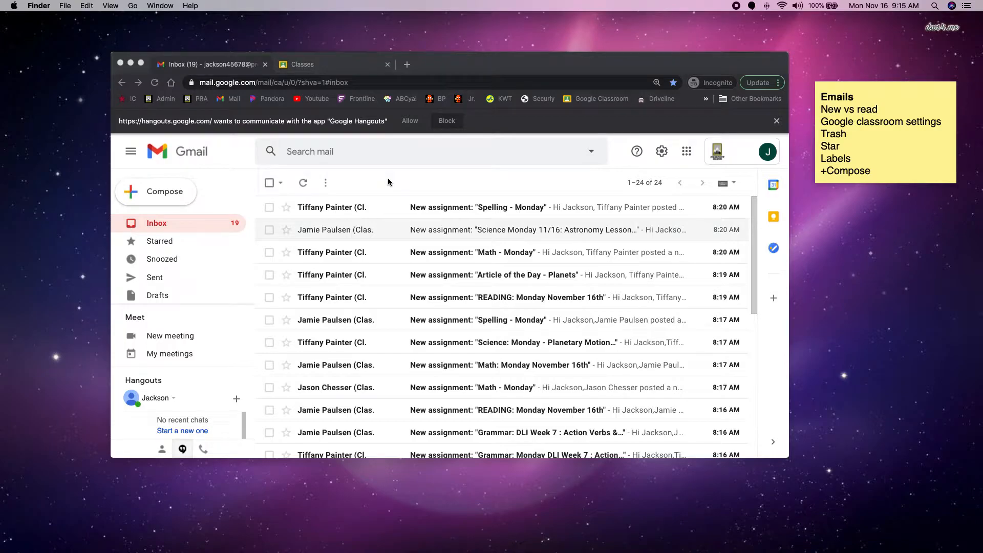
mouse_move(394, 216)
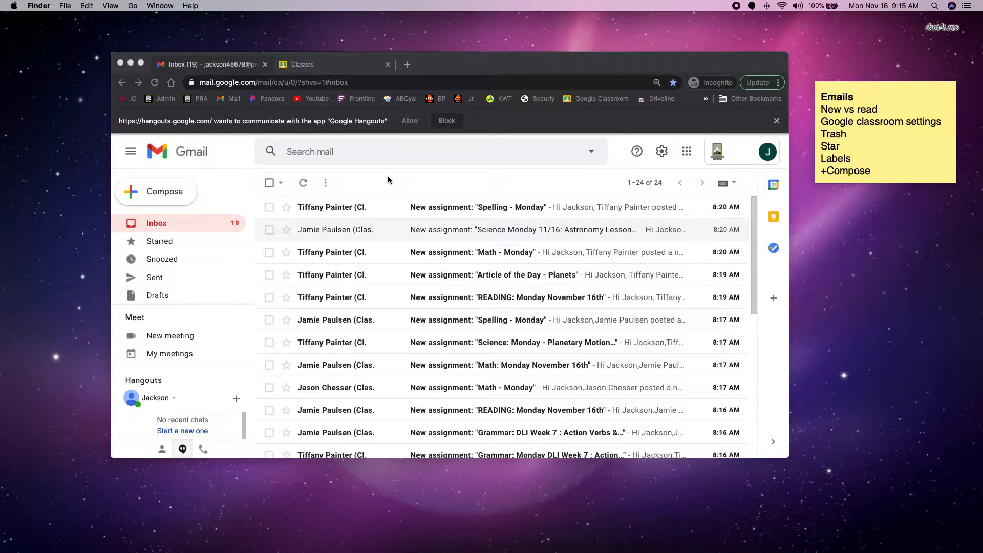
mouse_move(469, 231)
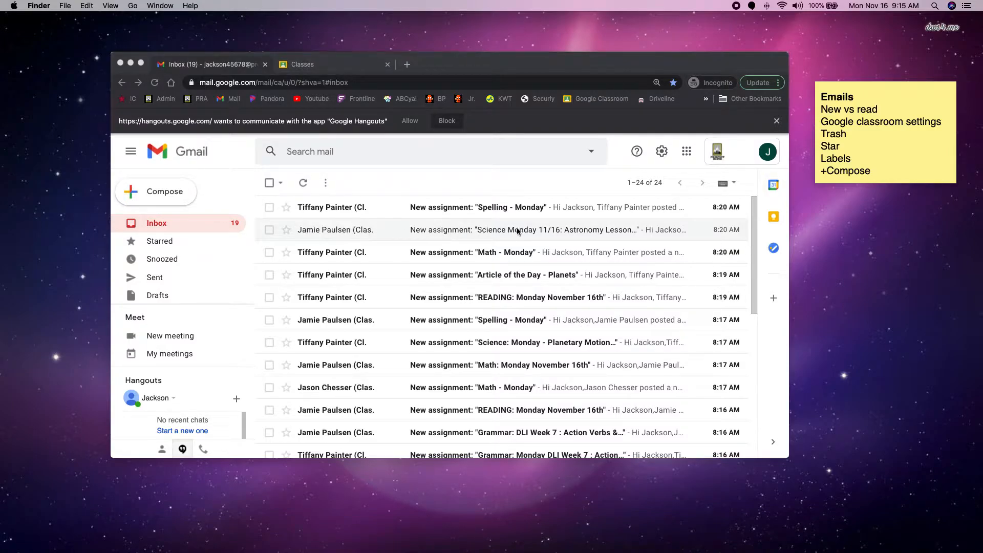
mouse_move(379, 212)
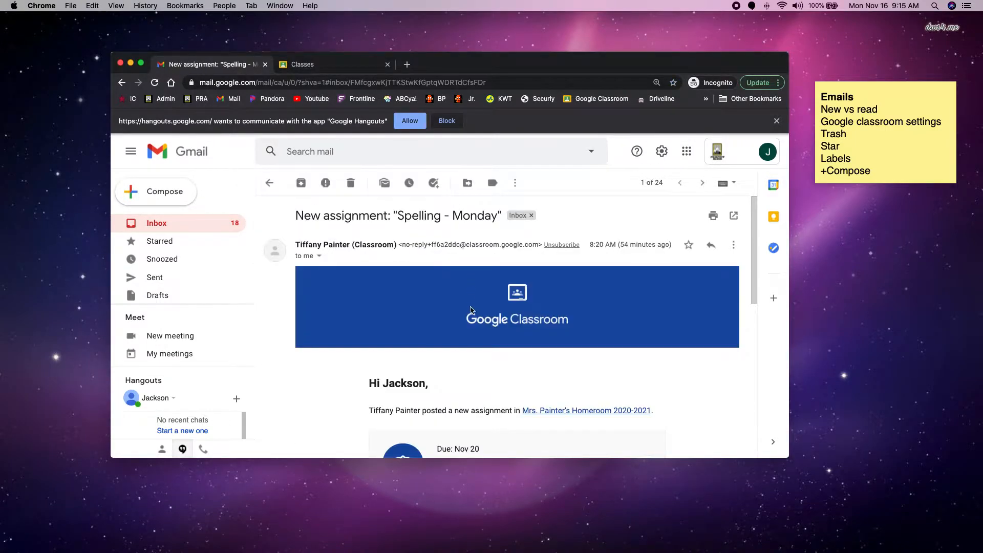
Scroll through the Spelling - Monday email, then return to the inbox.
scroll(down, 3)
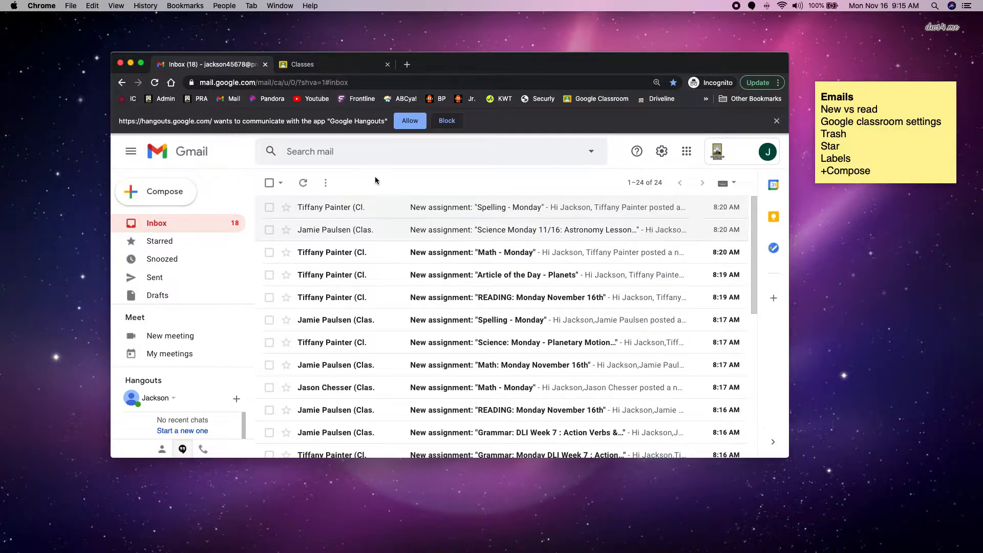
mouse_move(384, 182)
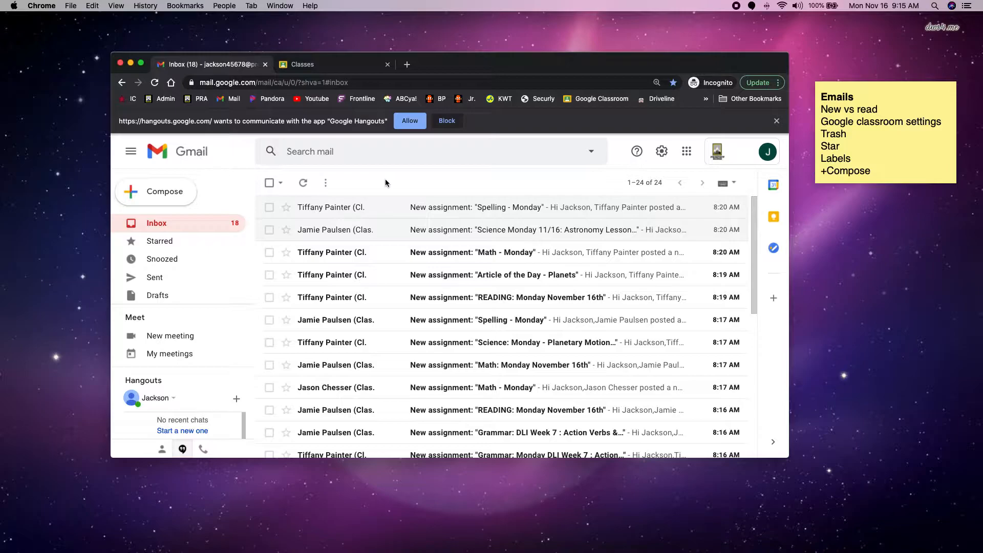
mouse_move(394, 256)
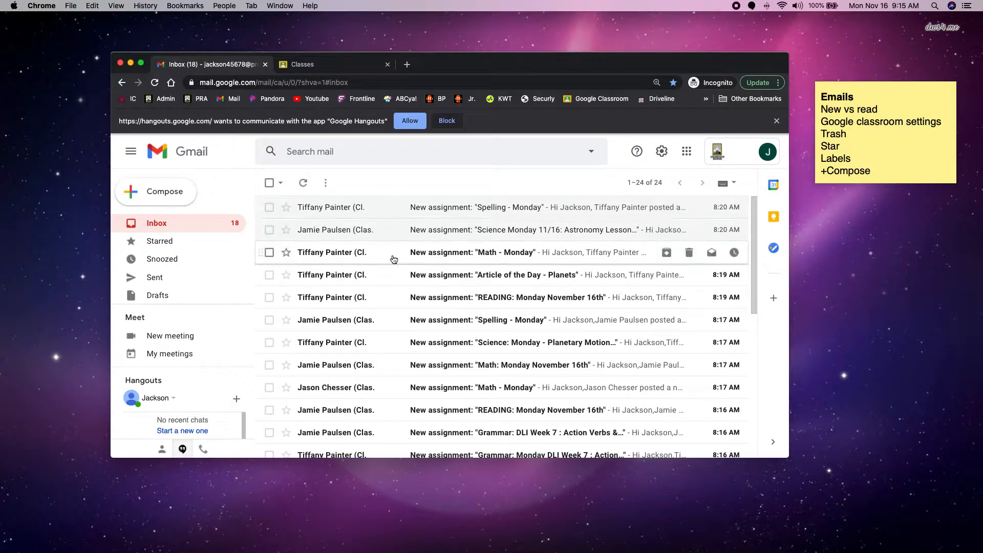
mouse_move(449, 224)
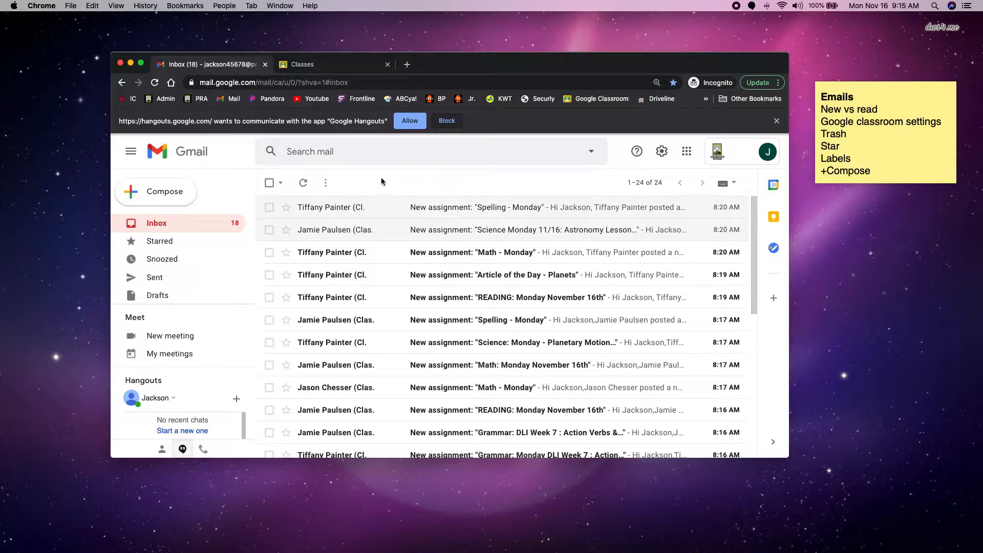
mouse_move(385, 181)
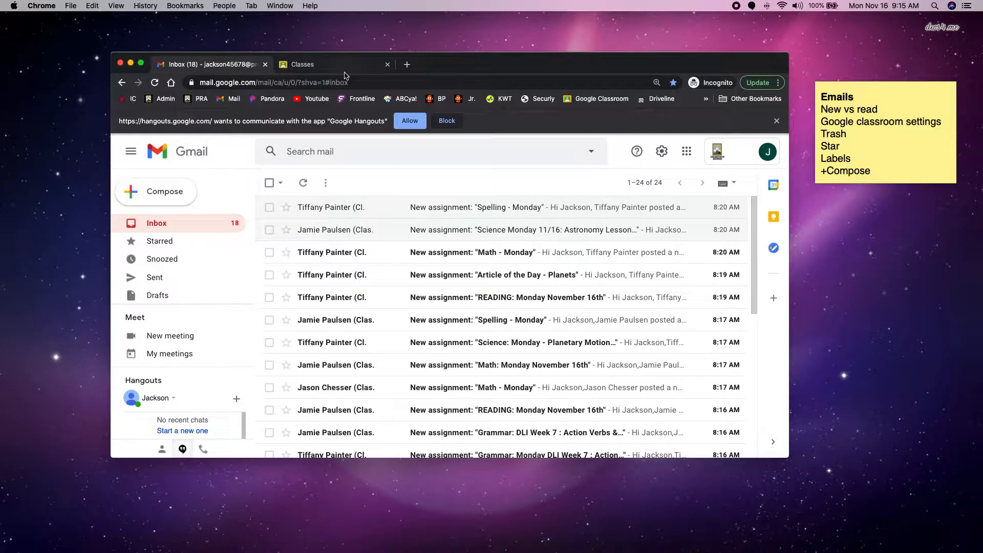
Switch off Google Classroom's 'Receive email notifications' setting, then return to the Gmail inbox.
click(322, 64)
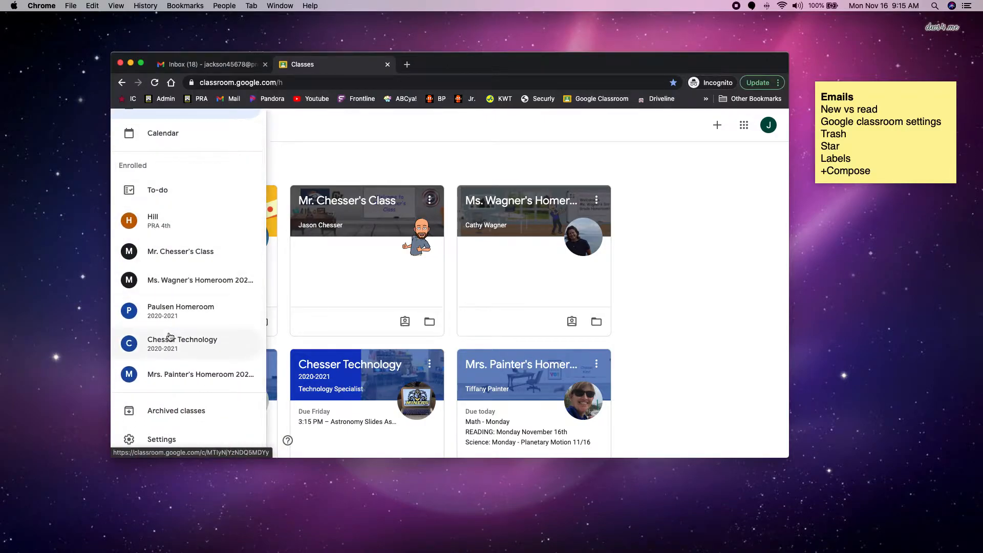
mouse_move(161, 439)
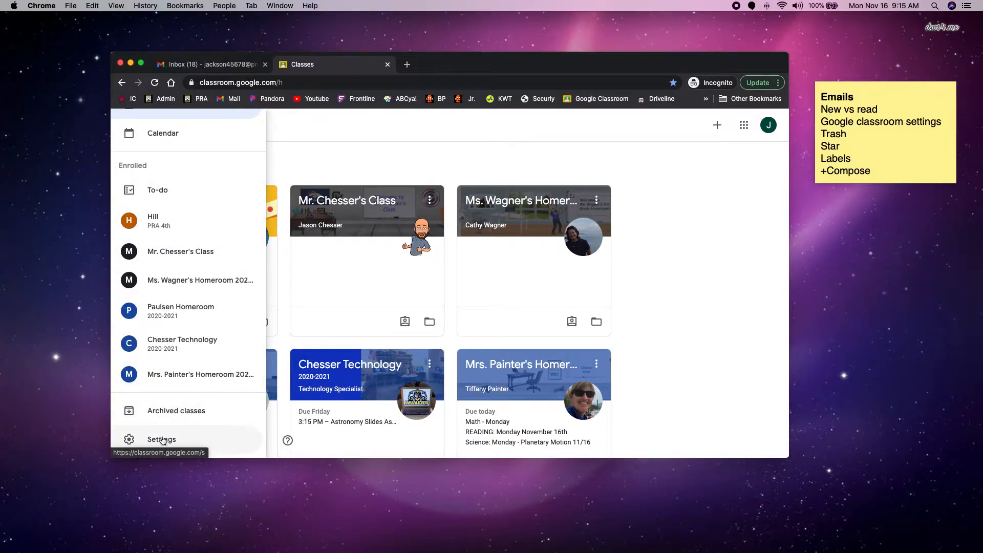
click(162, 439)
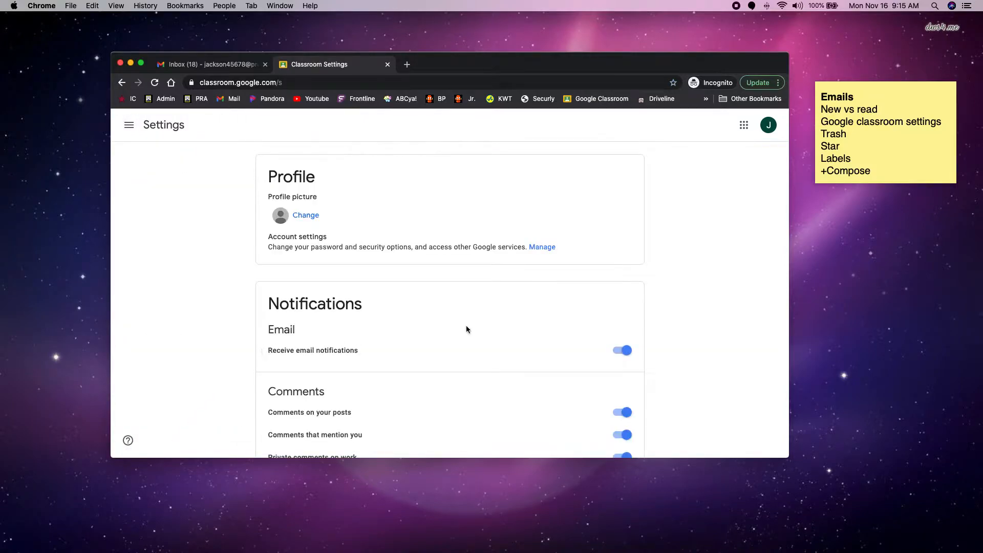
scroll(down, 3)
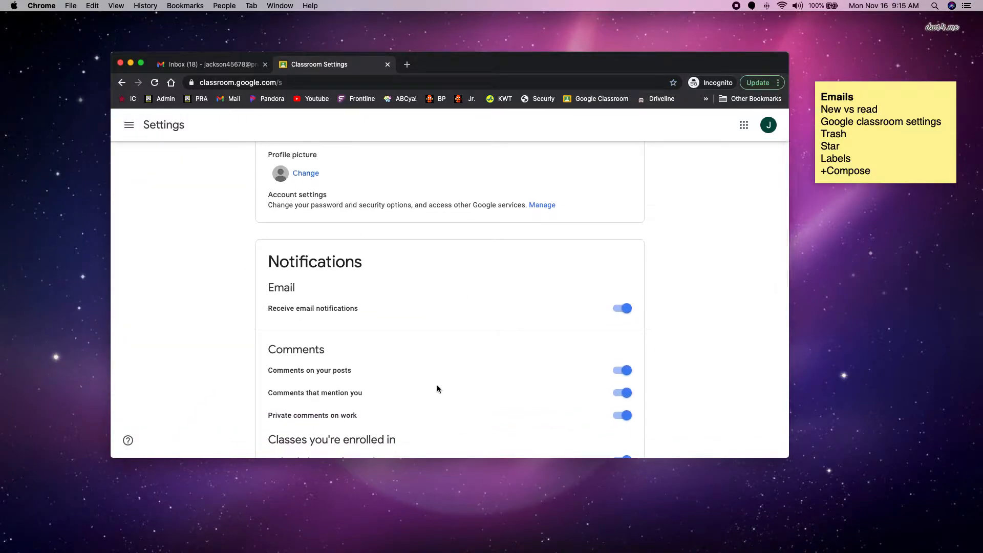
scroll(down, 3)
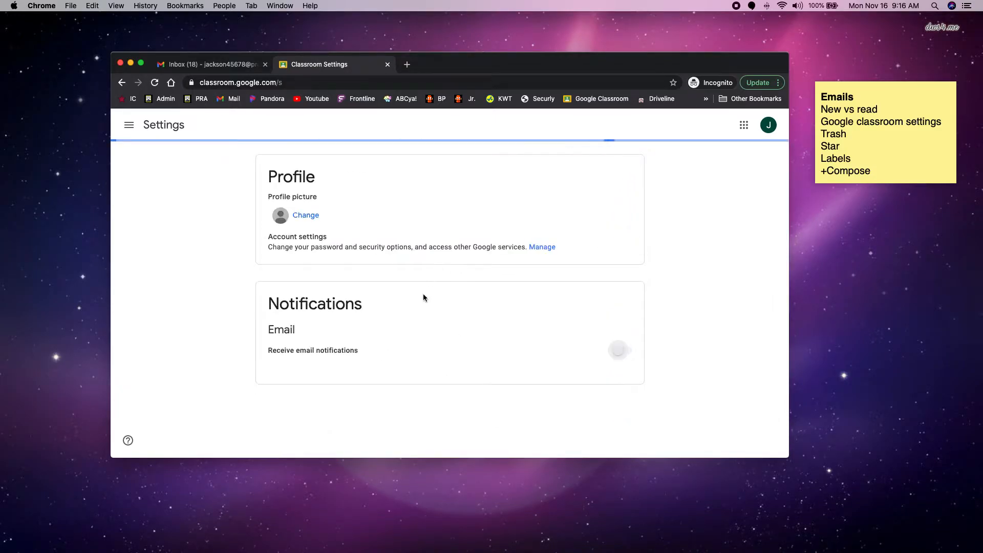
click(619, 350)
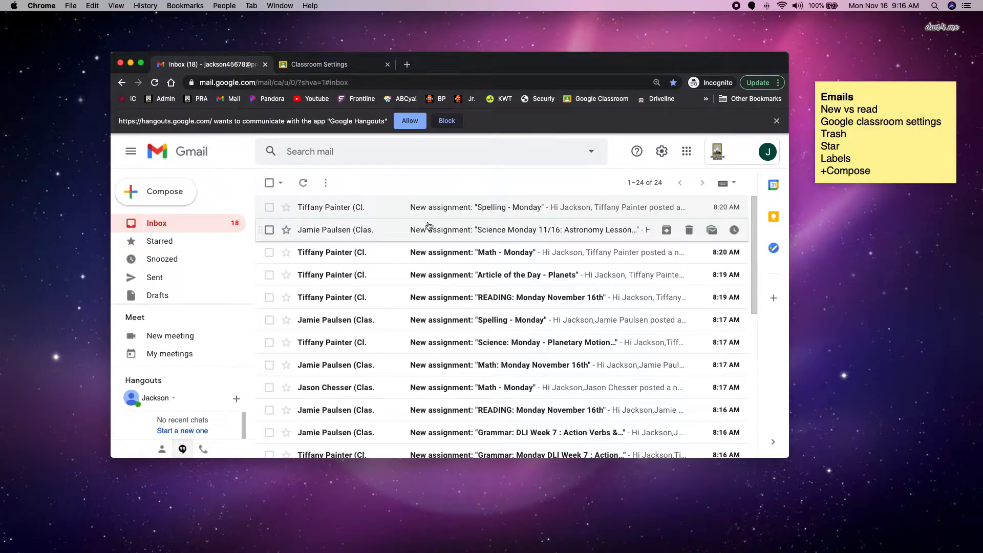
mouse_move(528, 179)
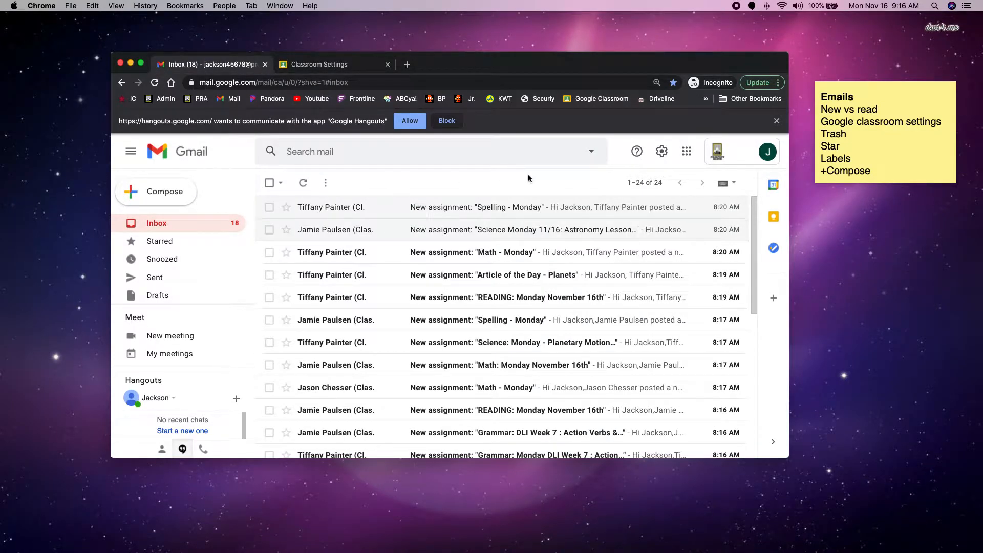
mouse_move(428, 181)
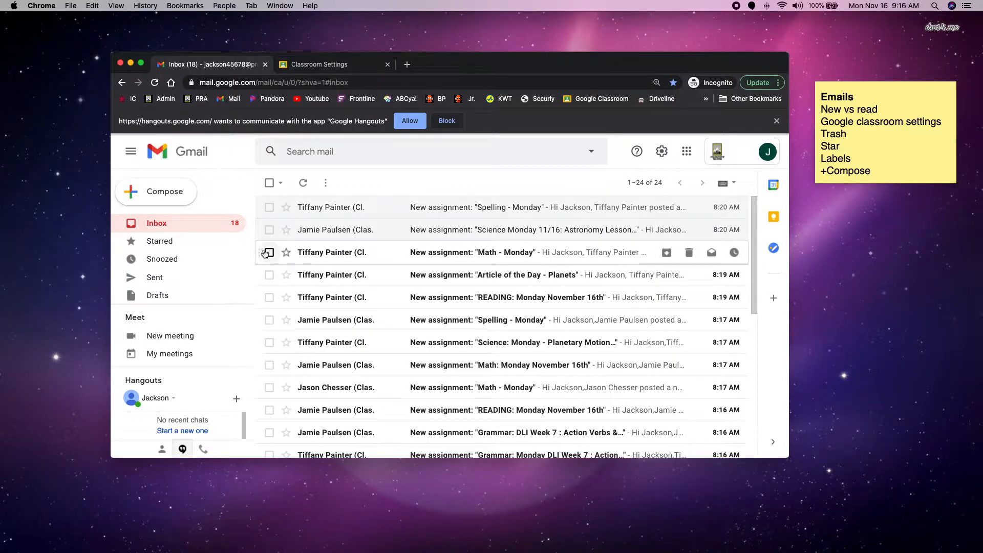
Tick the checkbox beside the 'Math - Monday' email.
click(269, 251)
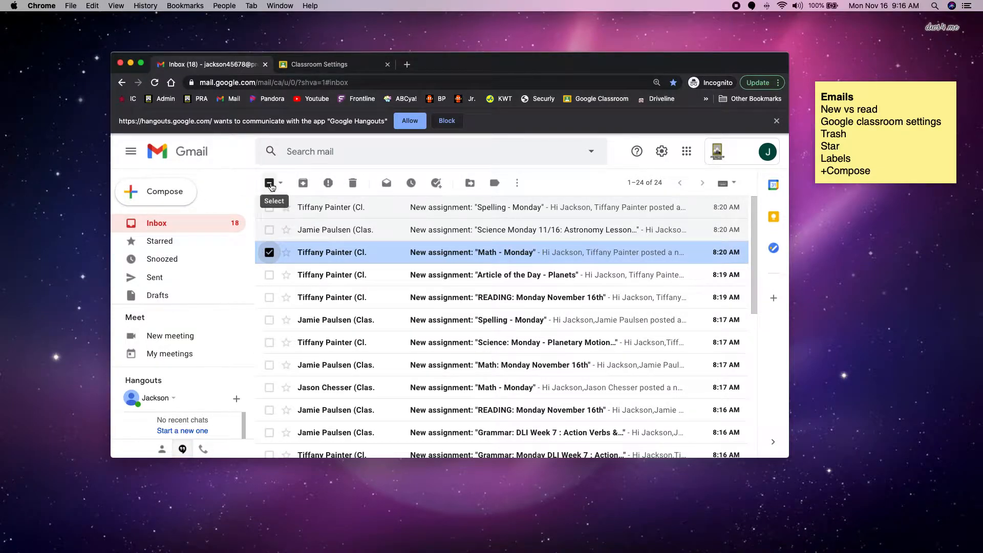
mouse_move(303, 183)
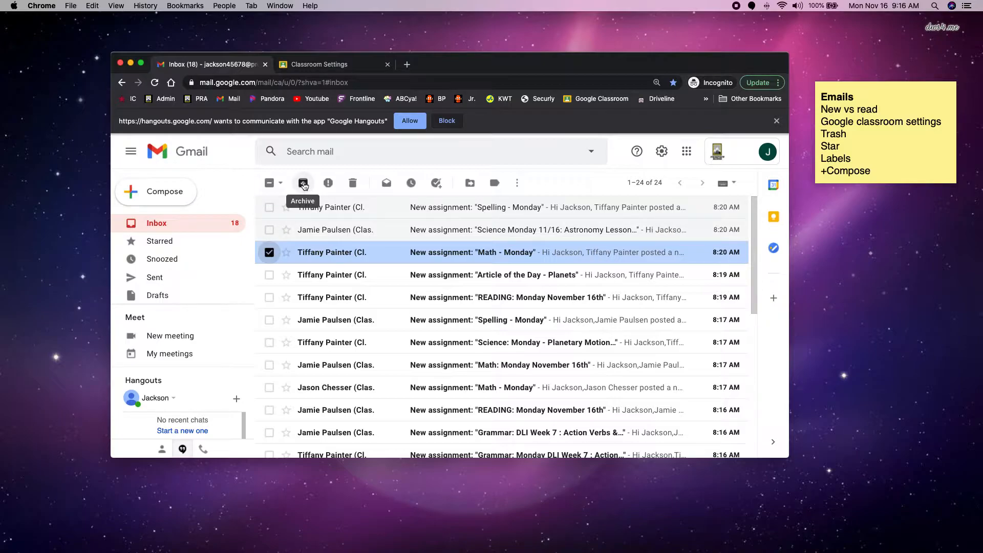
mouse_move(327, 182)
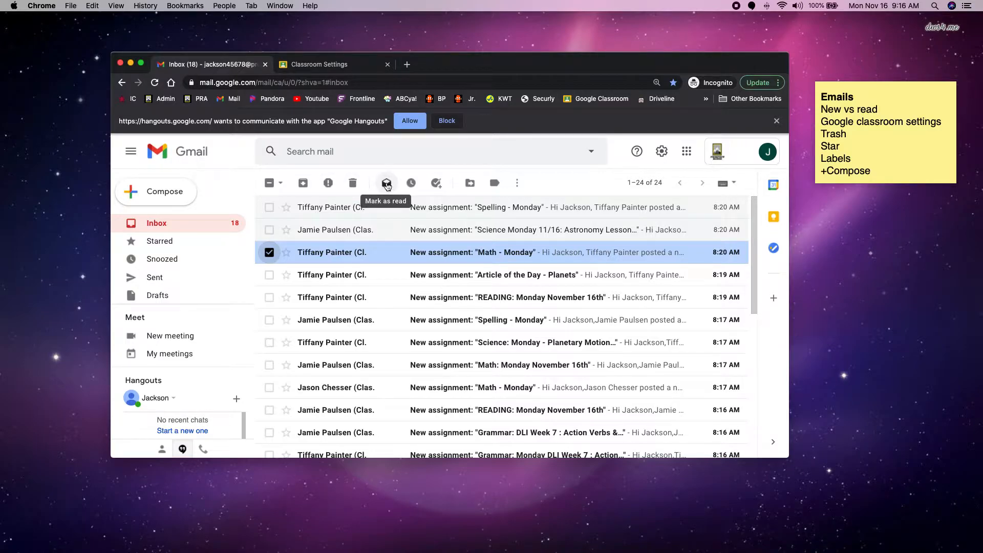
mouse_move(411, 182)
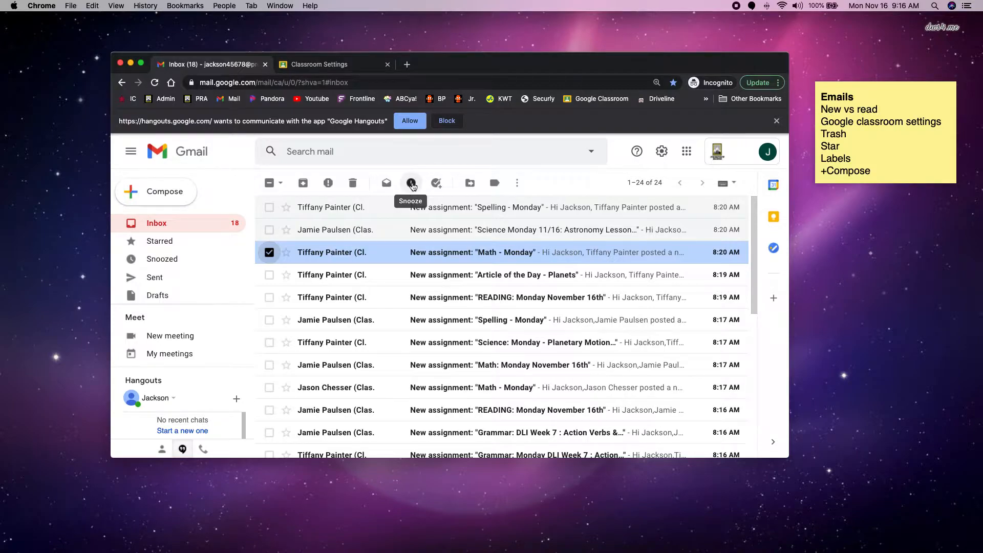
mouse_move(469, 182)
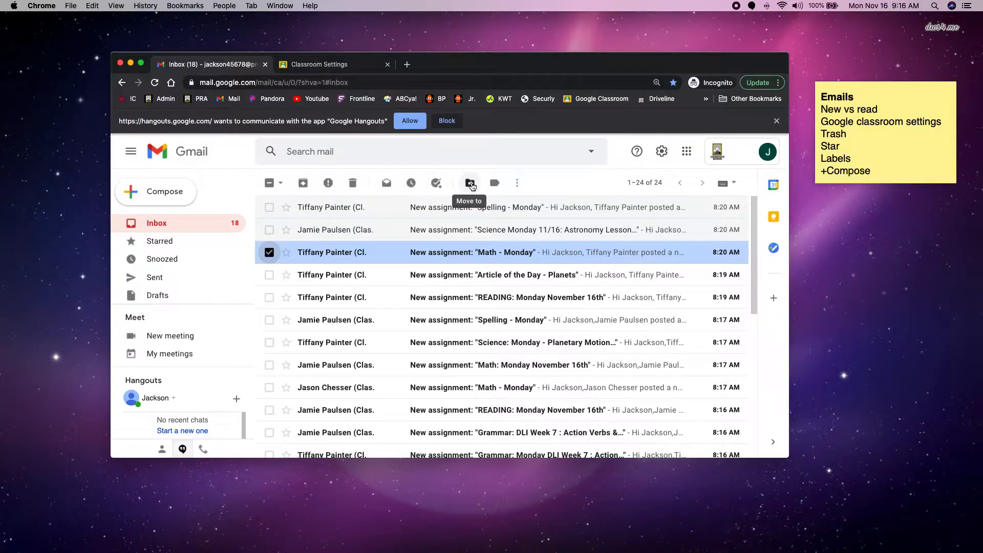
mouse_move(516, 183)
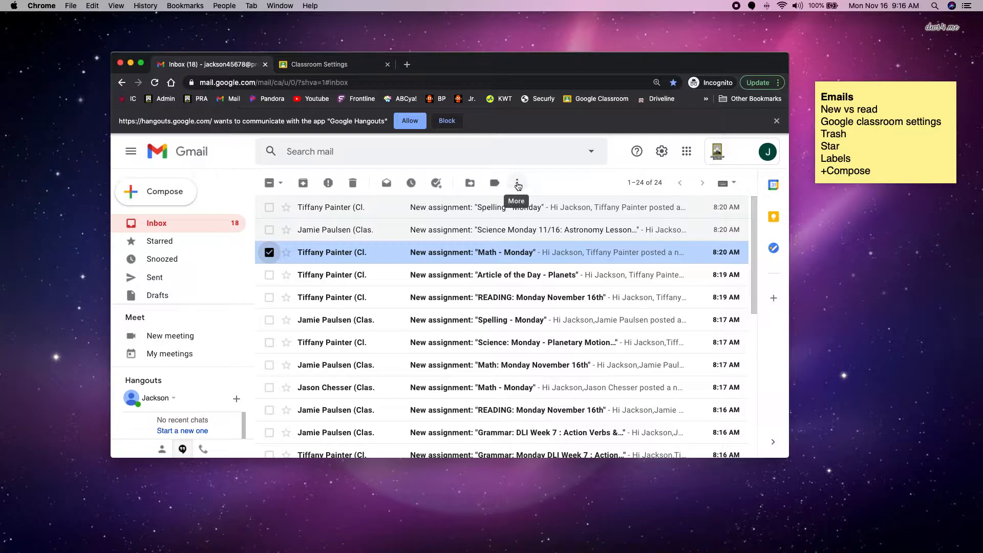
mouse_move(322, 252)
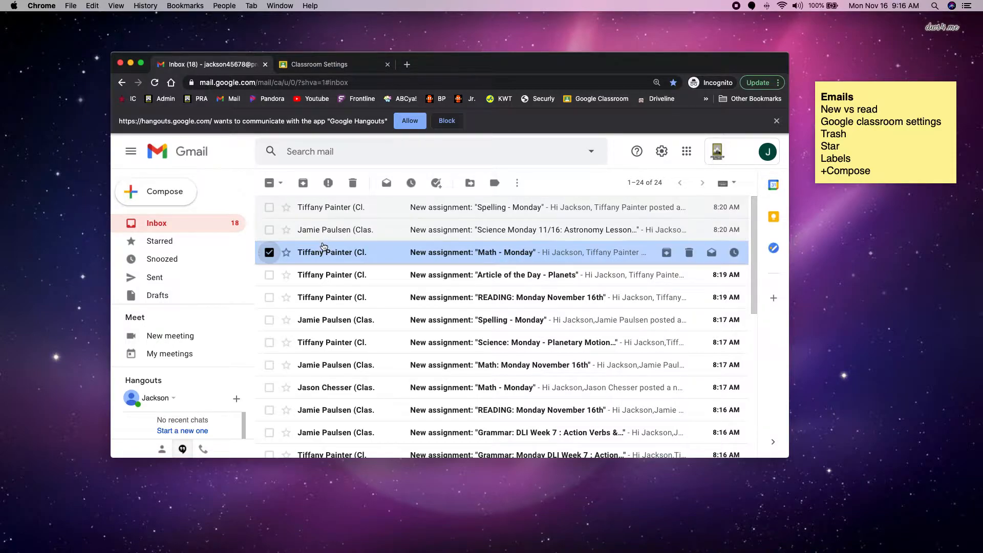
mouse_move(387, 253)
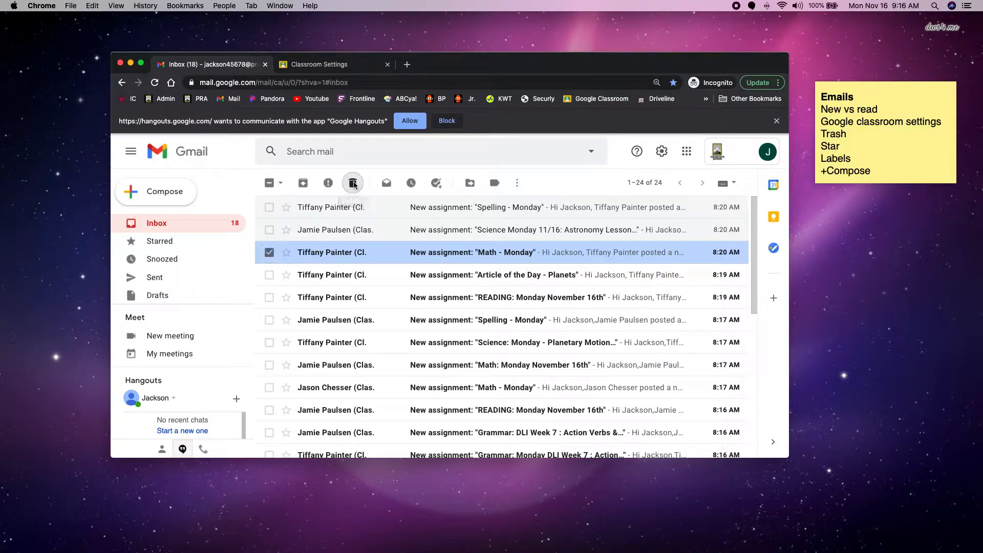
click(352, 182)
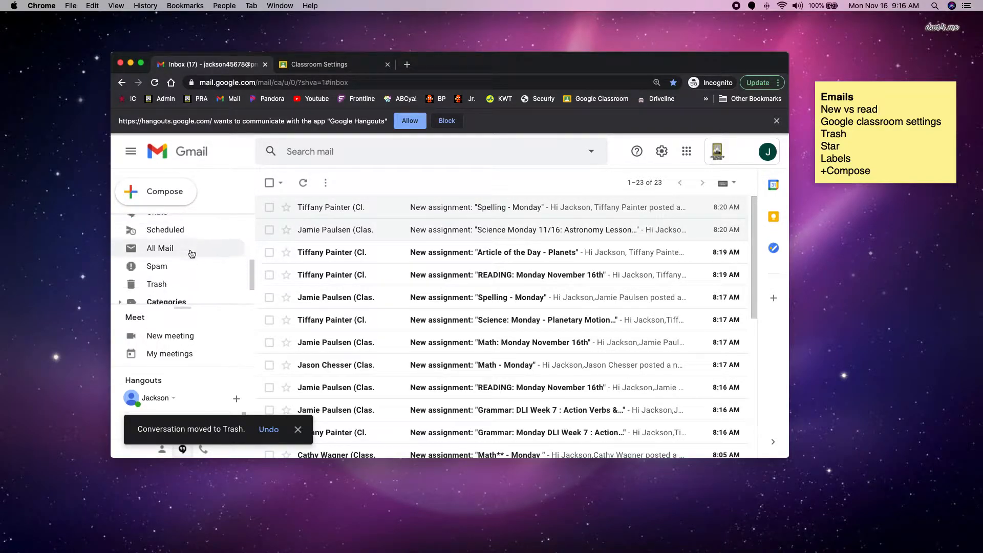
click(156, 263)
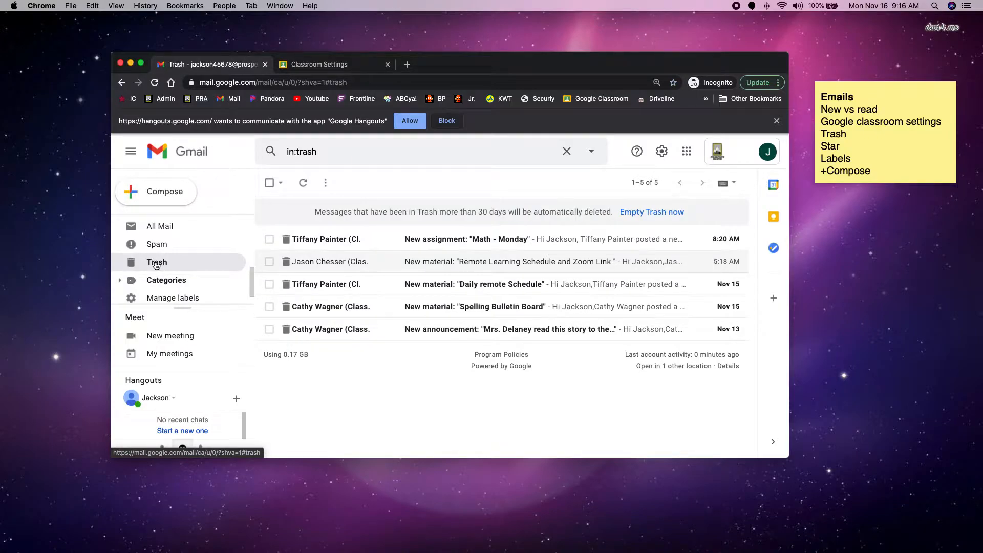
mouse_move(240, 257)
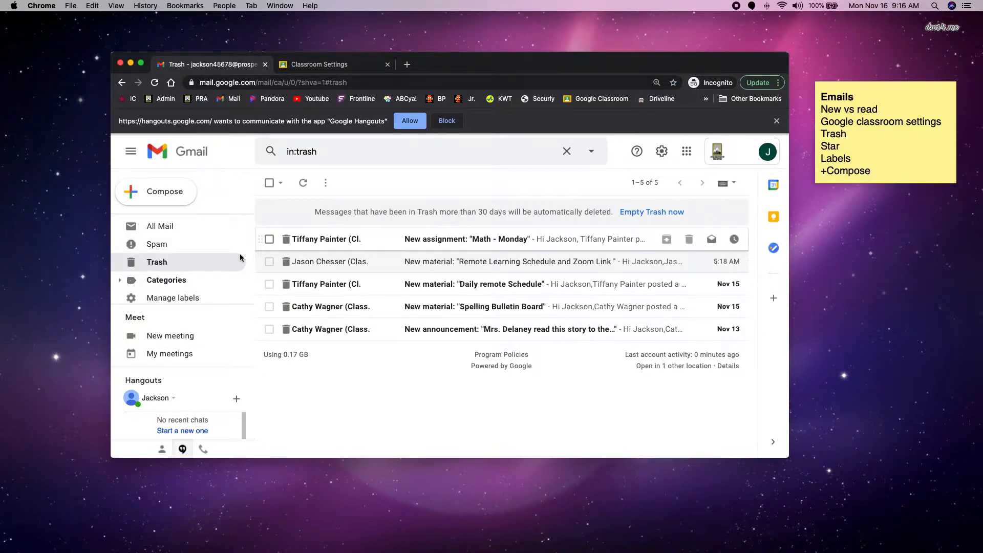
click(157, 222)
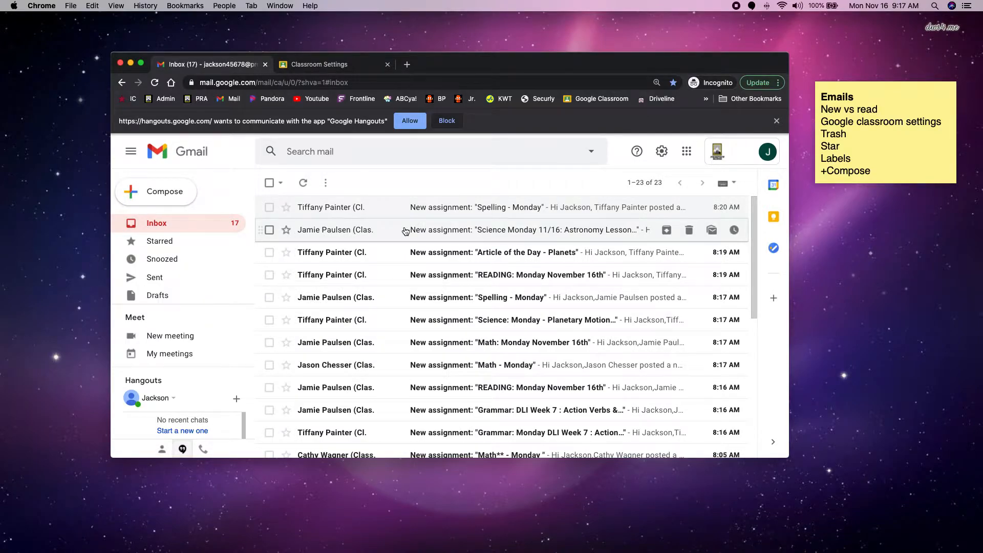
mouse_move(390, 231)
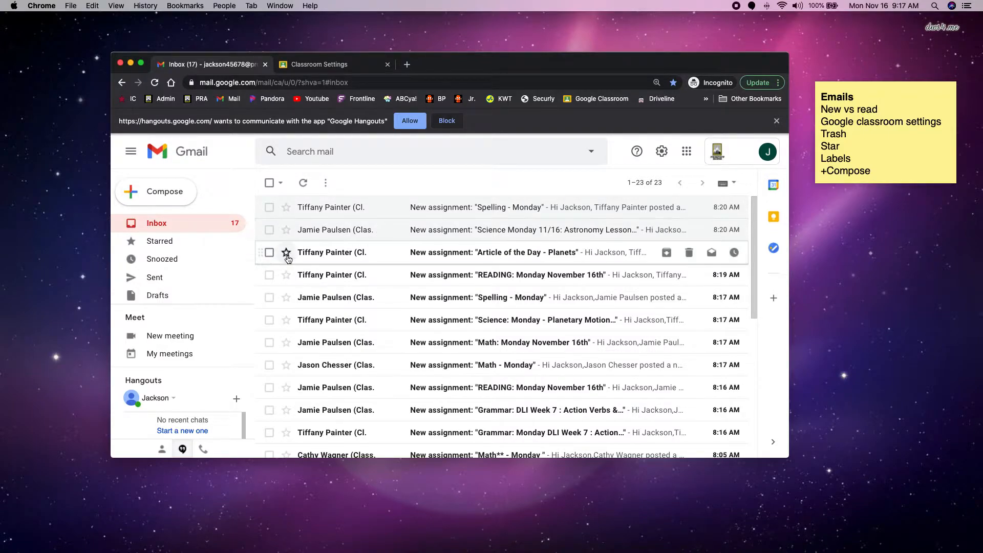
Star 'Article of the Day - Planets', check the Starred view, then return to the inbox.
click(285, 252)
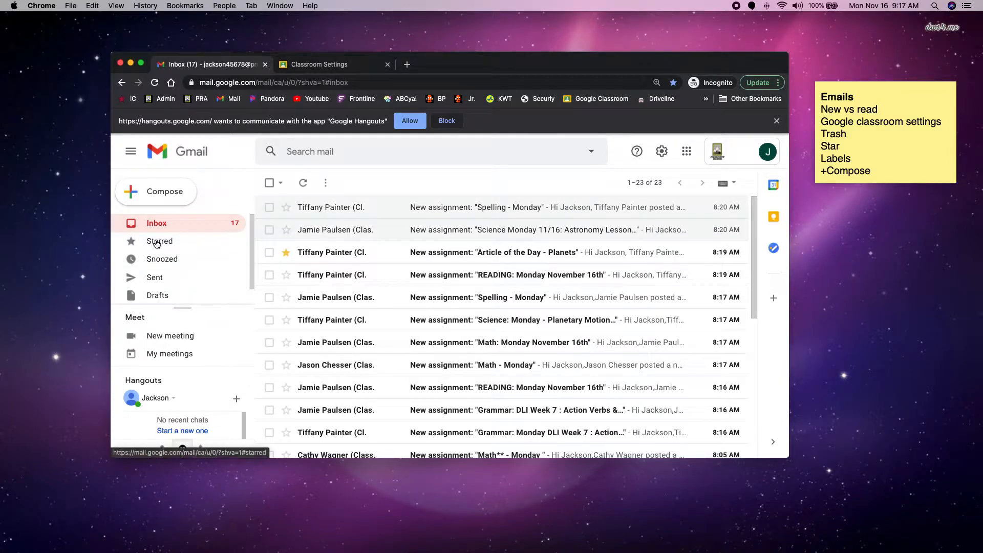
click(159, 240)
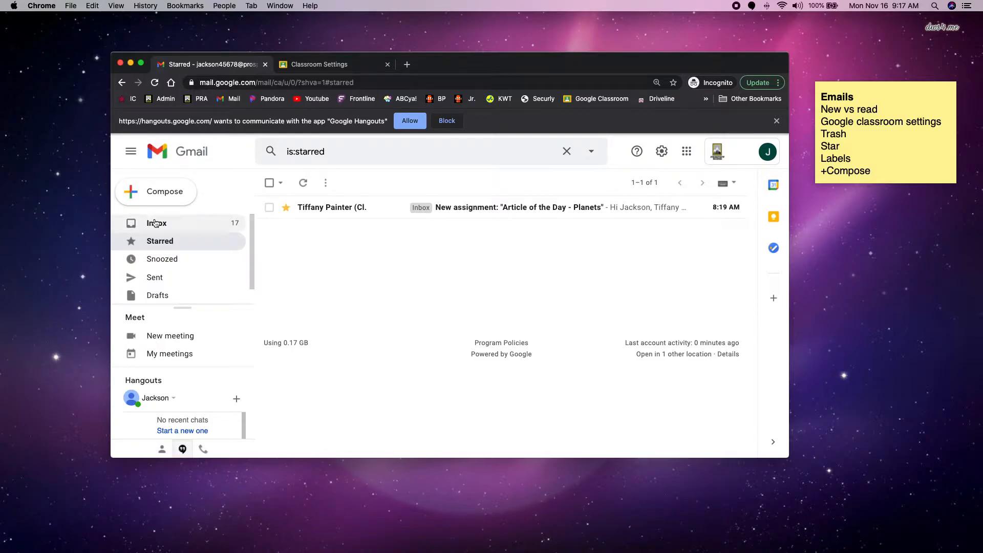
click(156, 223)
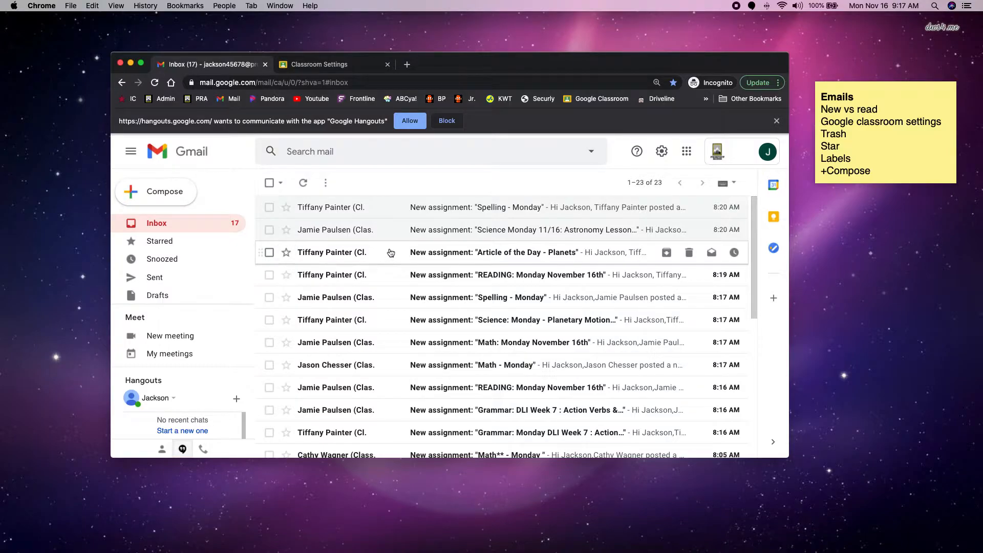
mouse_move(388, 252)
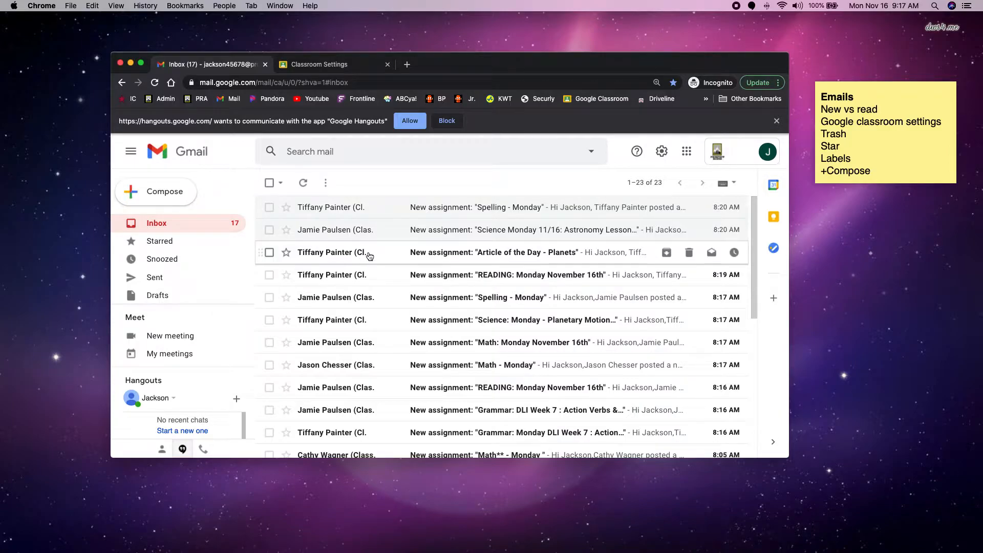
mouse_move(339, 254)
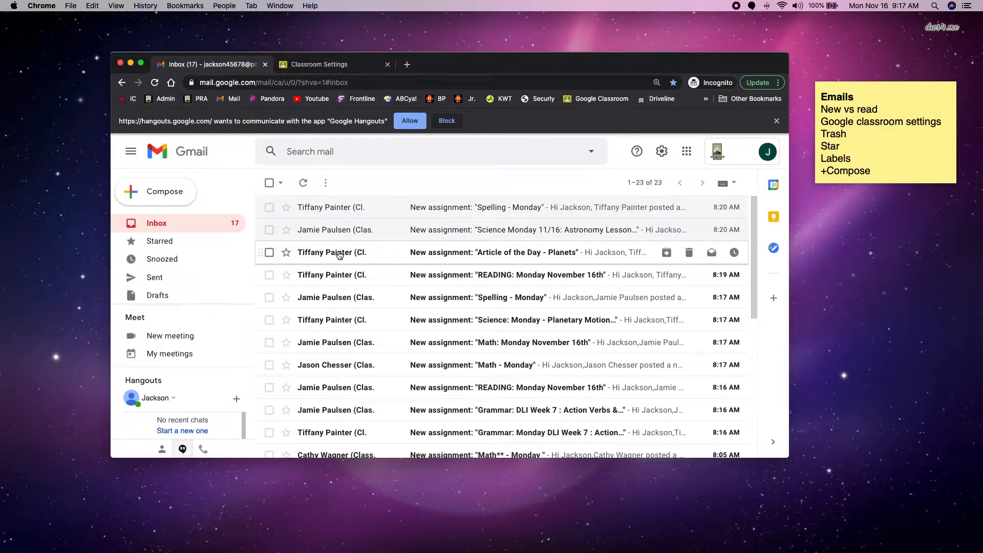
Select 'Article of the Day - Planets' and list its Move to destinations.
click(269, 252)
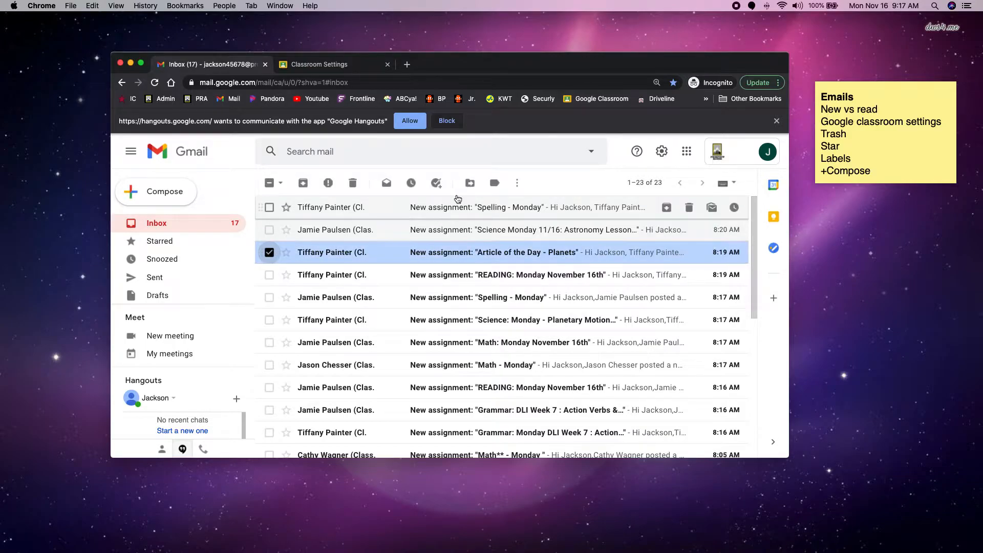
mouse_move(470, 182)
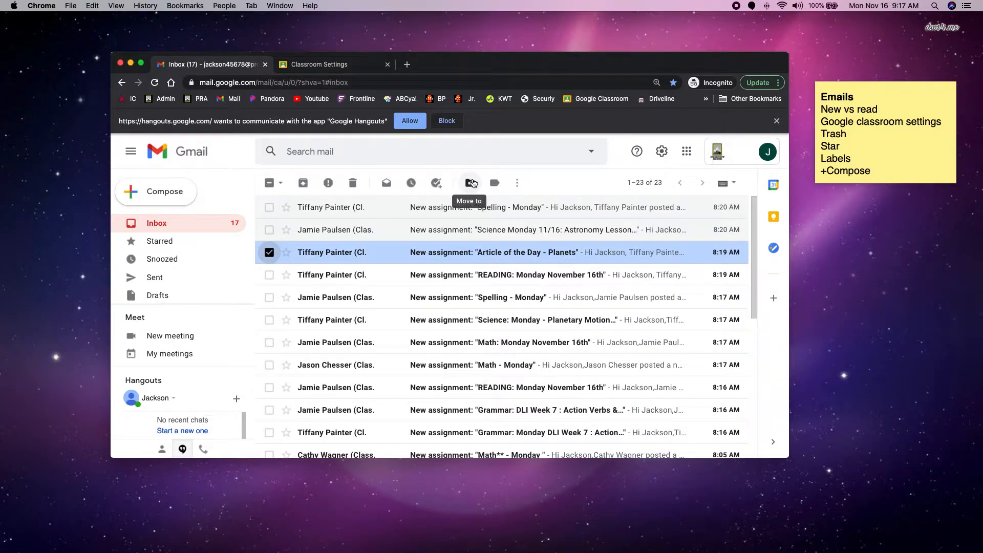
click(470, 182)
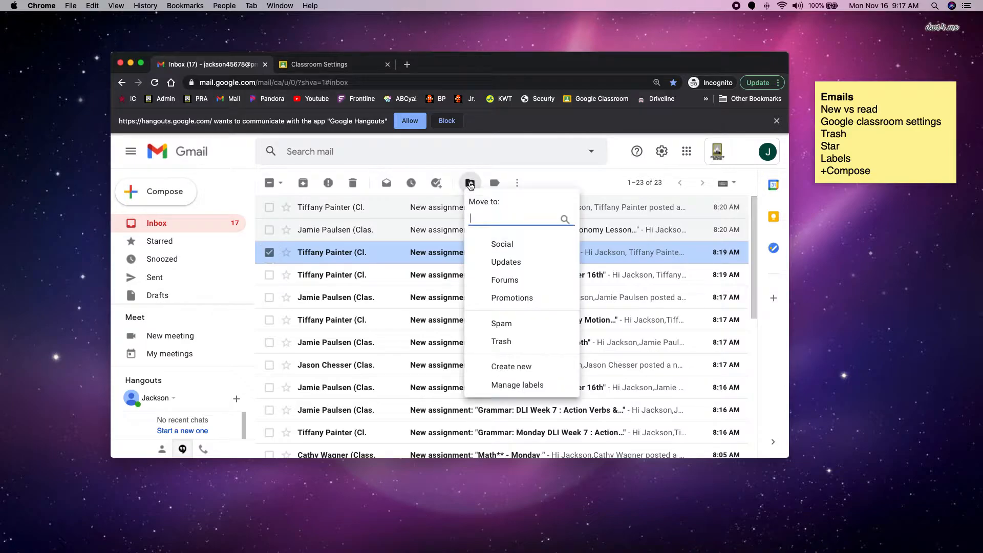
mouse_move(506, 262)
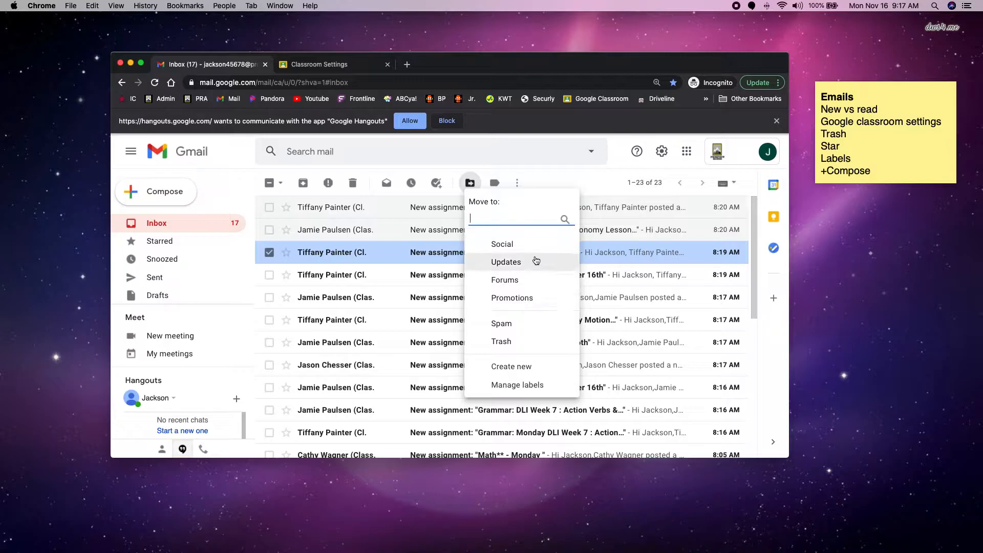
mouse_move(530, 331)
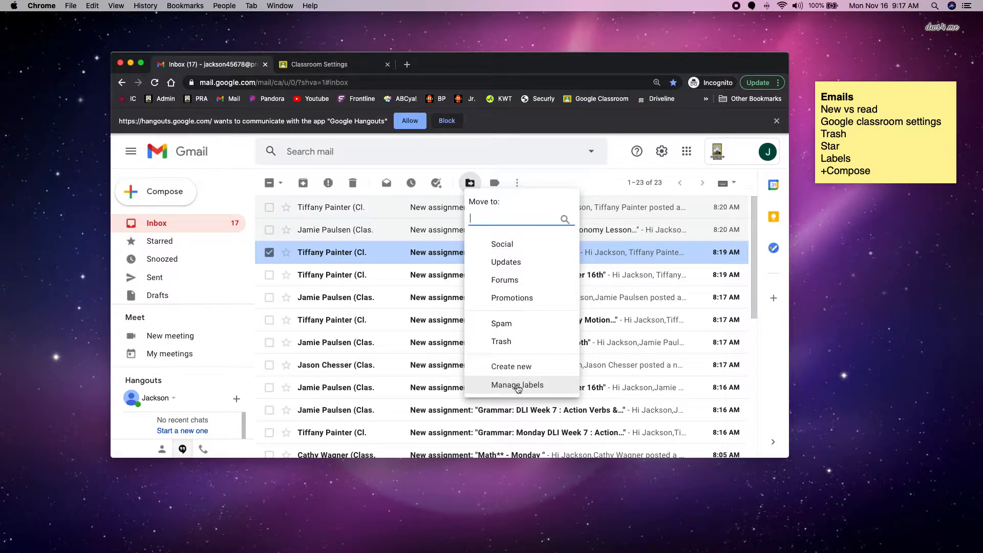
In Manage labels, hide Snoozed and show Scheduled, then scroll to the Labels section.
click(516, 384)
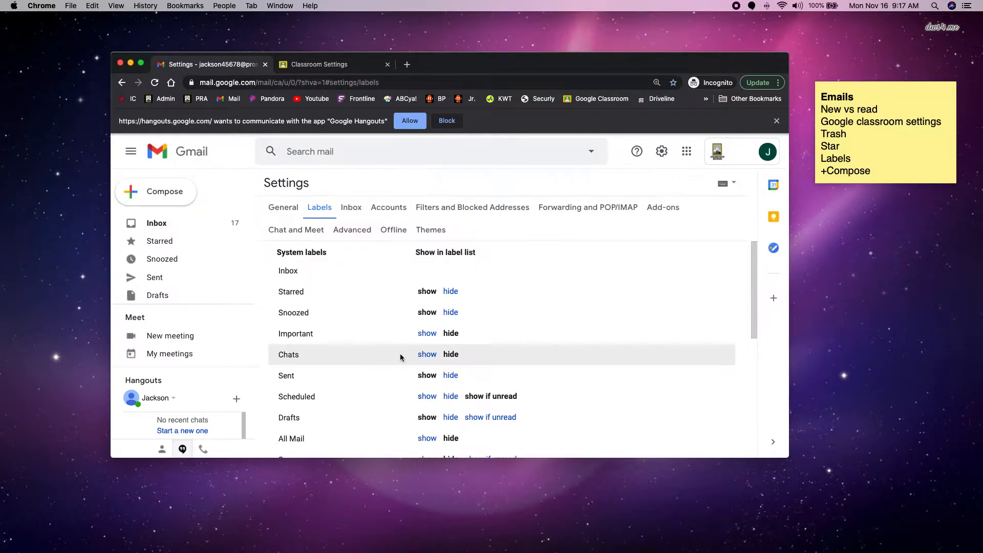
mouse_move(379, 333)
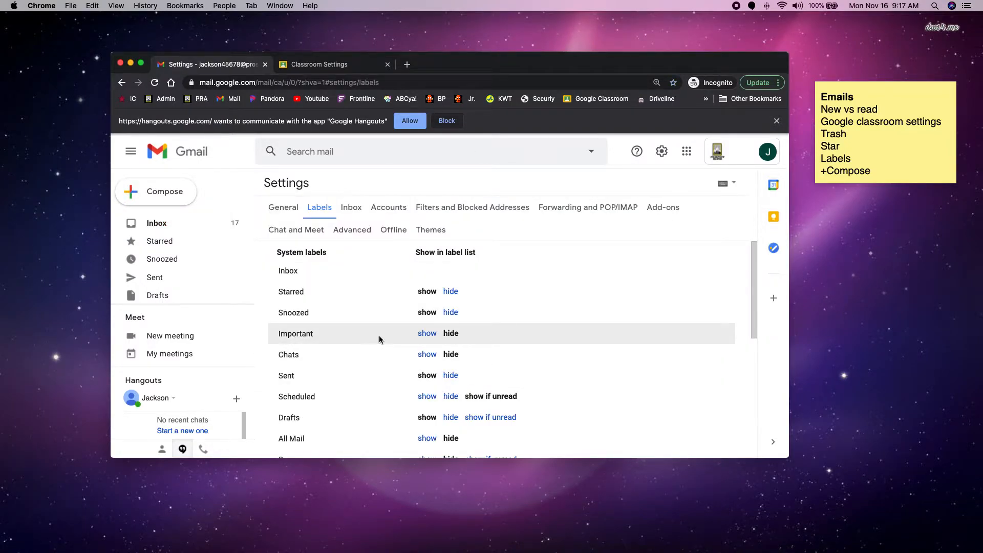
scroll(down, 3)
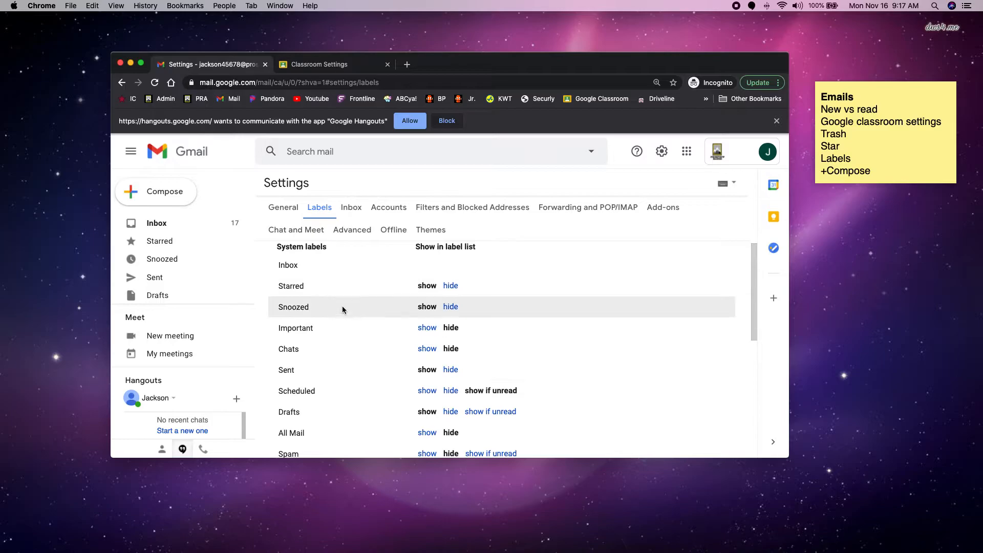
mouse_move(322, 285)
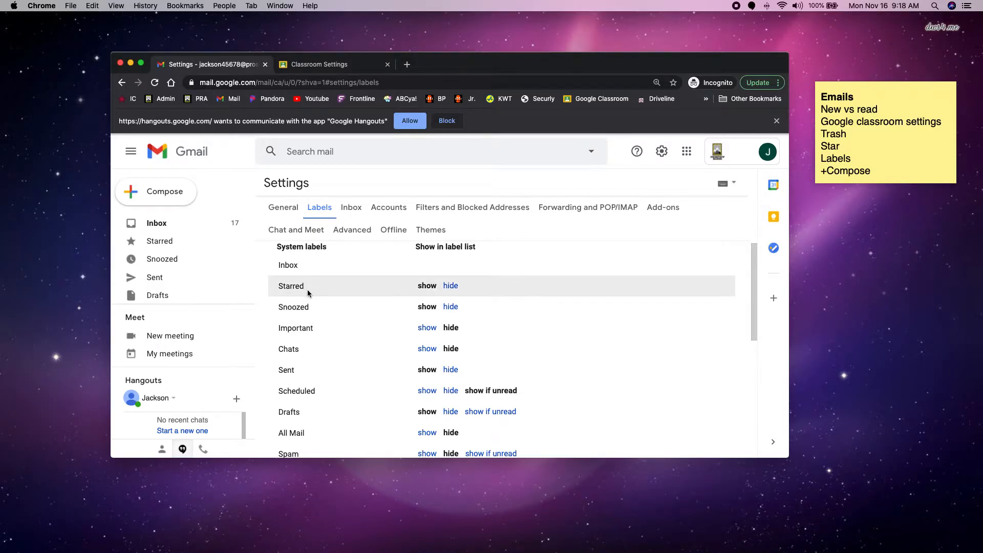
click(450, 307)
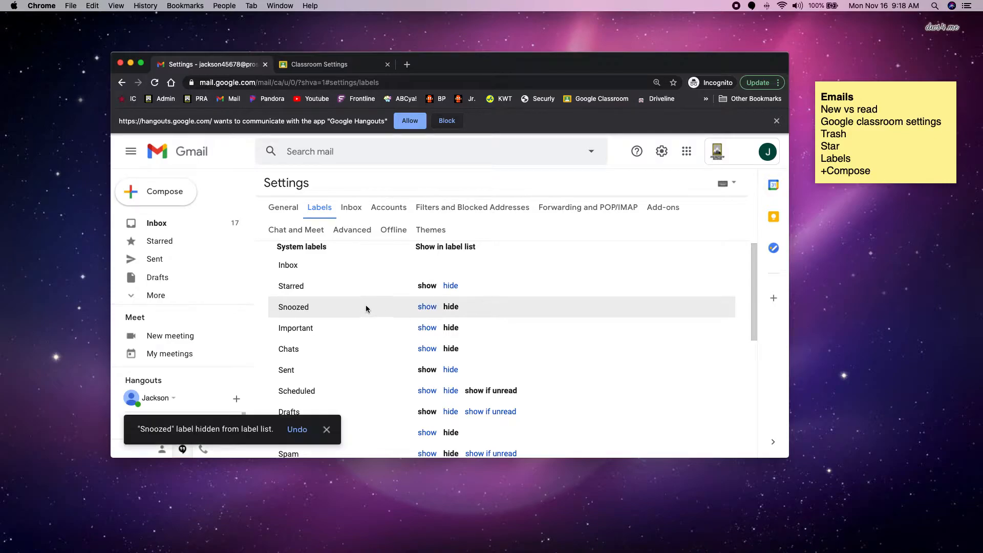
scroll(down, 3)
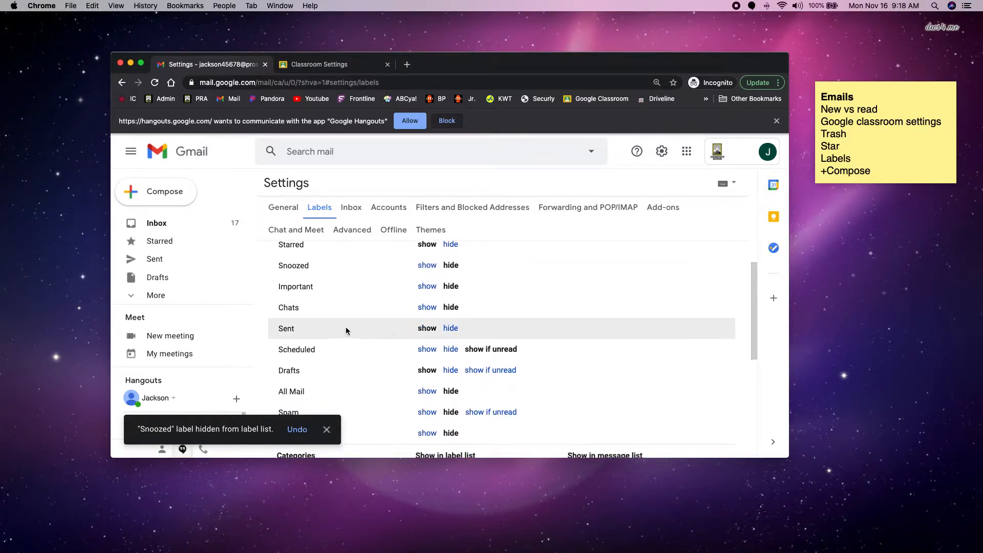
scroll(down, 3)
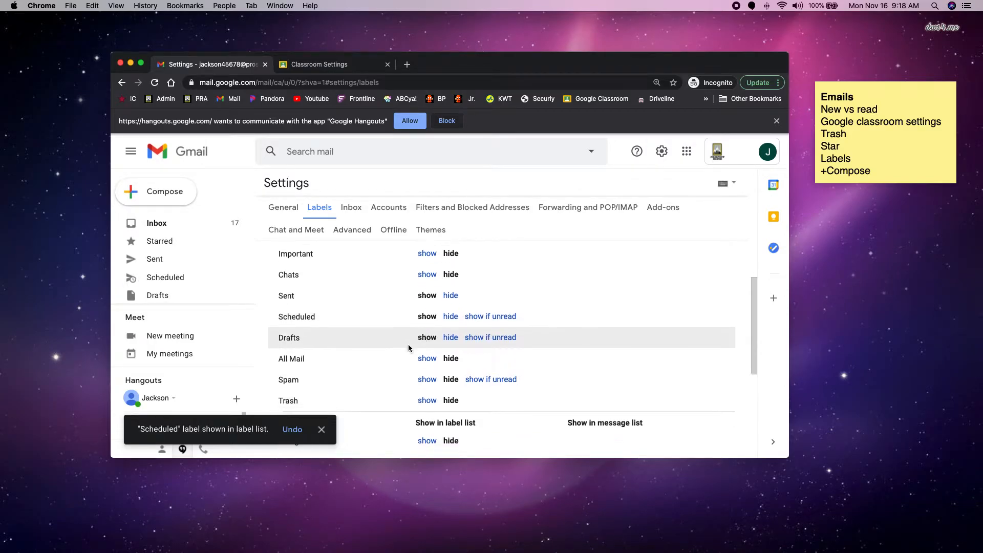
scroll(down, 3)
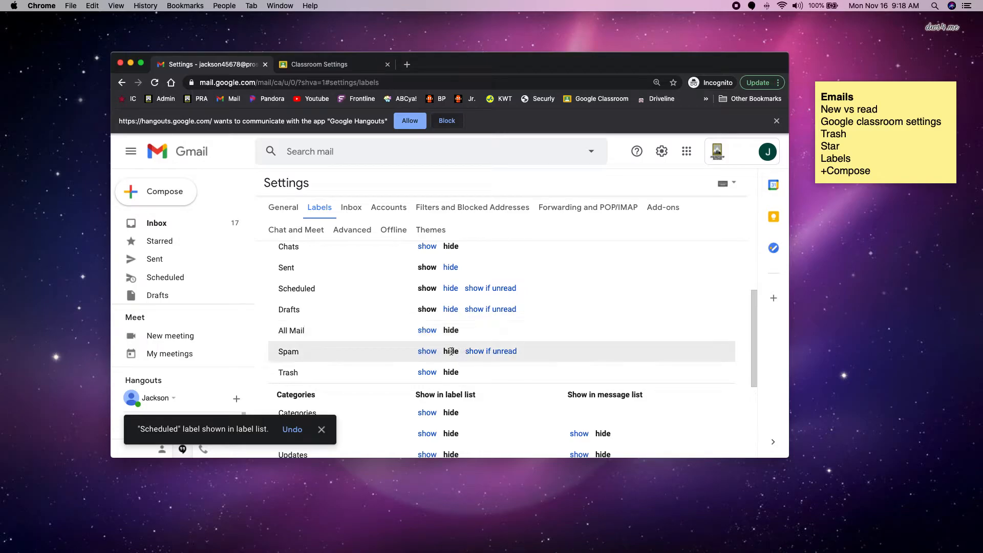
scroll(down, 3)
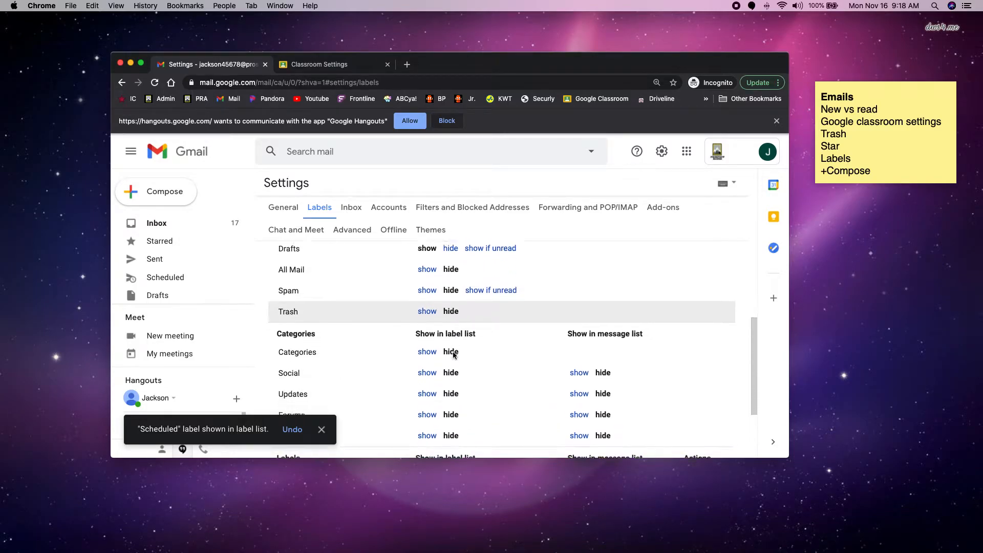
scroll(down, 3)
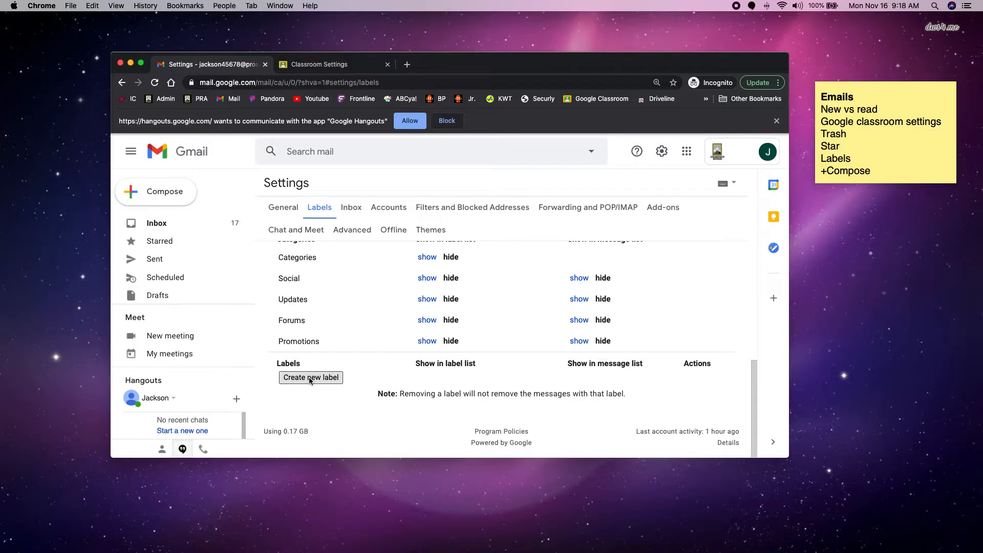
Create a custom label named 'Mrs. Painter' and confirm it appears in the label list.
click(311, 377)
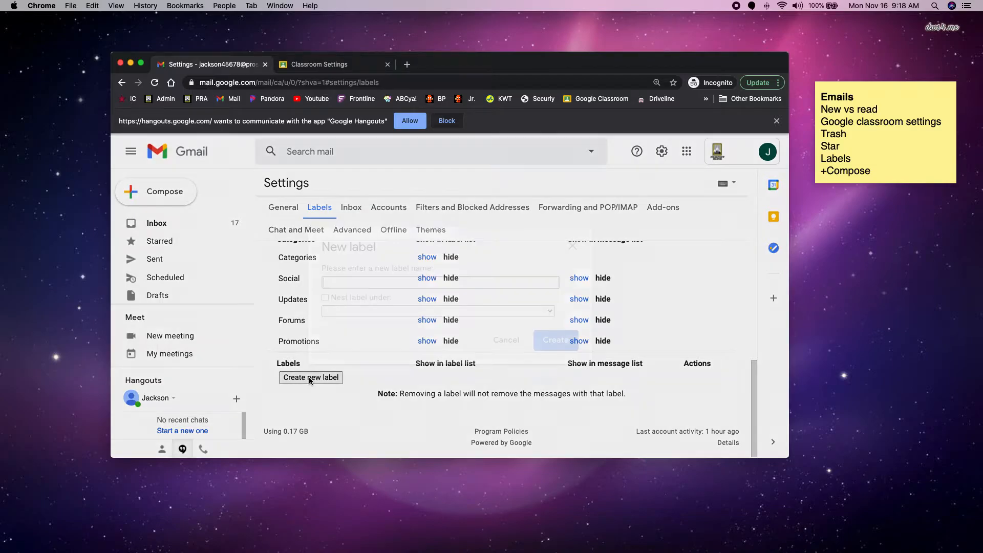
text(Mrs)
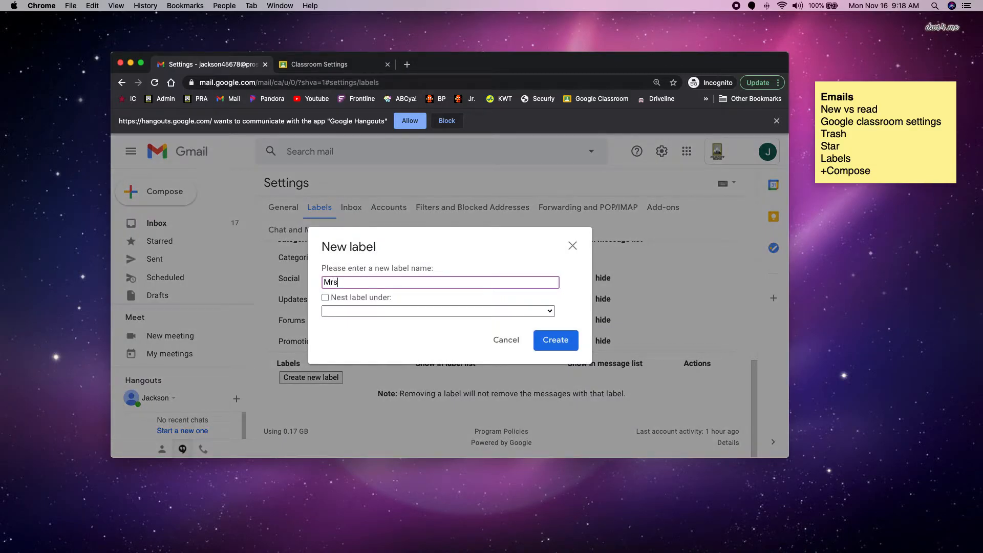
text(. painter)
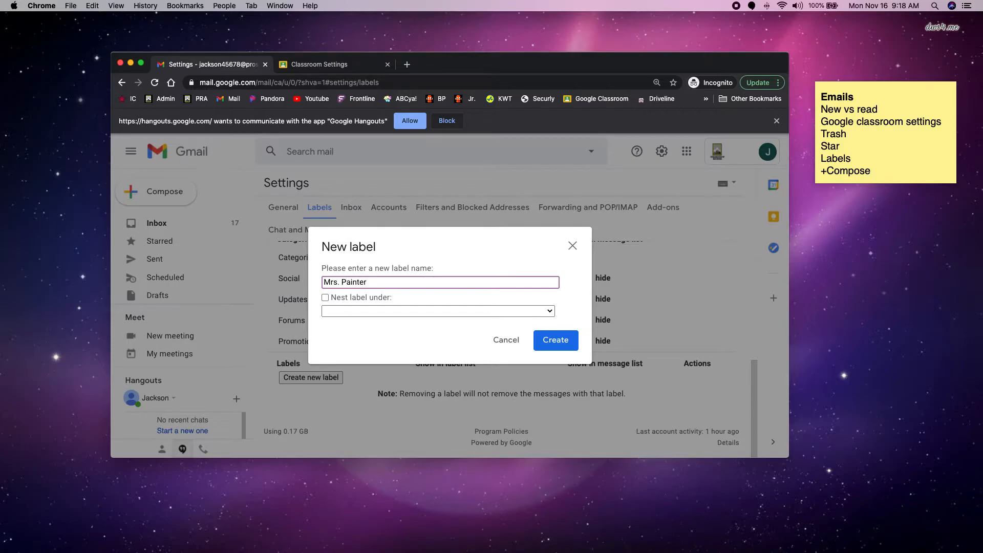
click(554, 340)
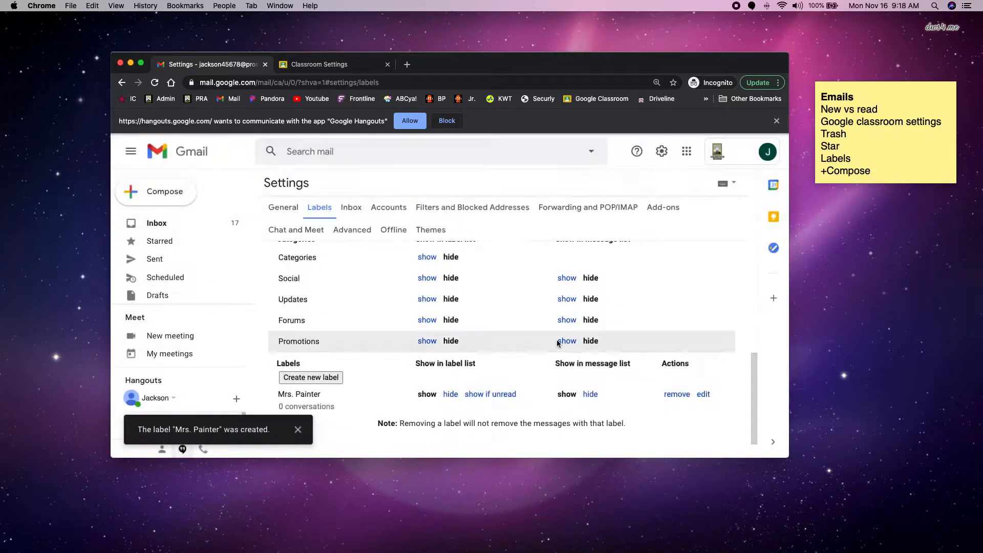
scroll(down, 3)
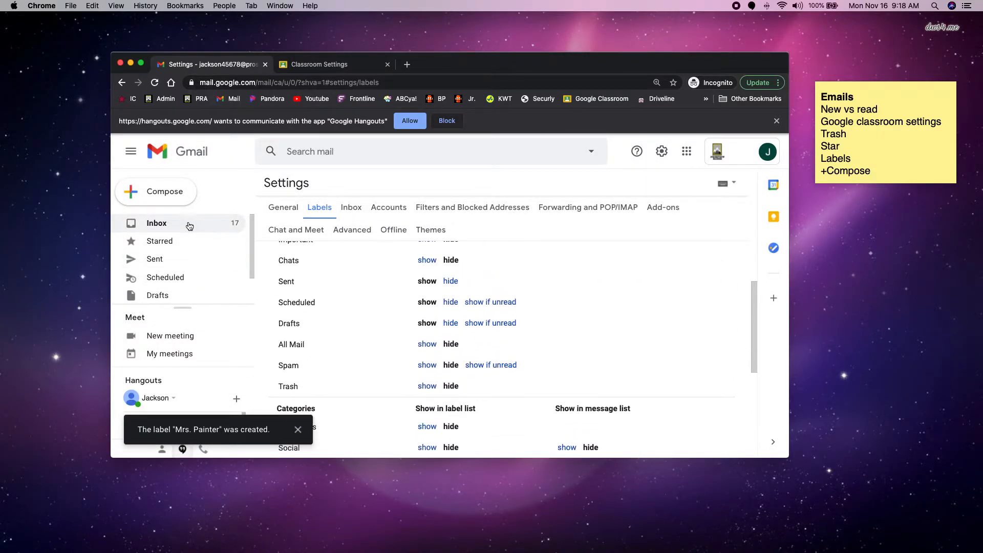
click(156, 223)
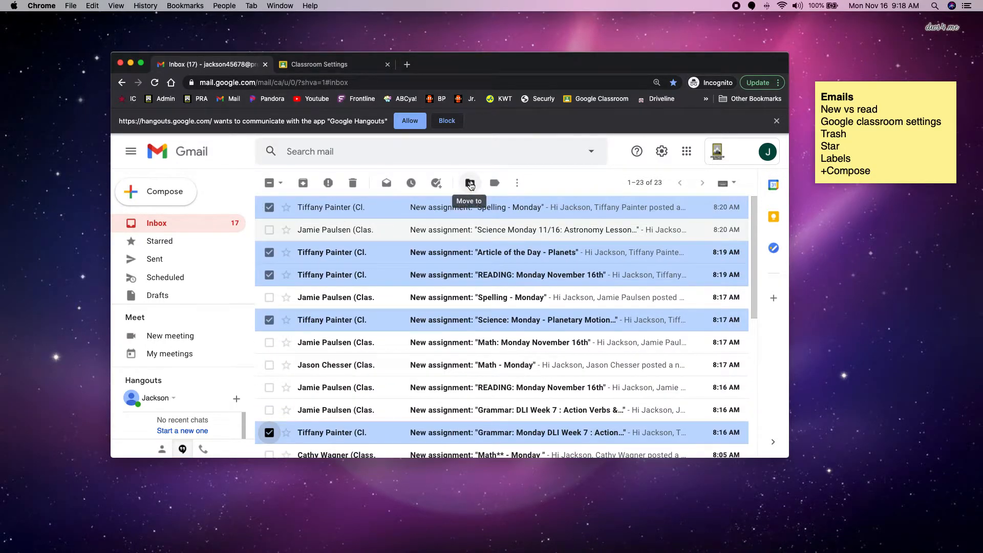
click(469, 182)
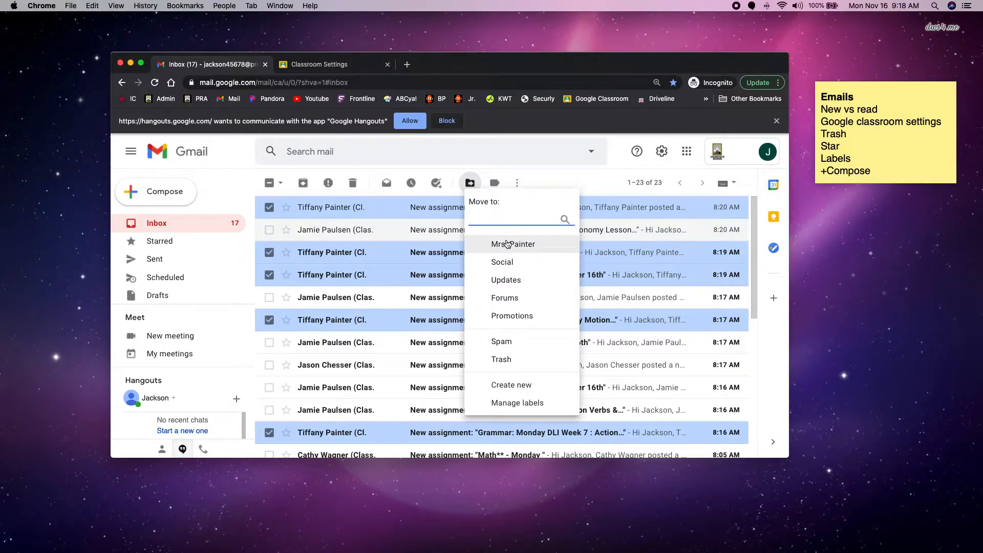
click(513, 244)
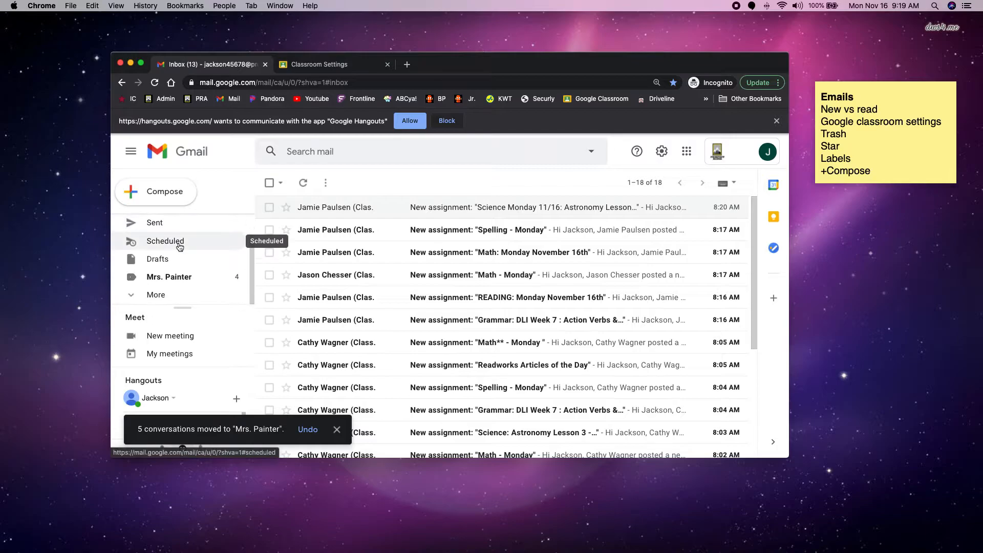
click(169, 277)
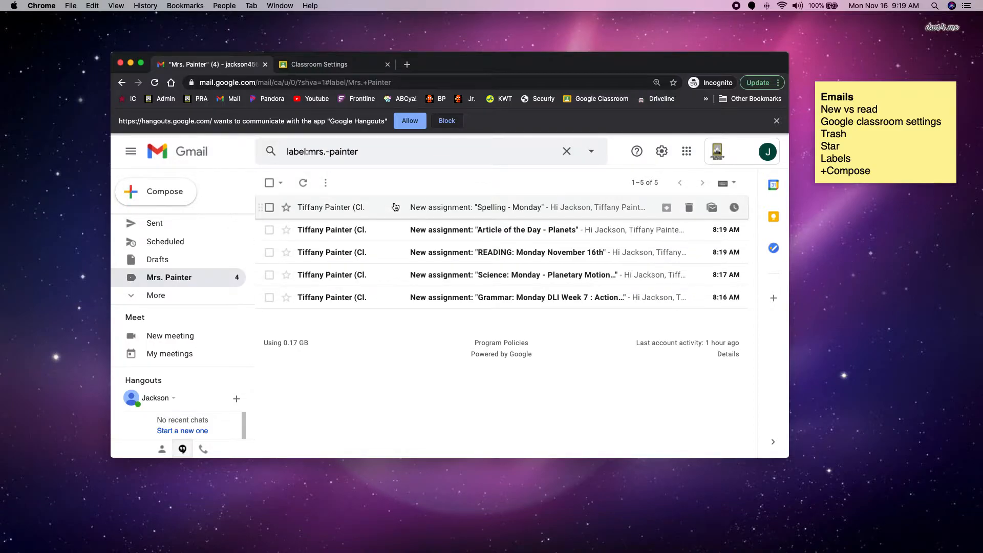
mouse_move(399, 208)
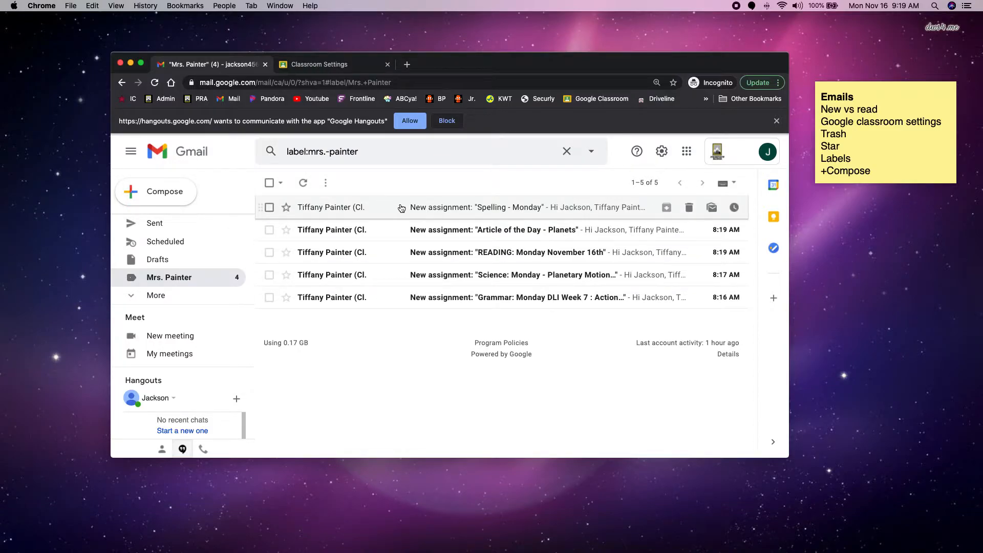
Open 'Article of the Day - Planets' from the Mrs. Painter label, then return to the inbox.
click(493, 230)
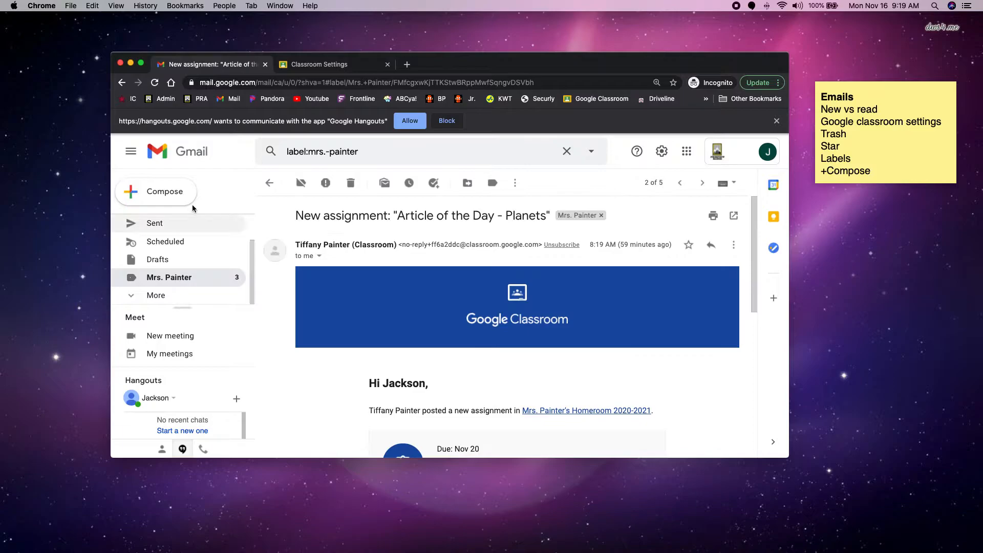
click(156, 223)
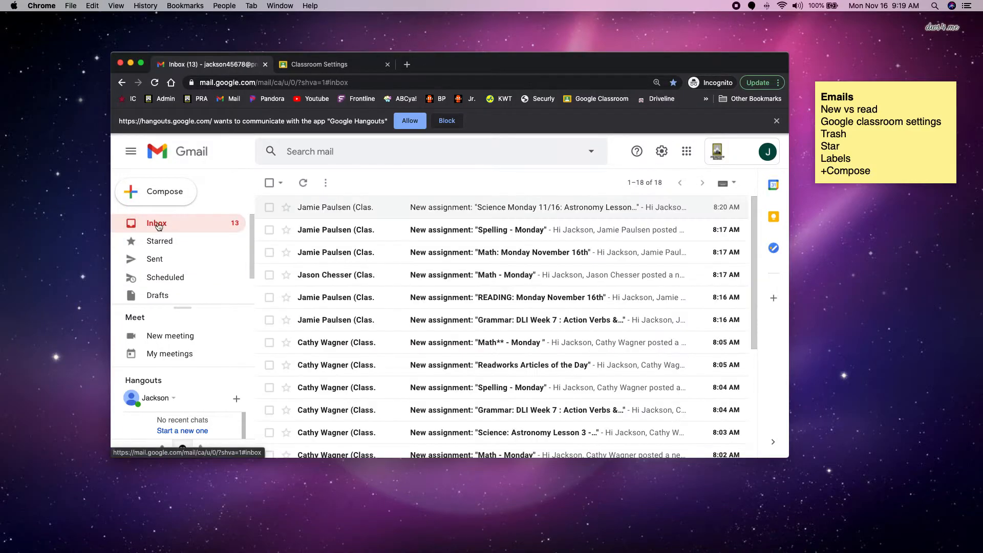
mouse_move(389, 229)
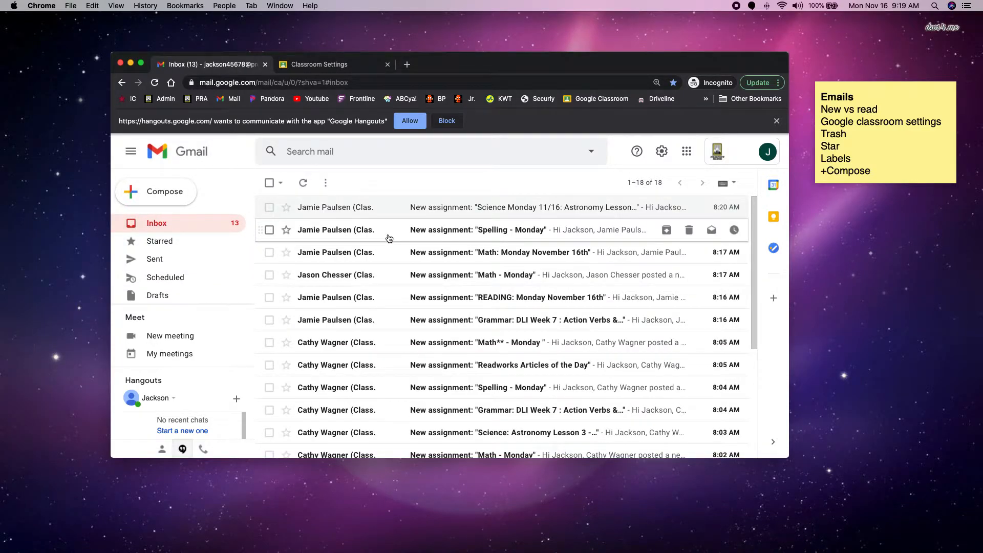
mouse_move(385, 243)
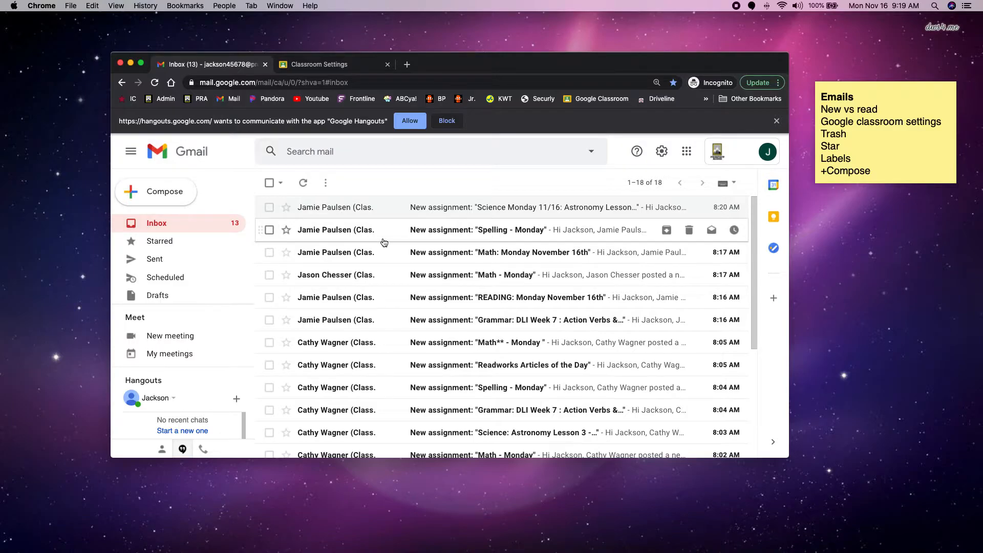
click(269, 230)
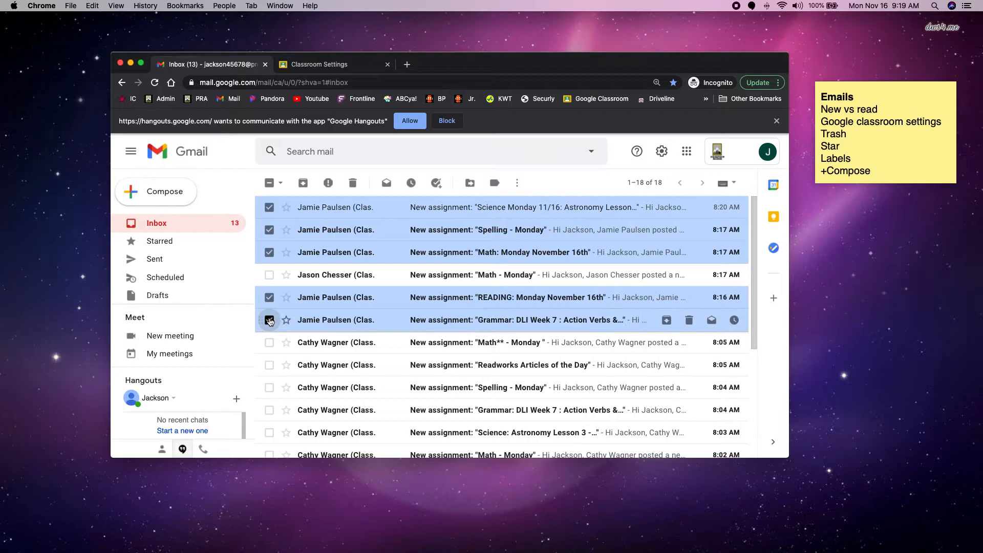
click(469, 182)
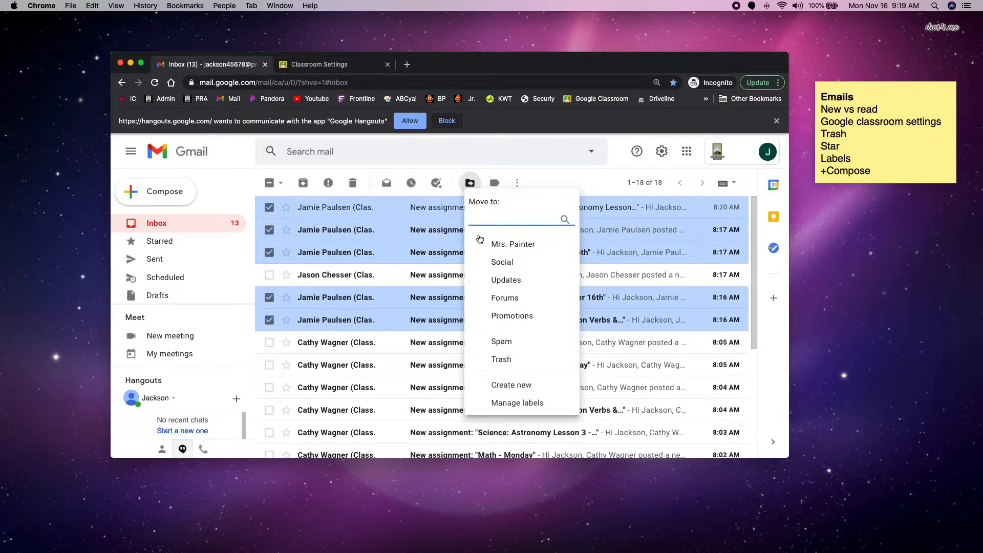
mouse_move(511, 385)
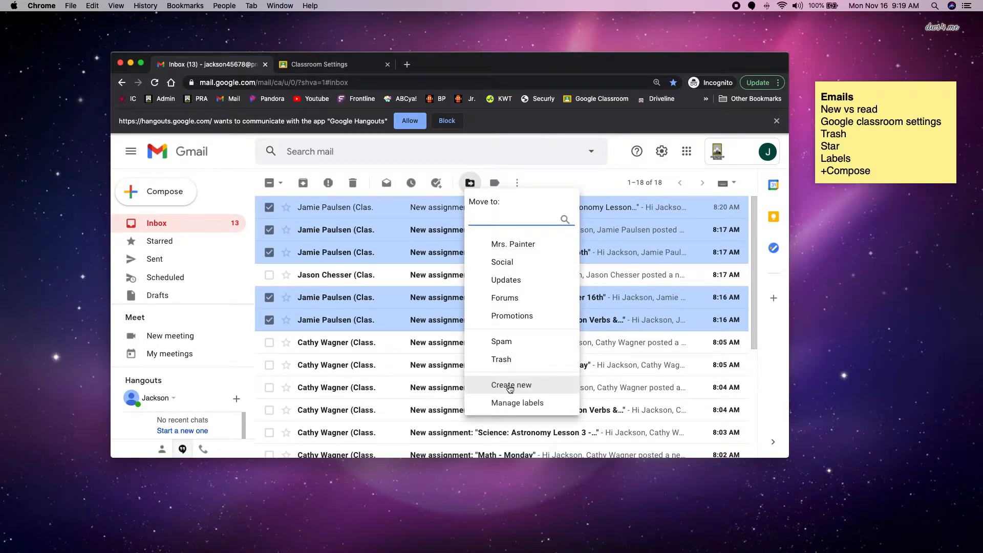
click(511, 385)
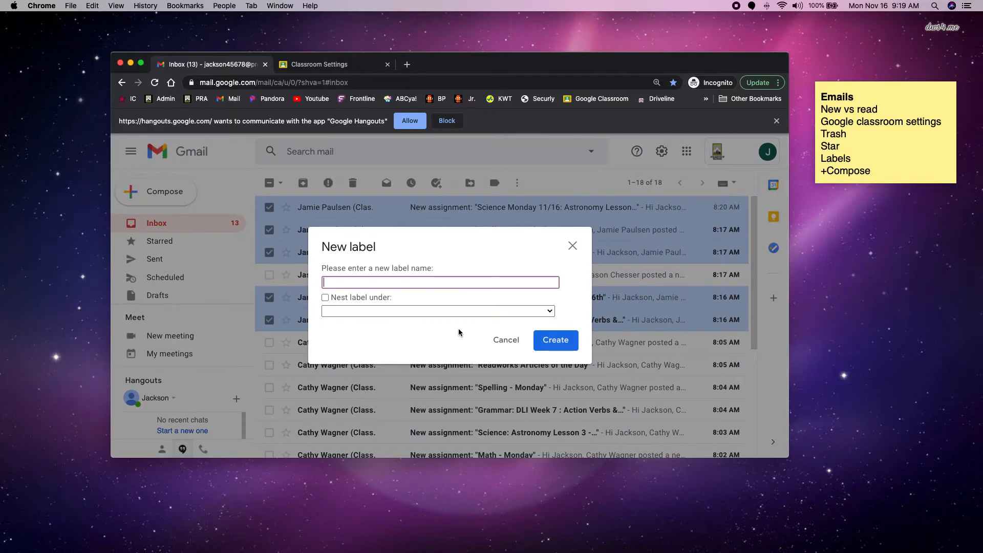
text(Mrs. Paulsen)
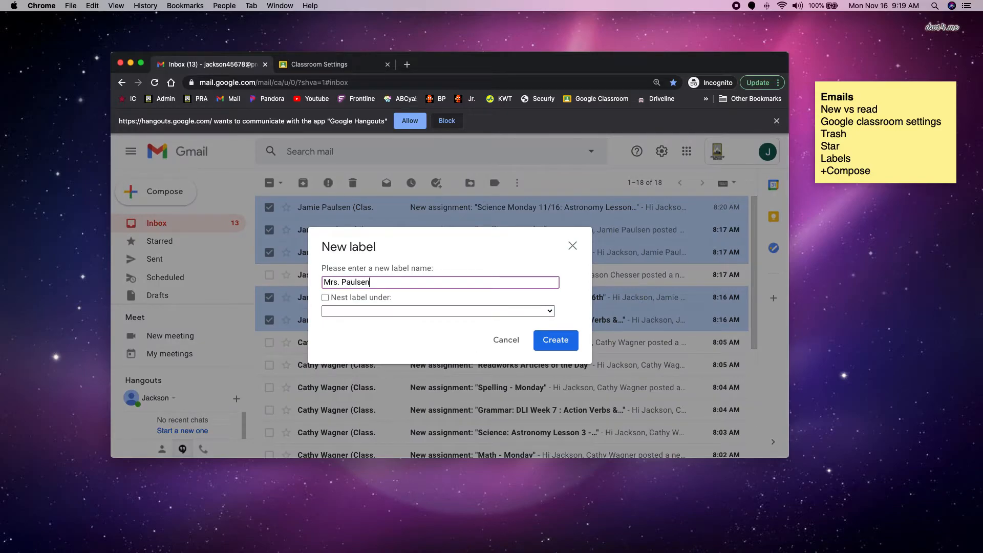
click(554, 340)
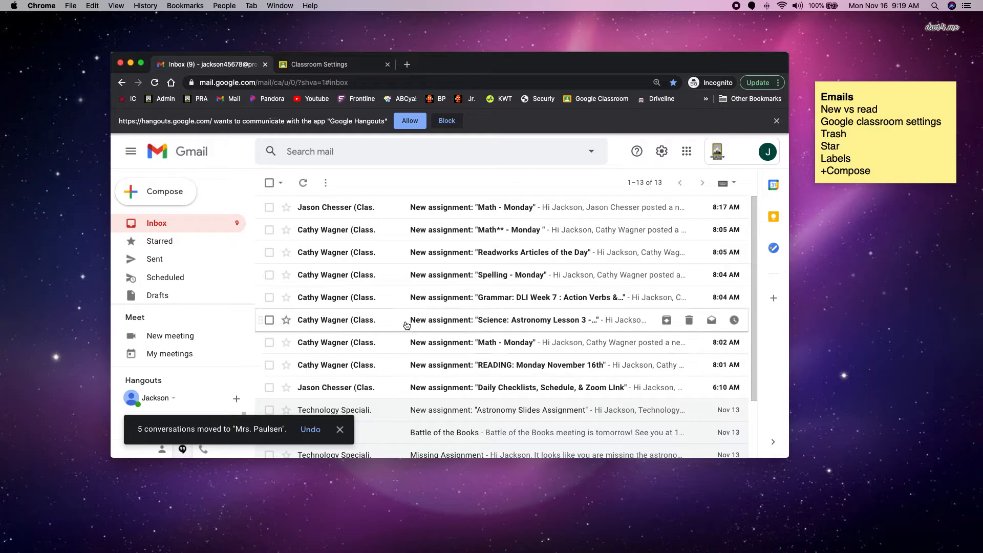
mouse_move(394, 320)
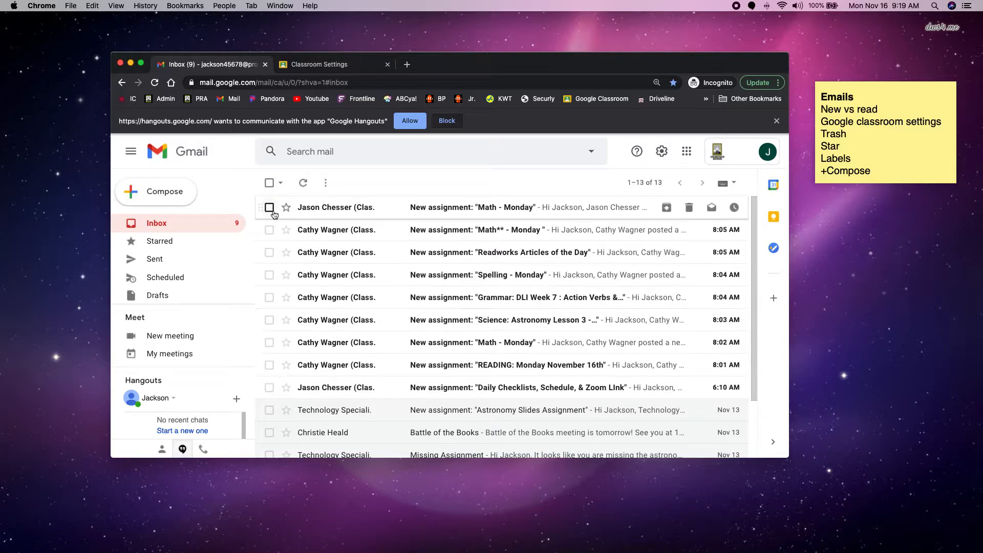
click(270, 297)
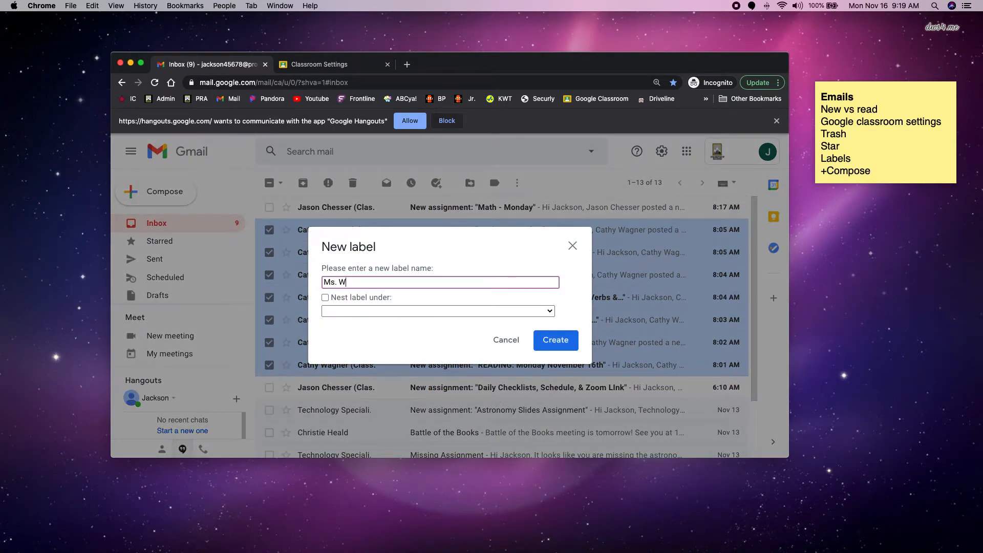
click(554, 340)
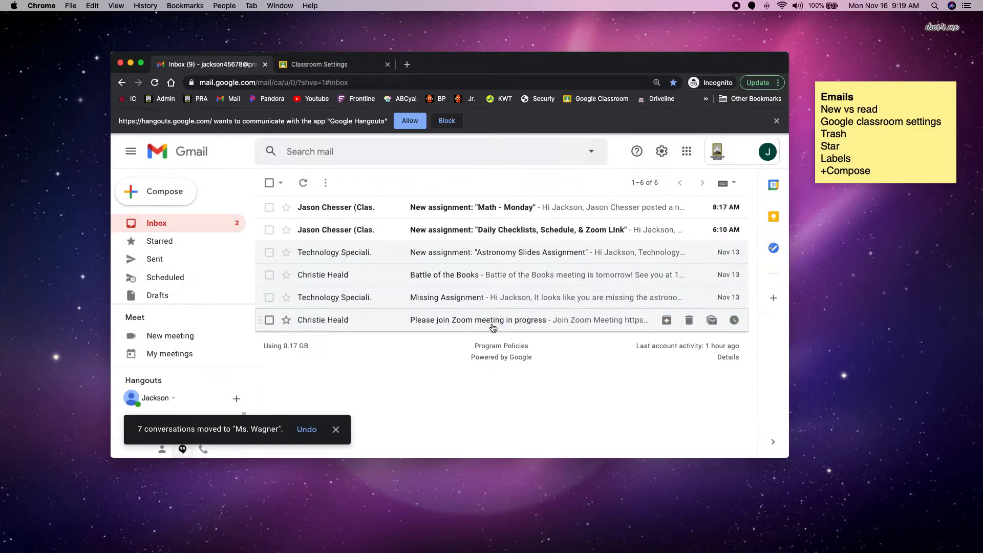
click(268, 229)
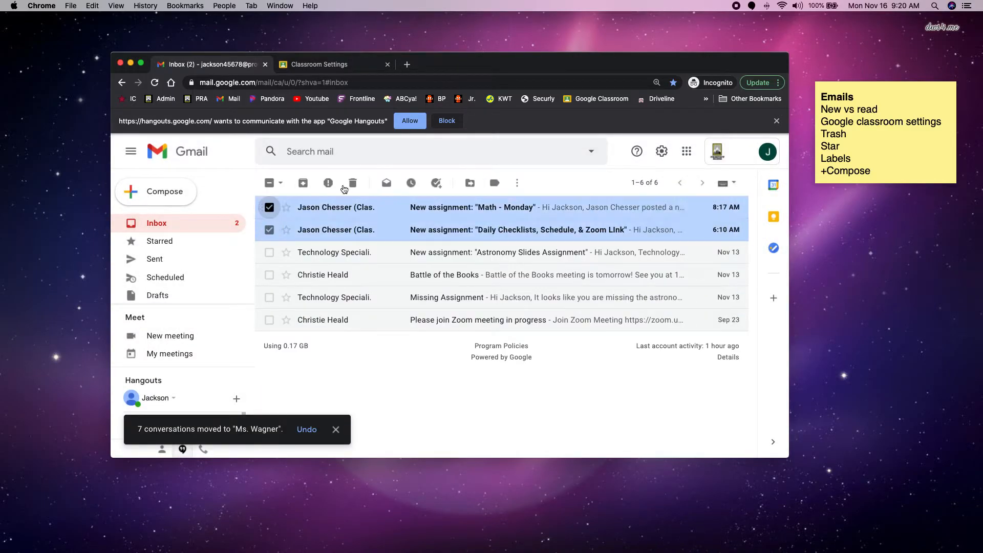
click(469, 182)
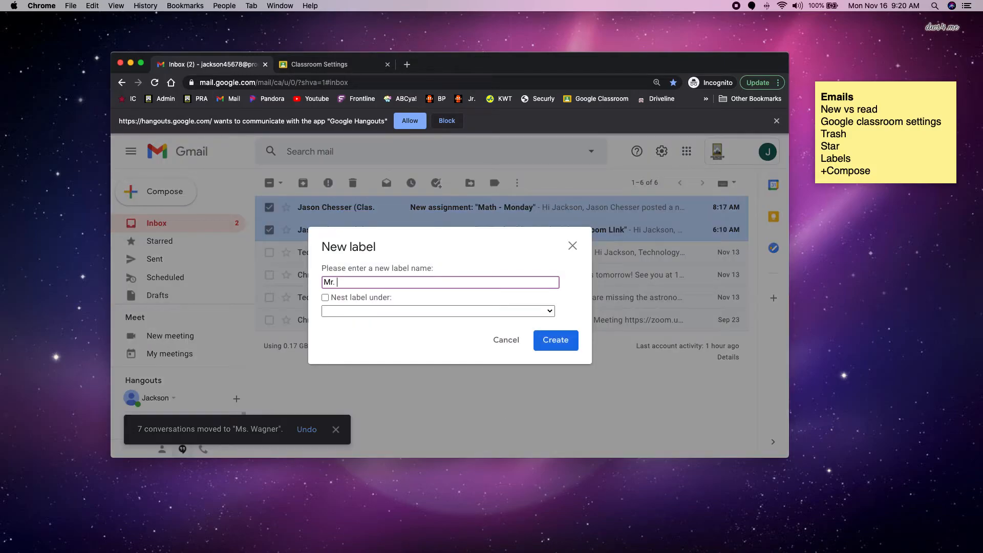
text(Chesser)
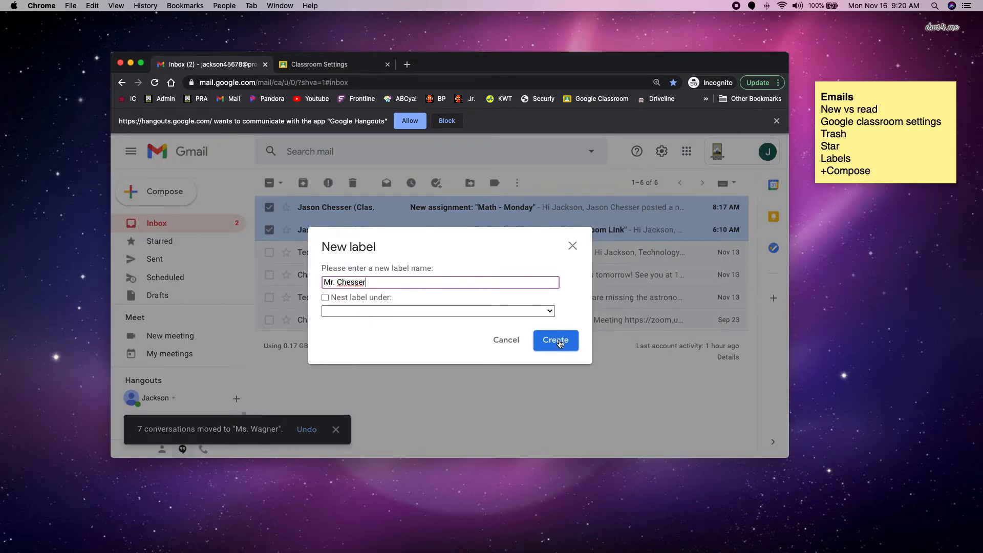
click(555, 340)
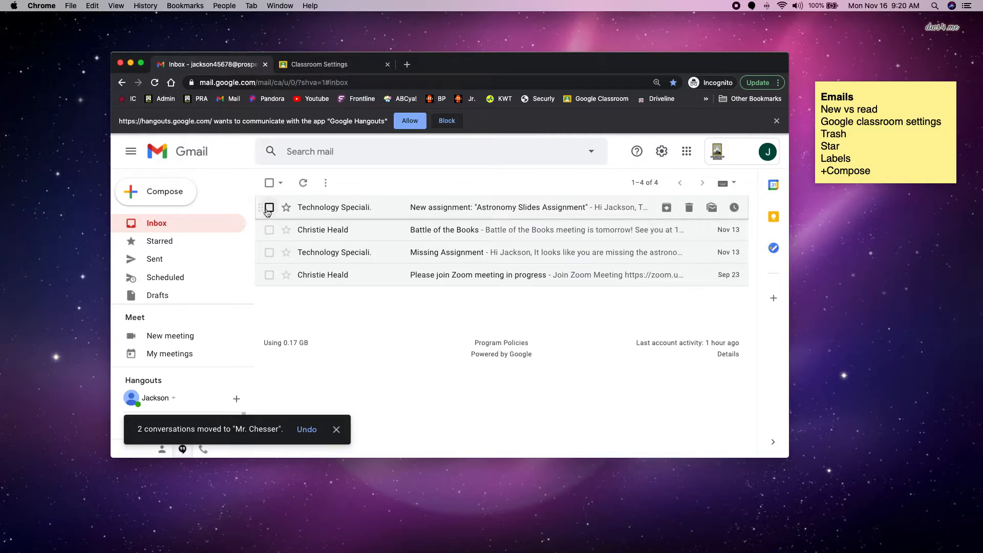
File the Astronomy Slides email under new label 'Tech' and Battle of the Books under 'BoB'.
click(469, 183)
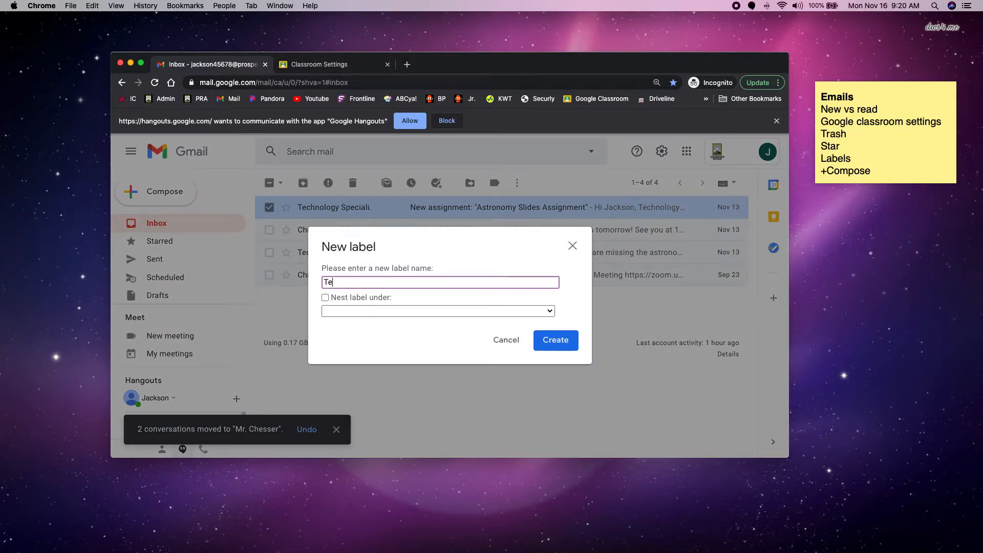
click(554, 340)
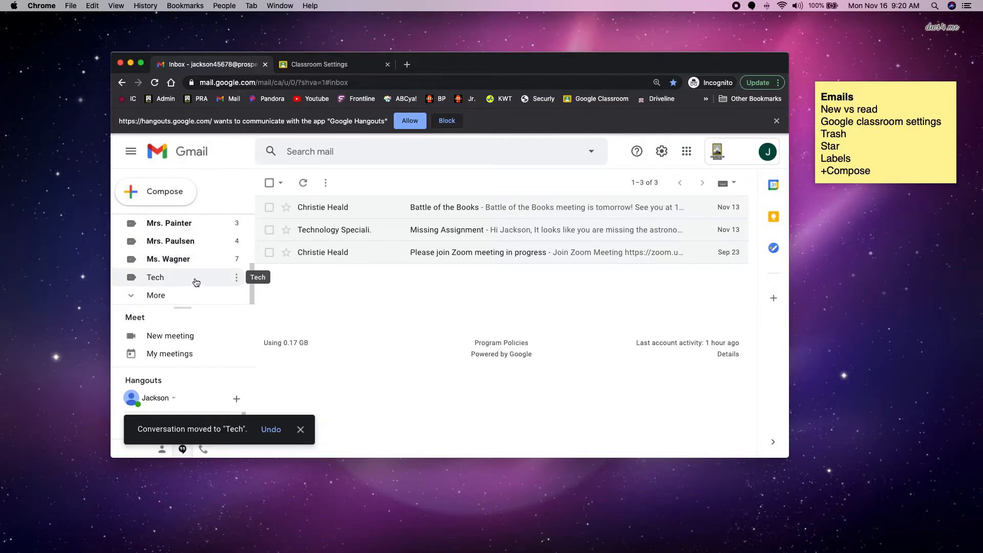
scroll(down, 3)
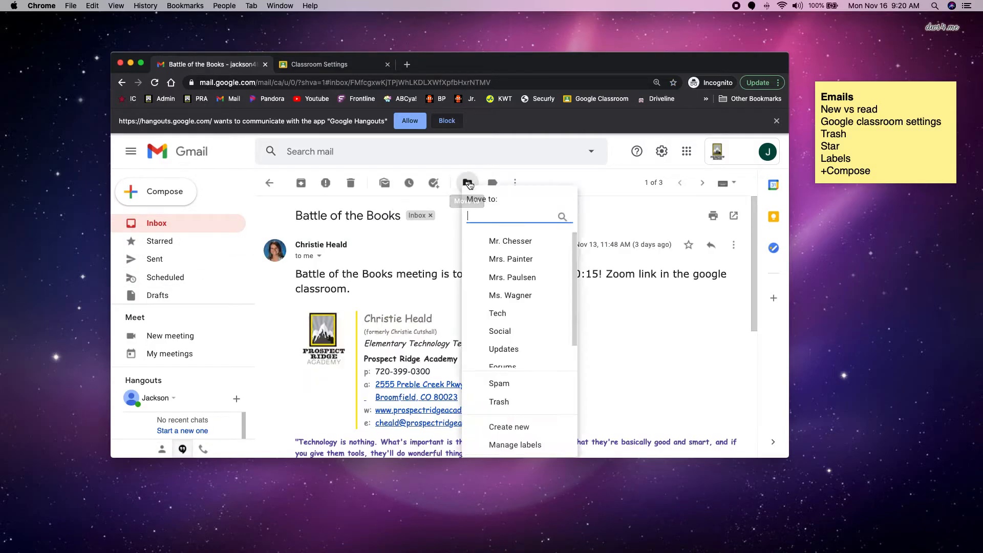
click(509, 427)
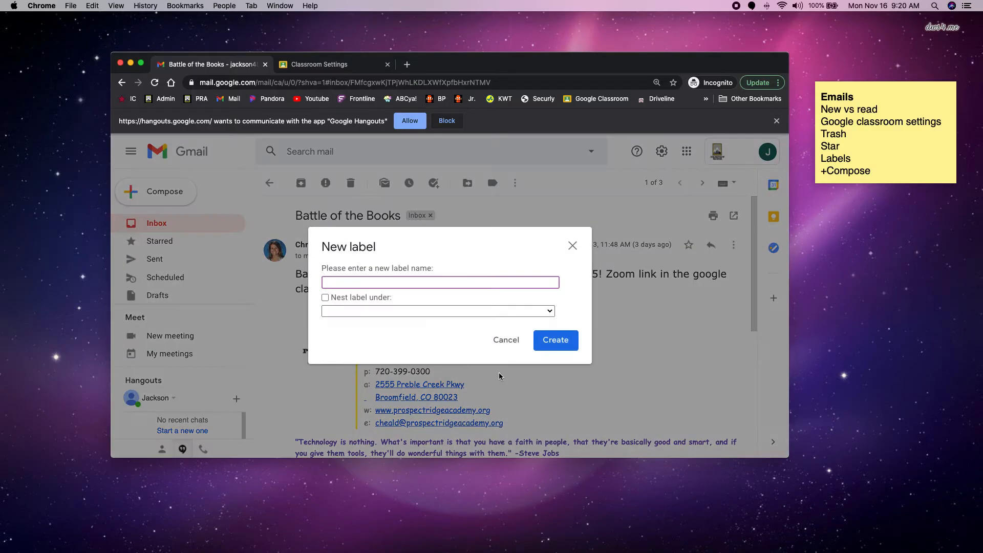
text(BoB)
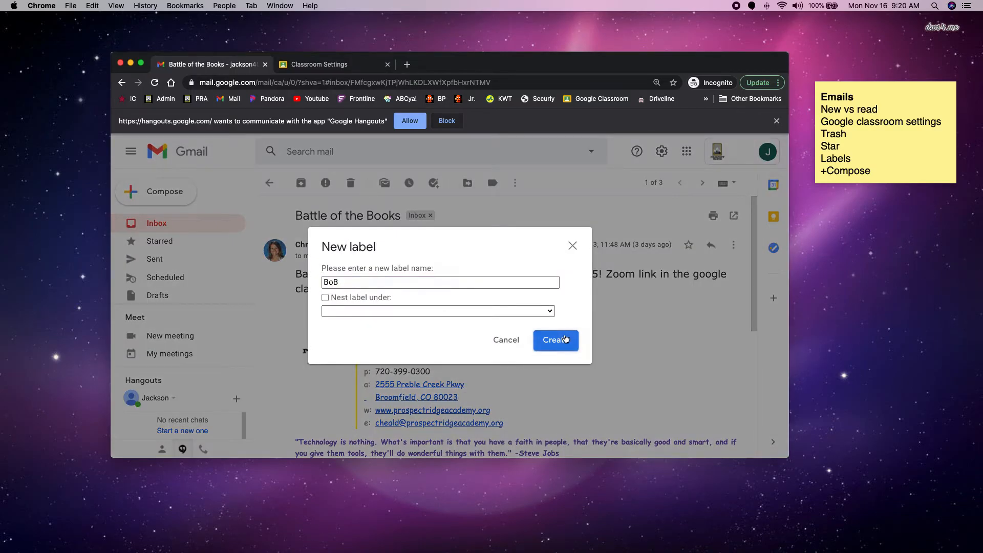
click(554, 339)
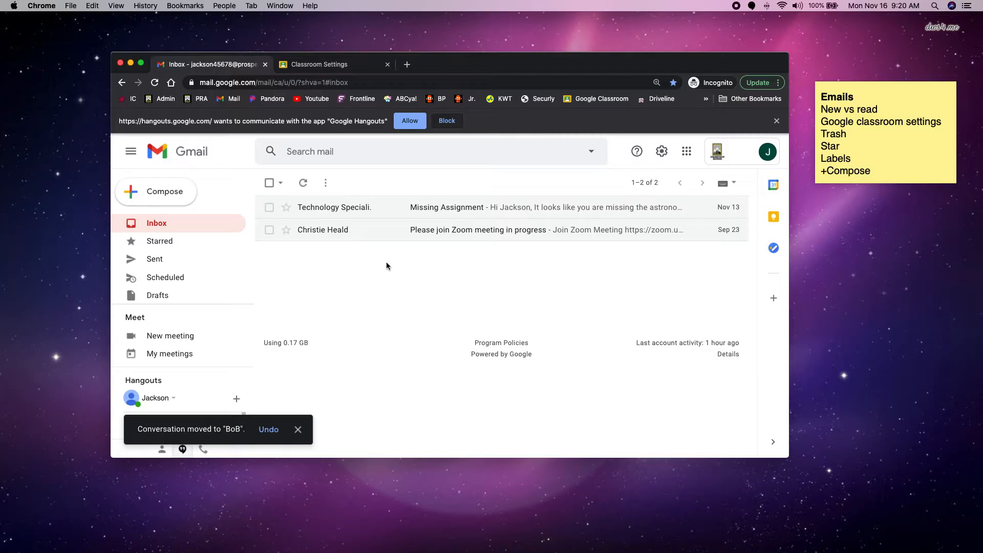
mouse_move(573, 284)
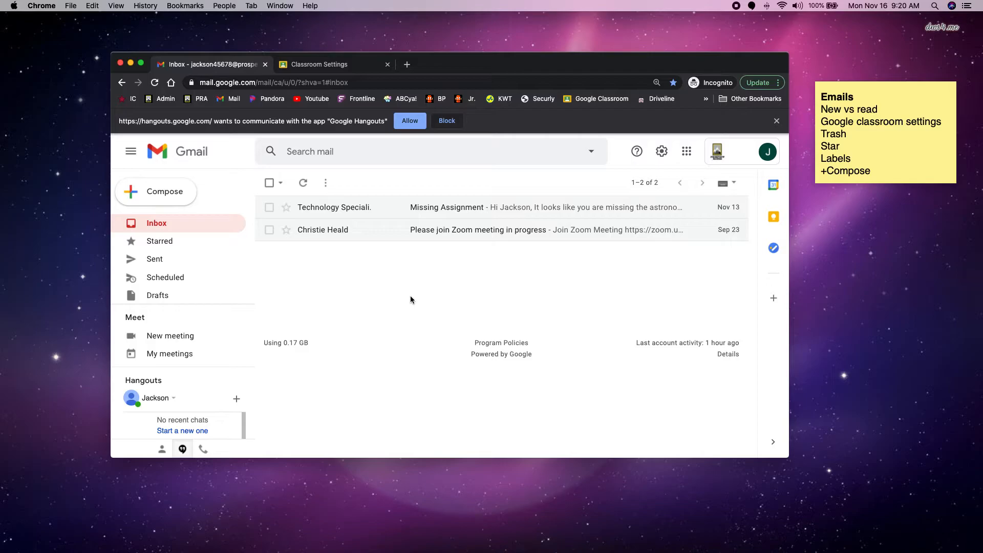
mouse_move(391, 290)
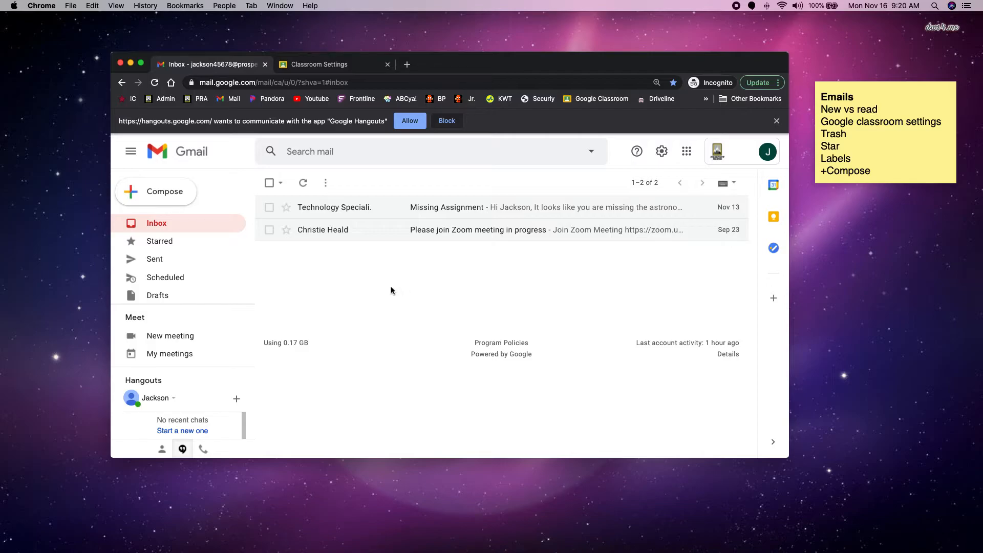
mouse_move(389, 276)
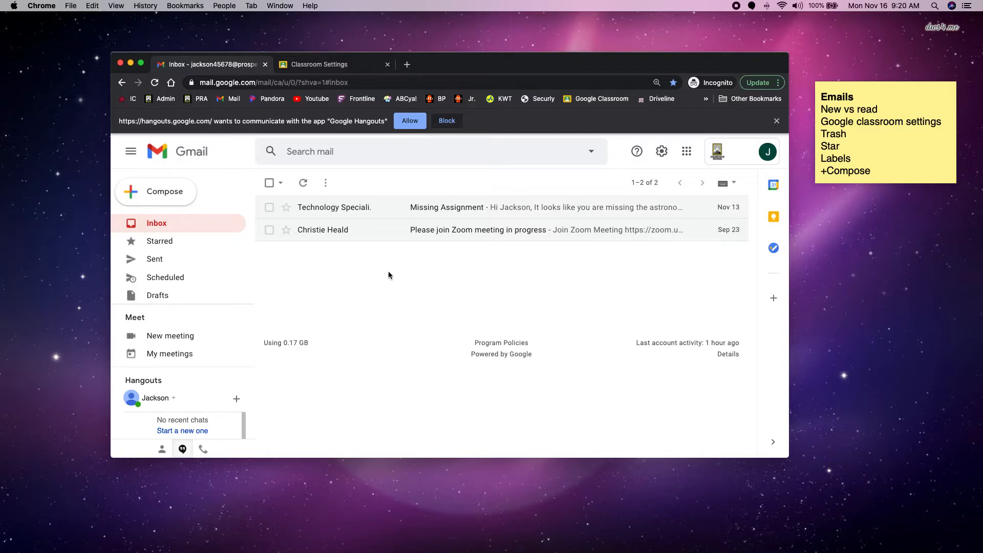
Move the Zoom meeting invitation into Tech, then scroll through the Missing Assignment email.
click(446, 206)
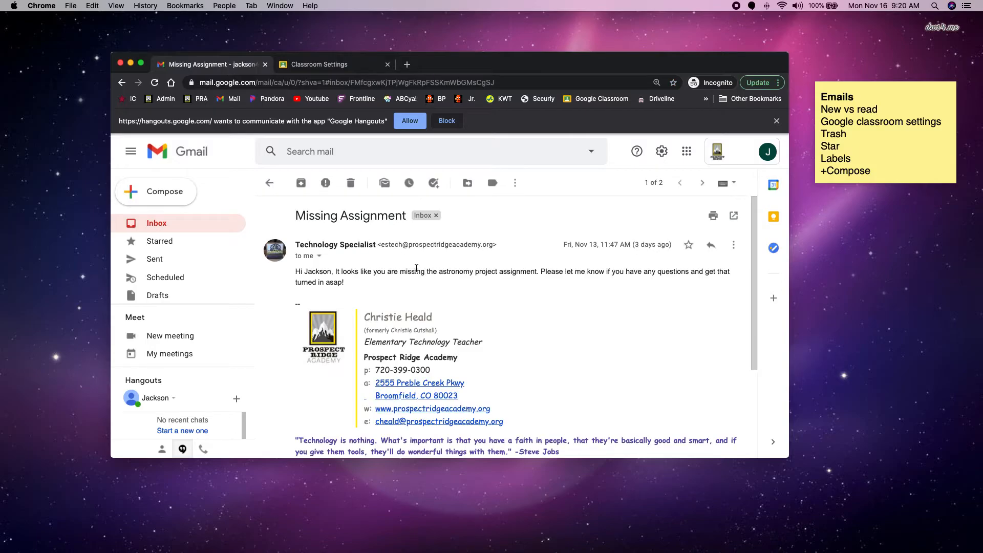
mouse_move(415, 258)
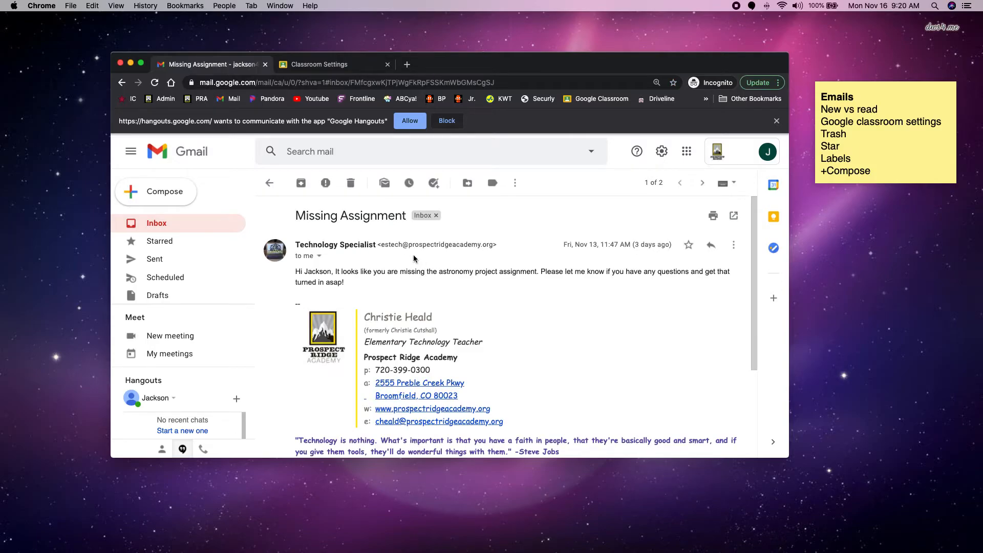
click(269, 182)
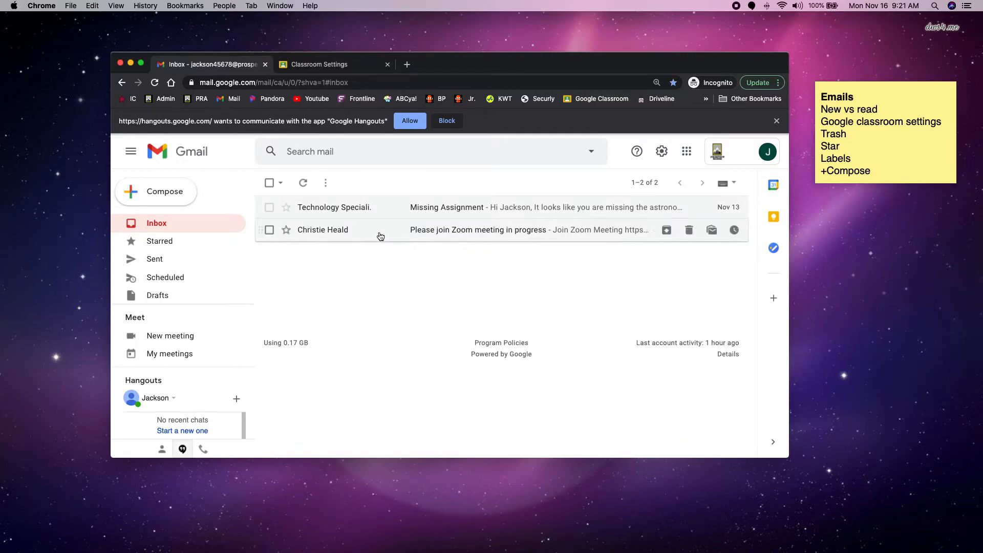
click(467, 182)
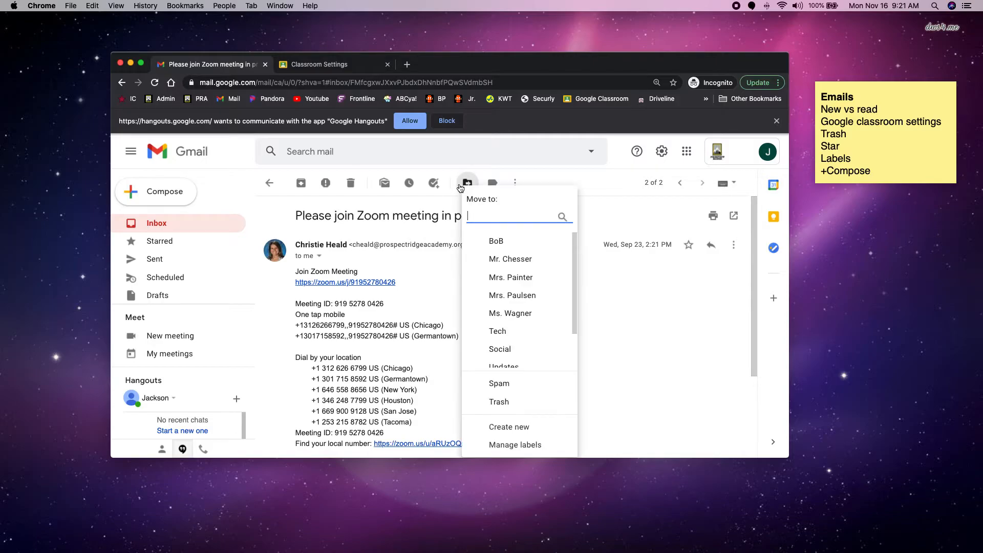
click(497, 332)
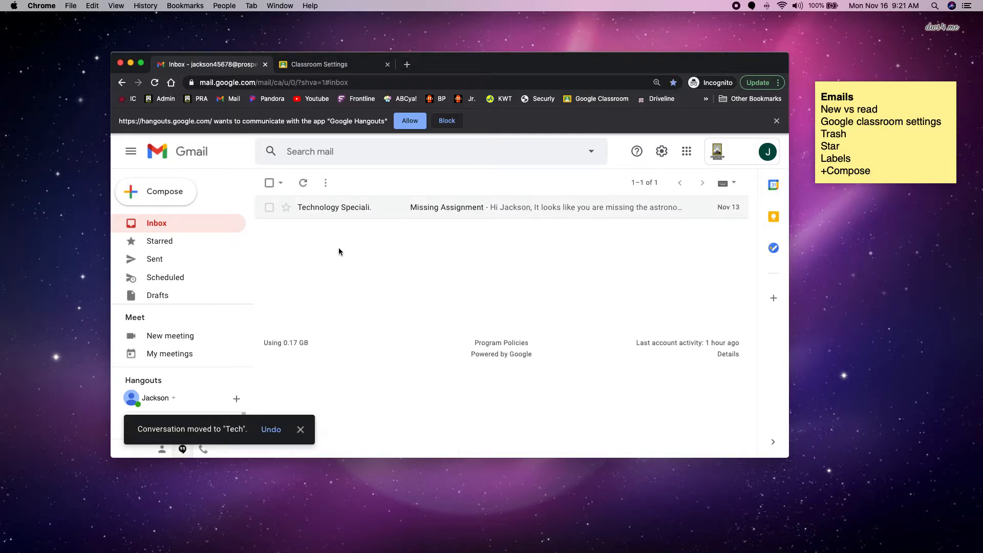
mouse_move(363, 207)
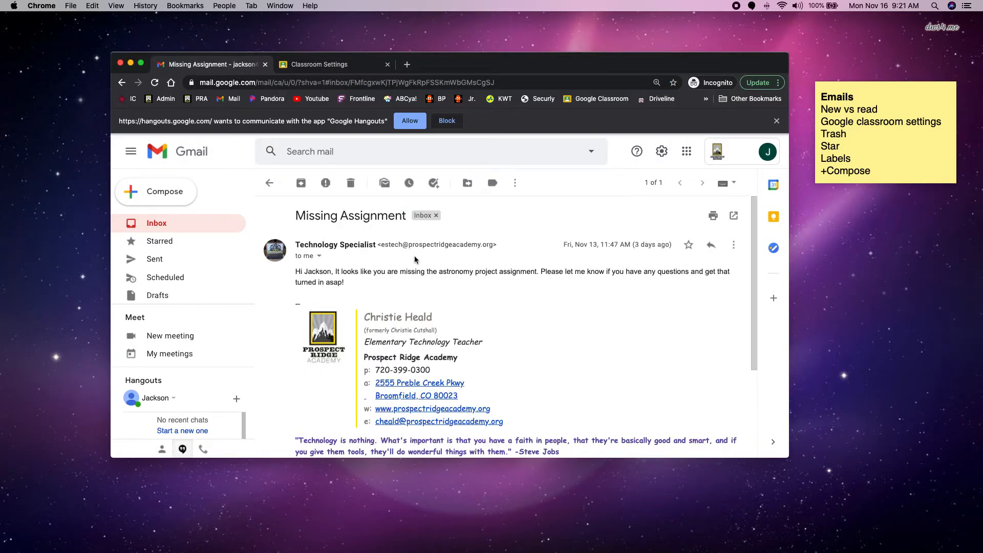
mouse_move(643, 291)
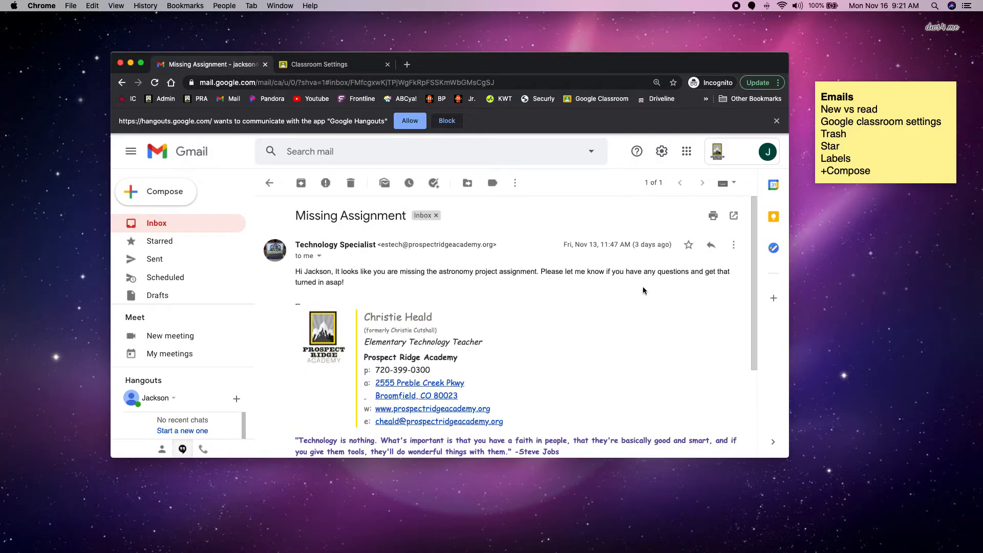
scroll(down, 3)
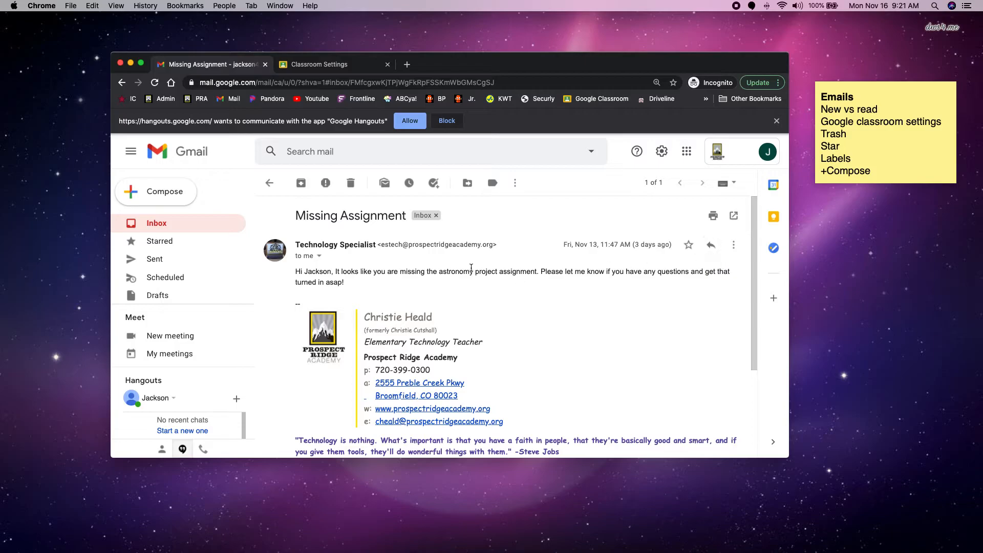
scroll(down, 3)
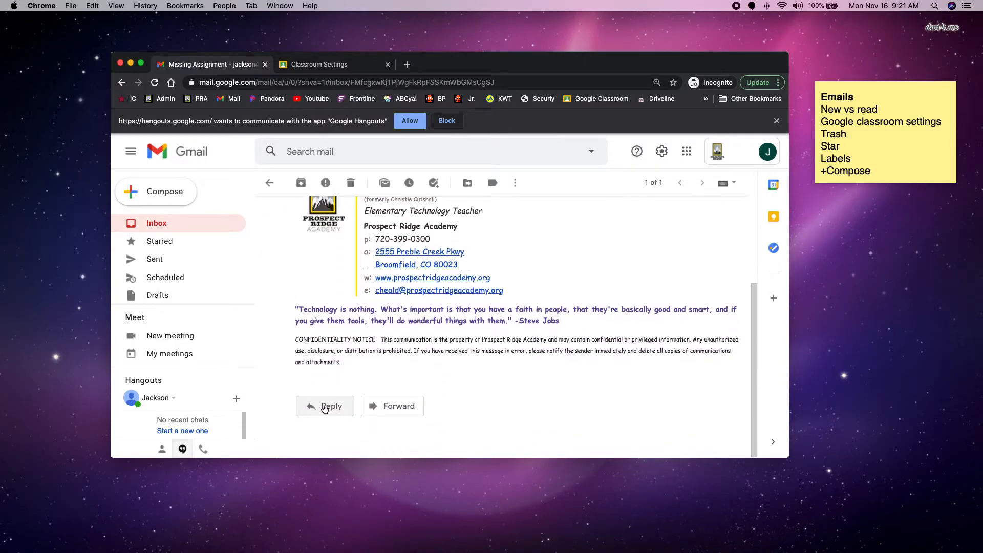
Send a reply 'Dear Mrs. Heald, I just finished…' signed 'From,' to Missing Assignment.
click(324, 405)
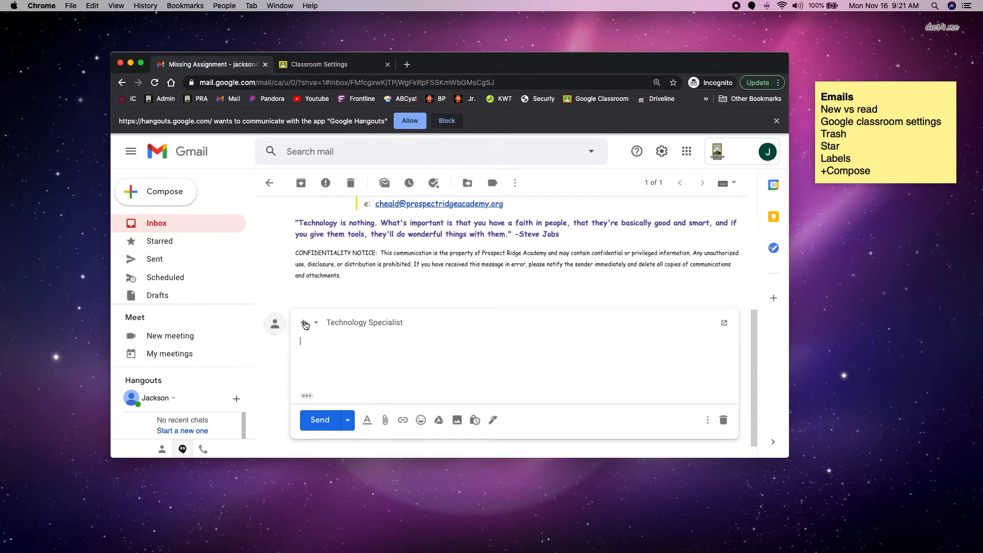
click(364, 322)
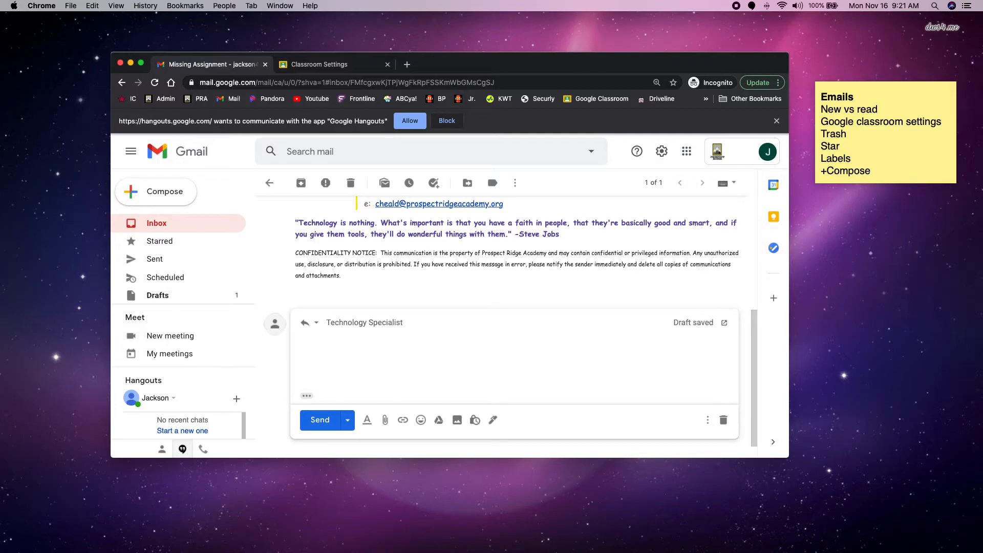
text(Dear)
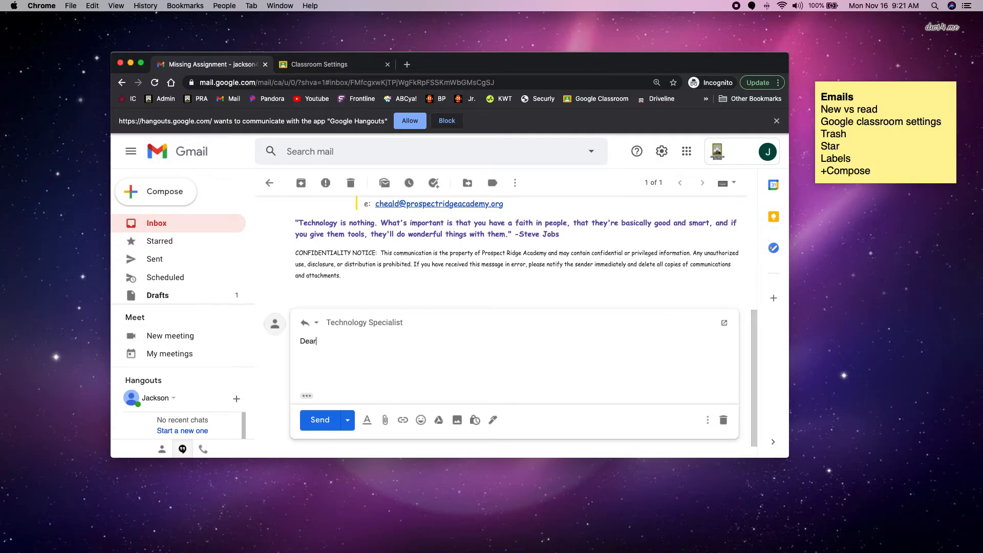
text(Mrs. Heal)
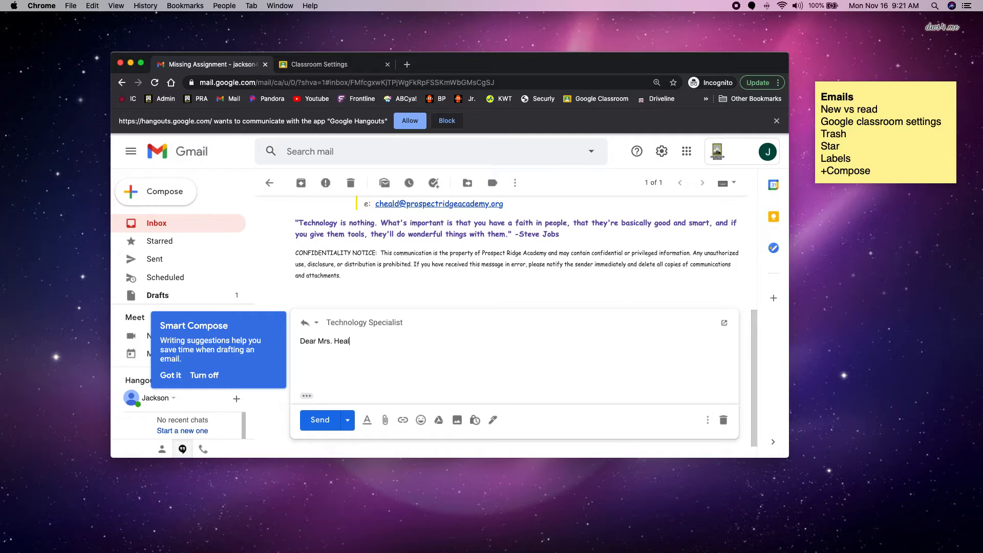
text(d,)
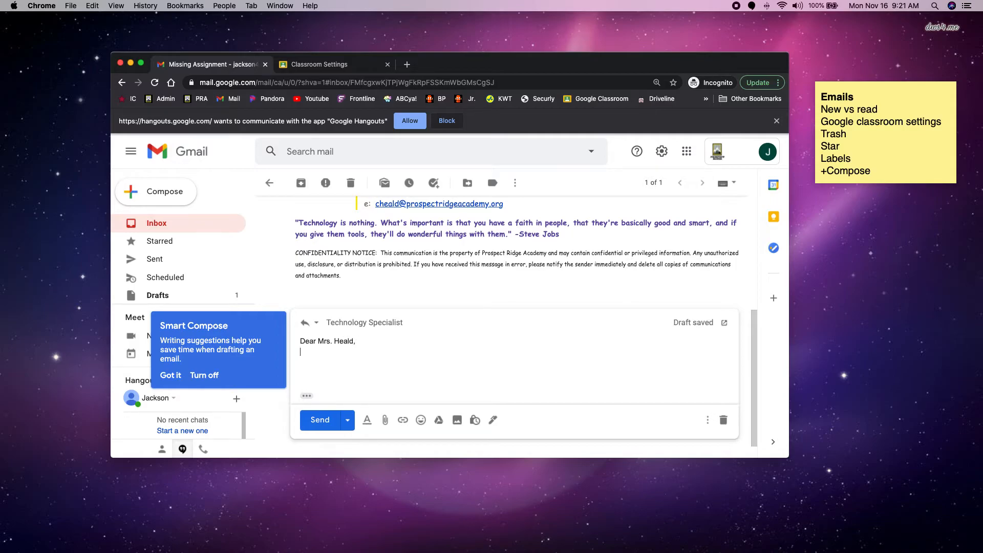
text(I just finished my assignment. Thanks for letting me know.)
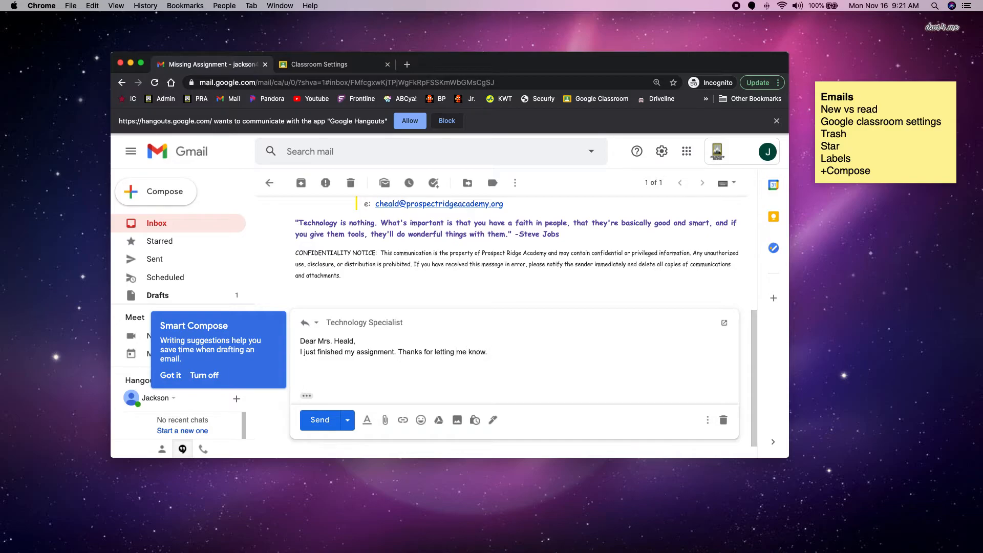
text(From,)
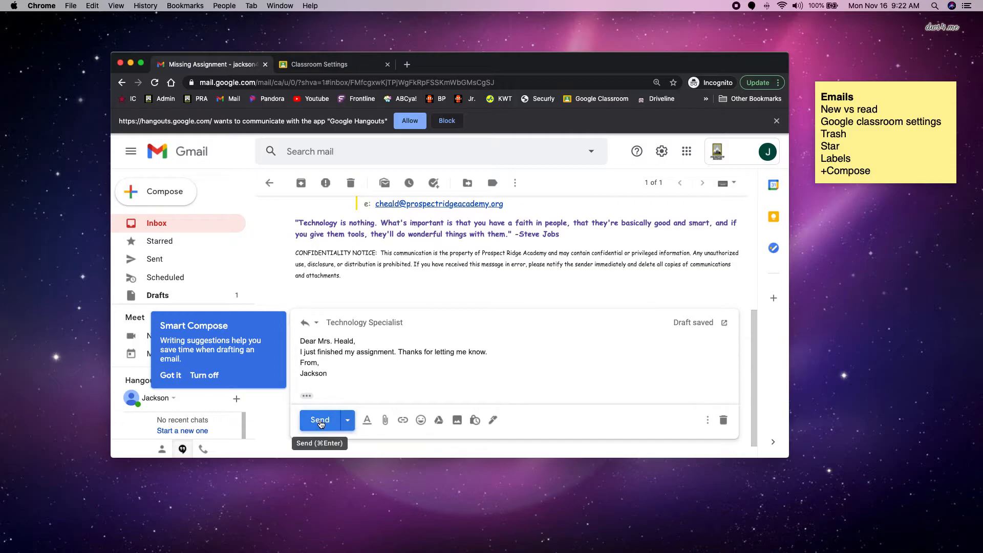
click(319, 420)
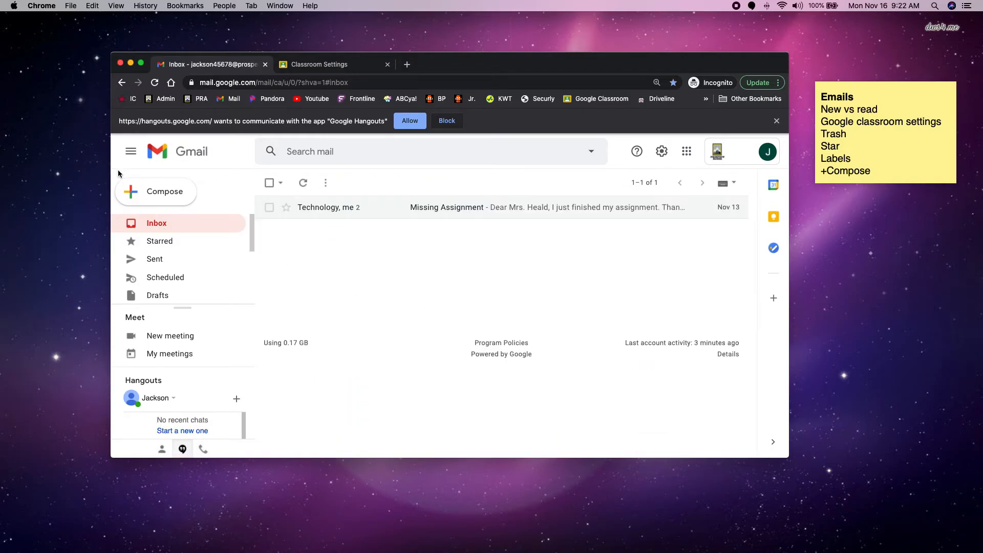
mouse_move(156, 191)
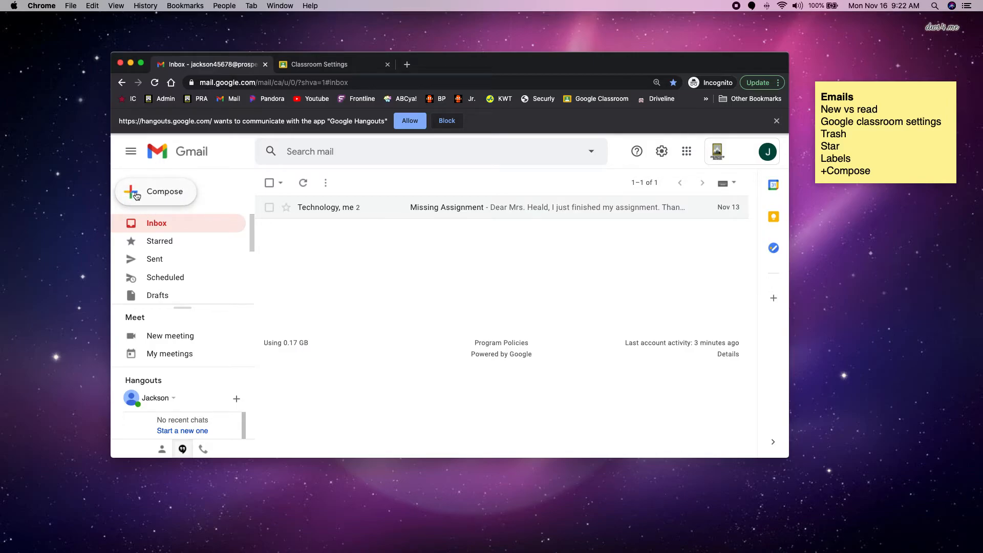
Compose a new email with the subject 'Assignment'.
click(156, 191)
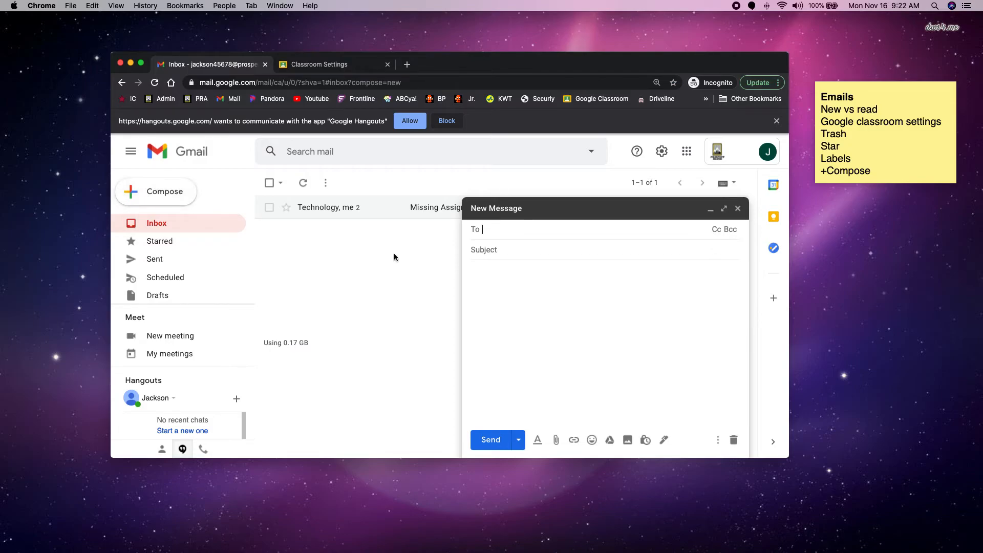
mouse_move(391, 333)
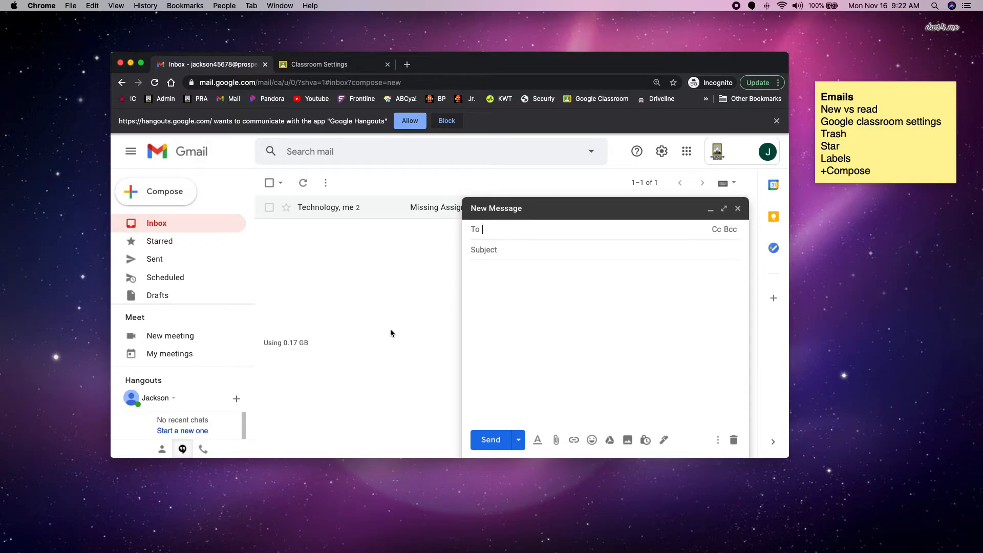
mouse_move(509, 261)
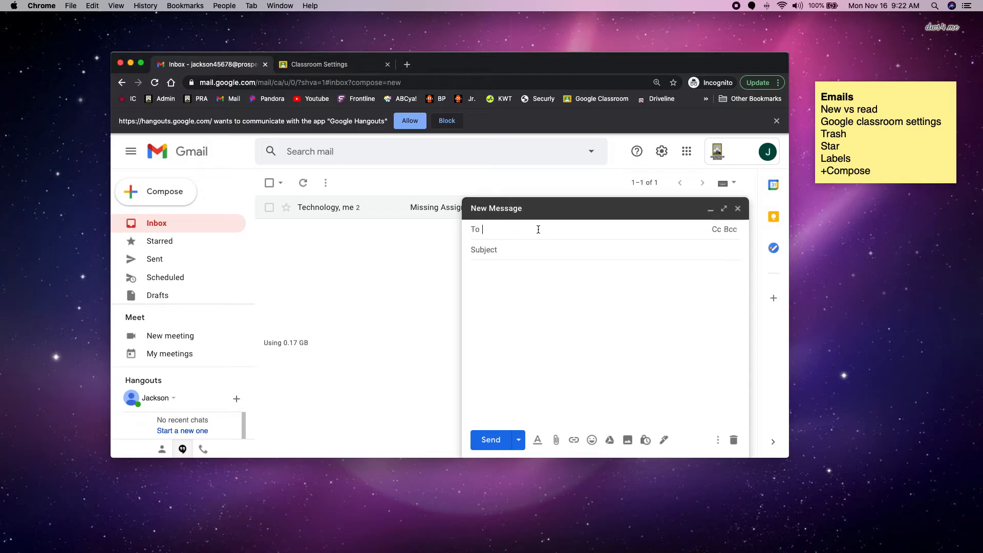
mouse_move(513, 281)
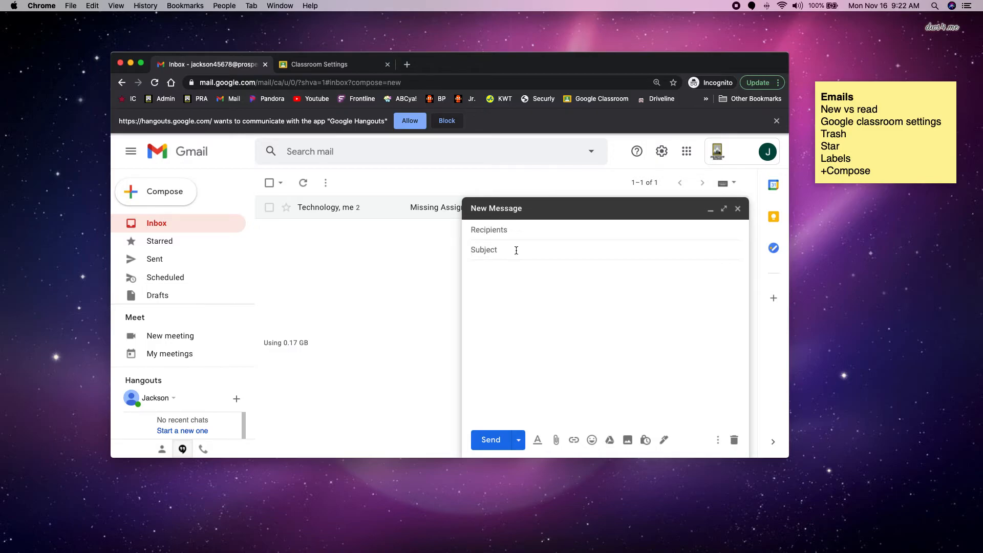
text(Assignment)
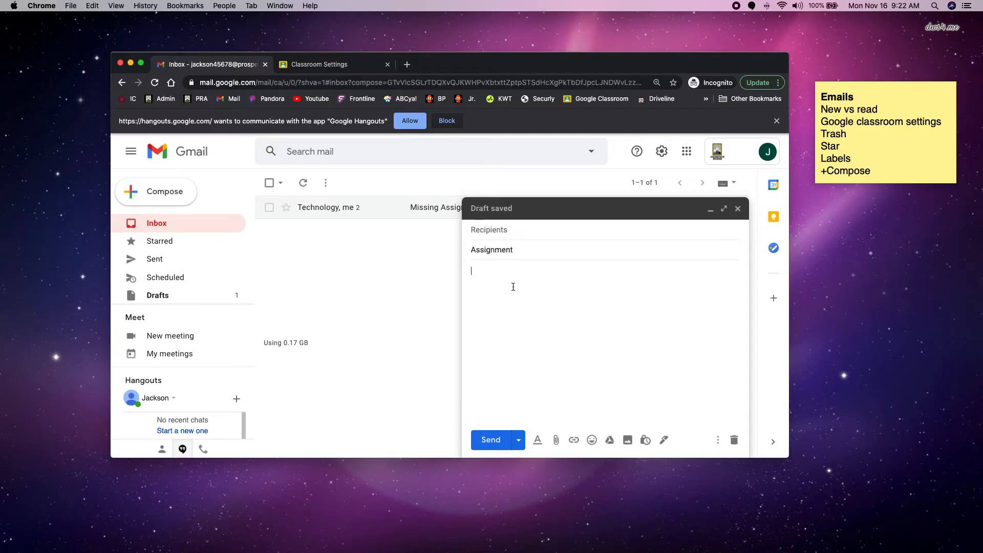
Write the body asking Mrs. Heald for astronomy help, ending 'Thank you' and 'From, Jackson'.
text(Dear Mrs. H)
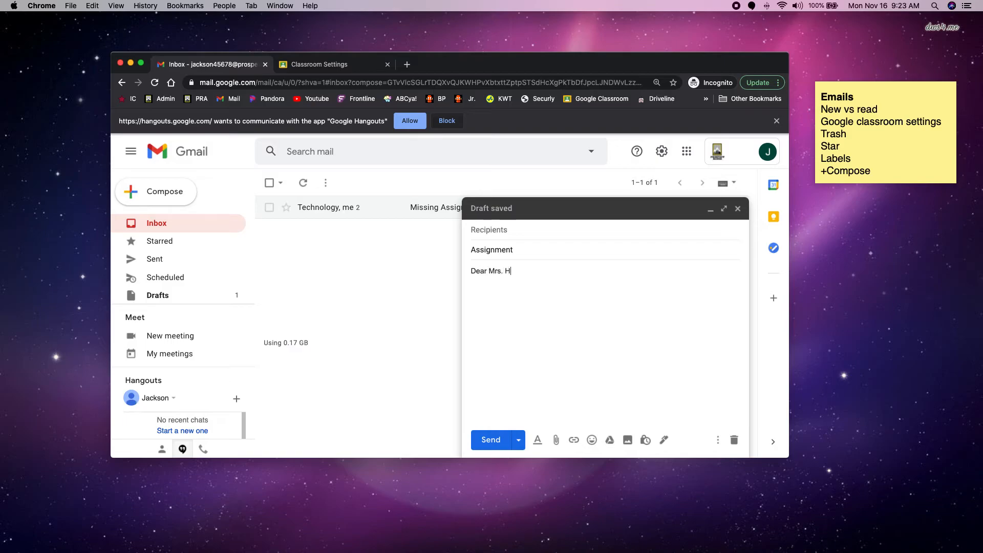
text(eald,)
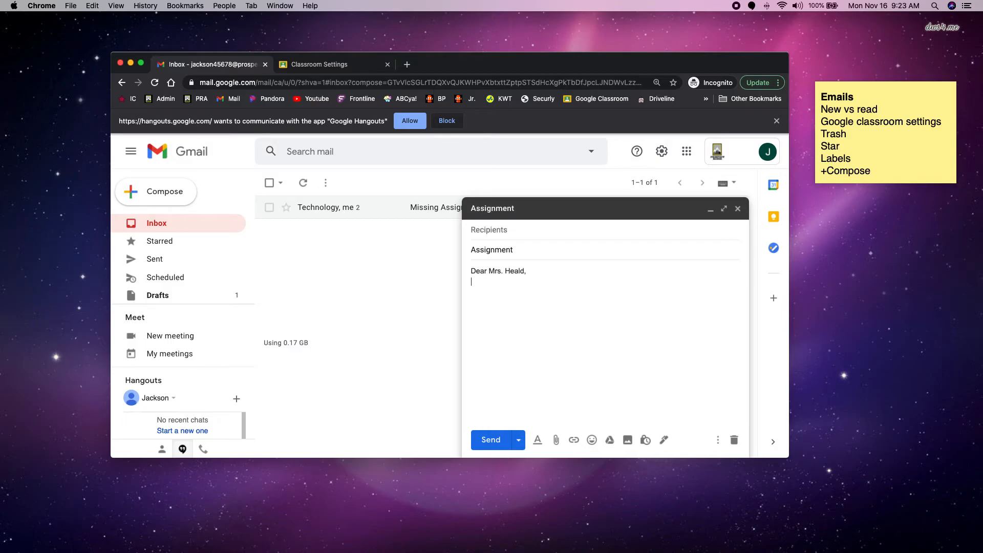
text(Will you)
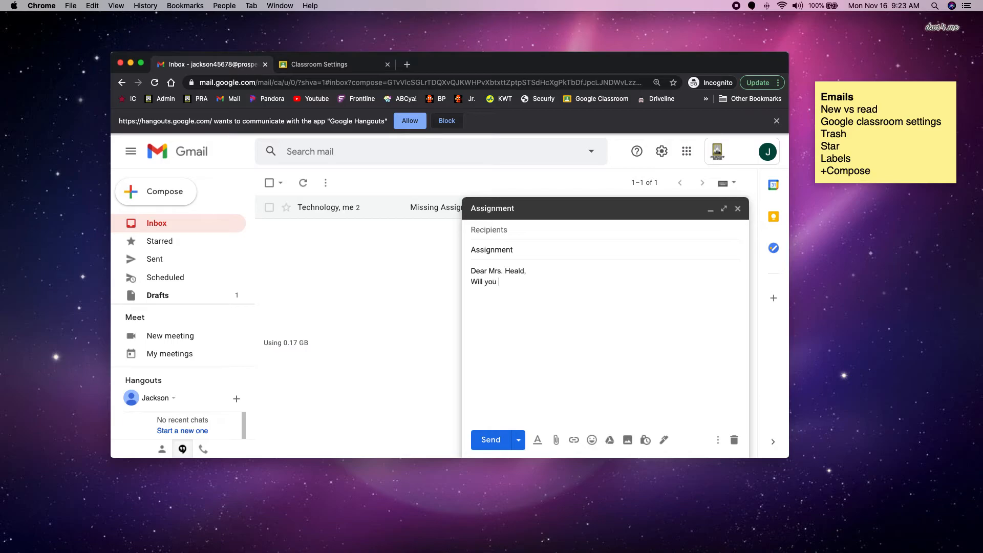
text(please help me with my)
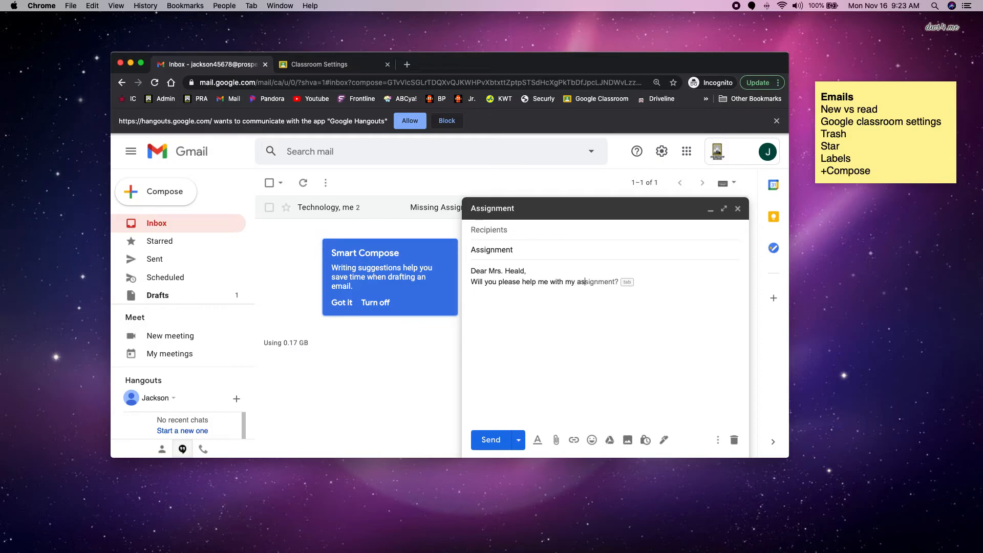
text(astronomy assignment?)
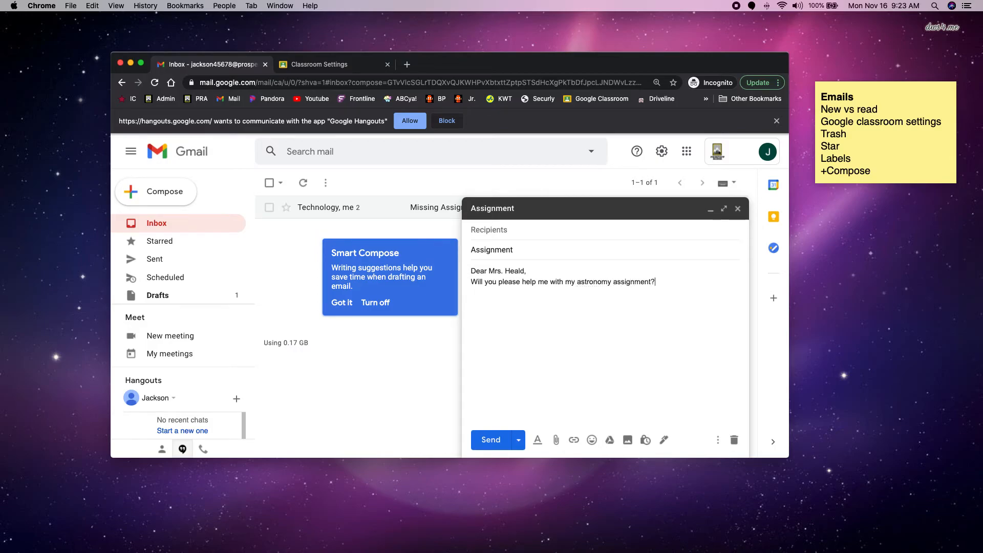
text(I'm confused abou)
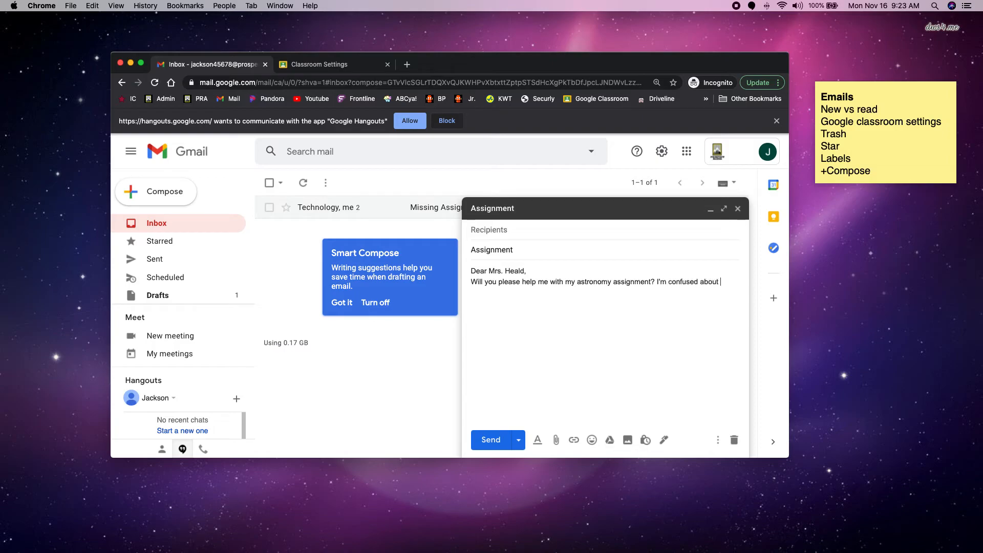
text(the first step of the directions.)
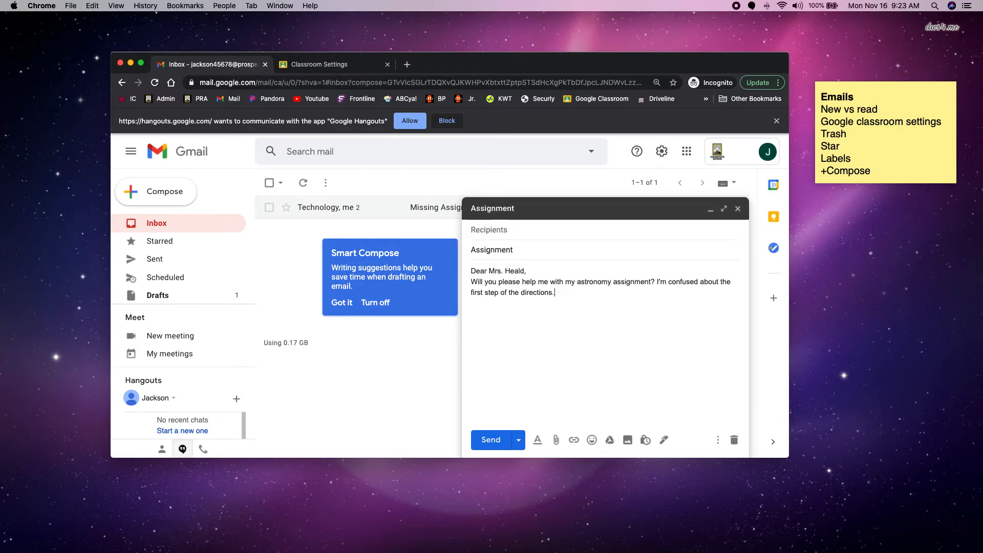
text(Thank you so much!)
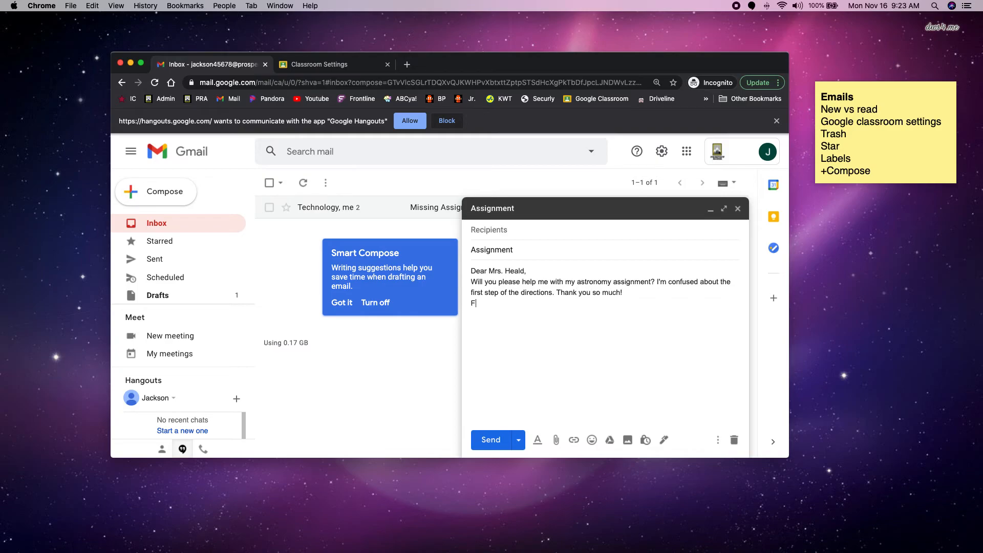
text(rom,)
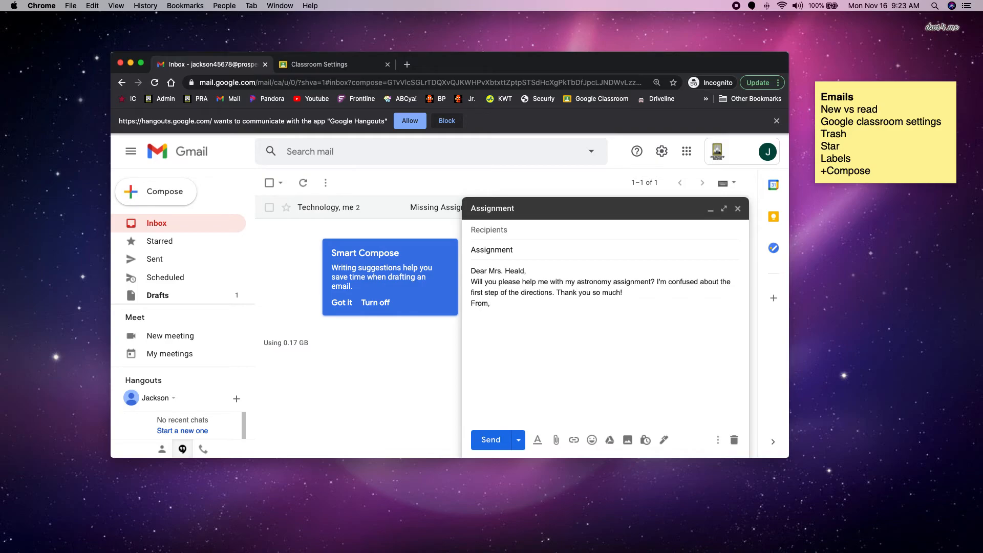
text(Jackson)
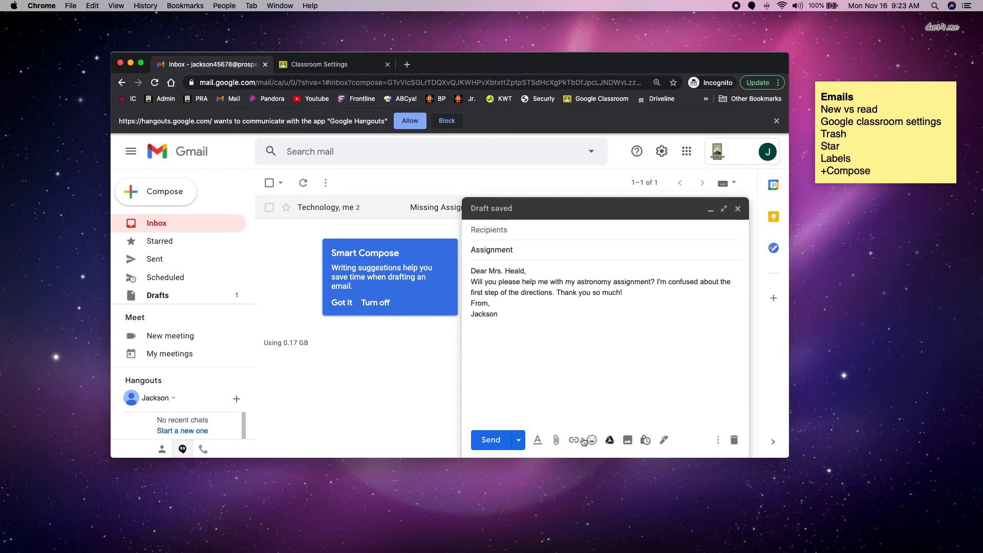
click(538, 439)
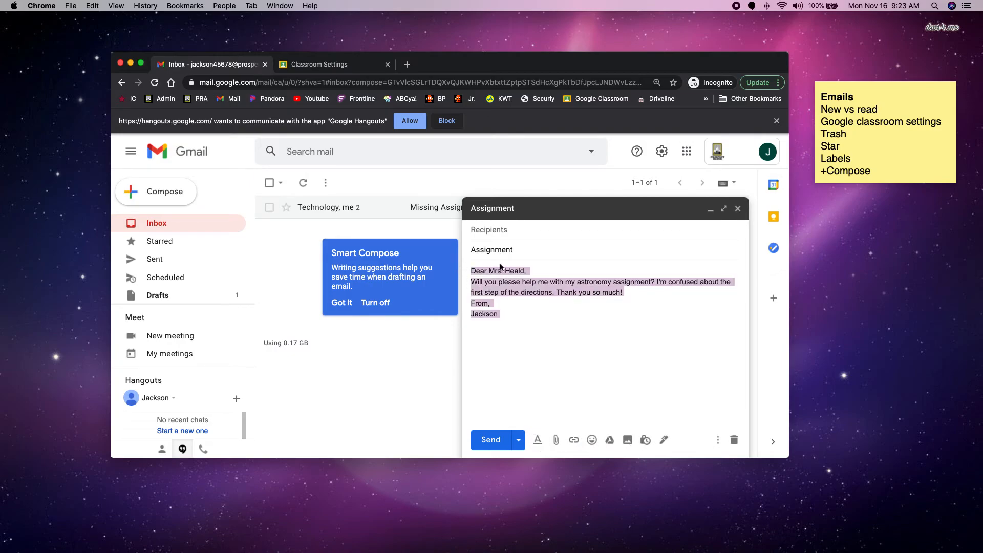
Apply Comic Sans MS to the message body, leaving the text colour unchanged.
click(579, 409)
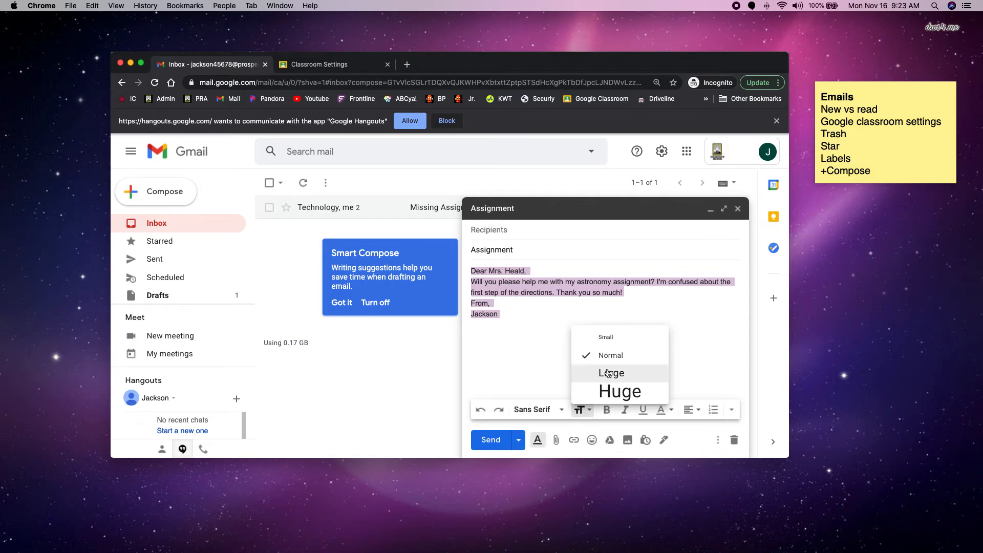
click(534, 410)
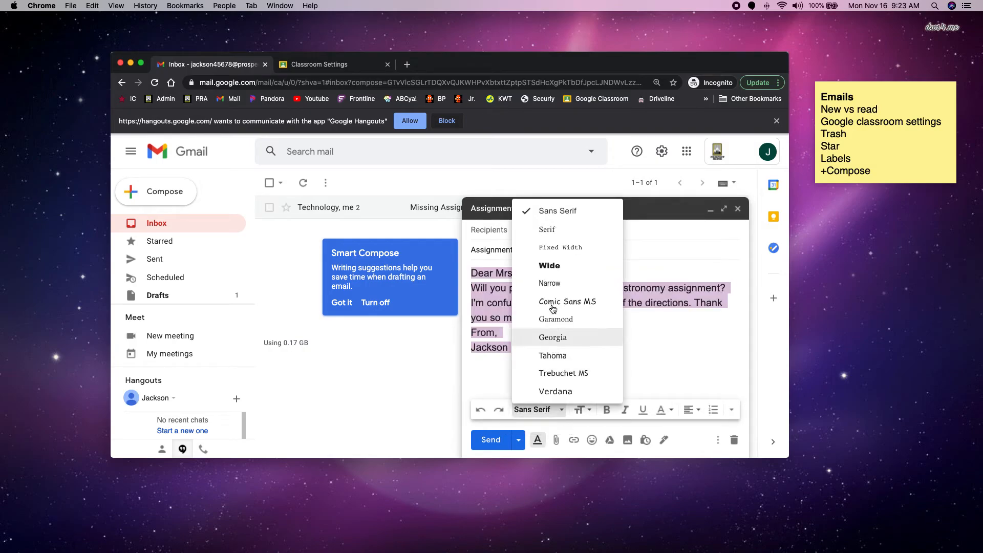
click(568, 302)
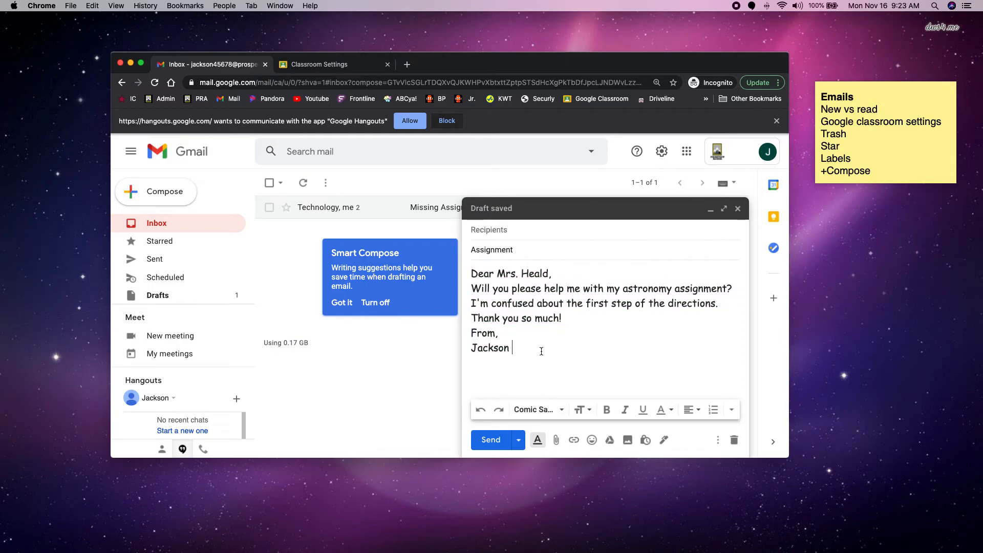
click(661, 410)
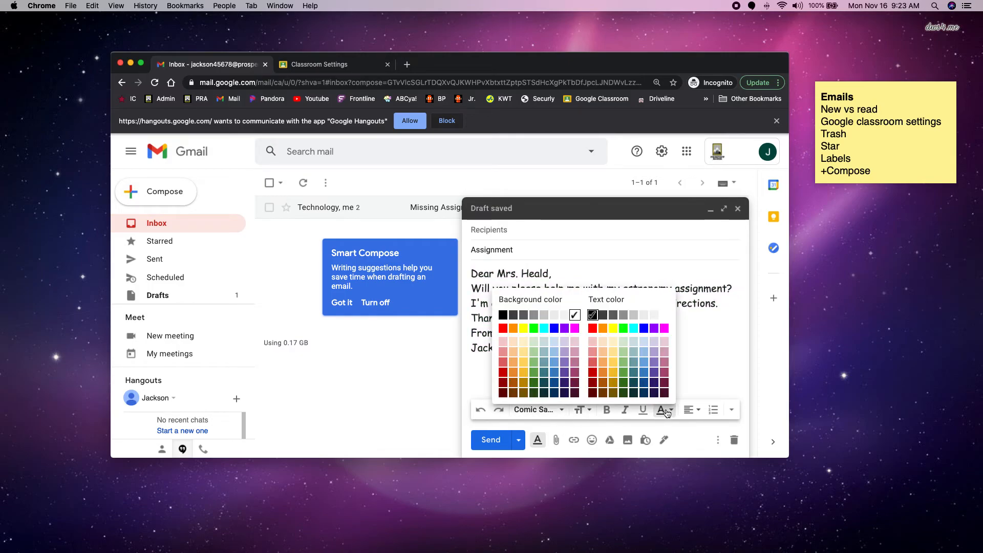
click(663, 409)
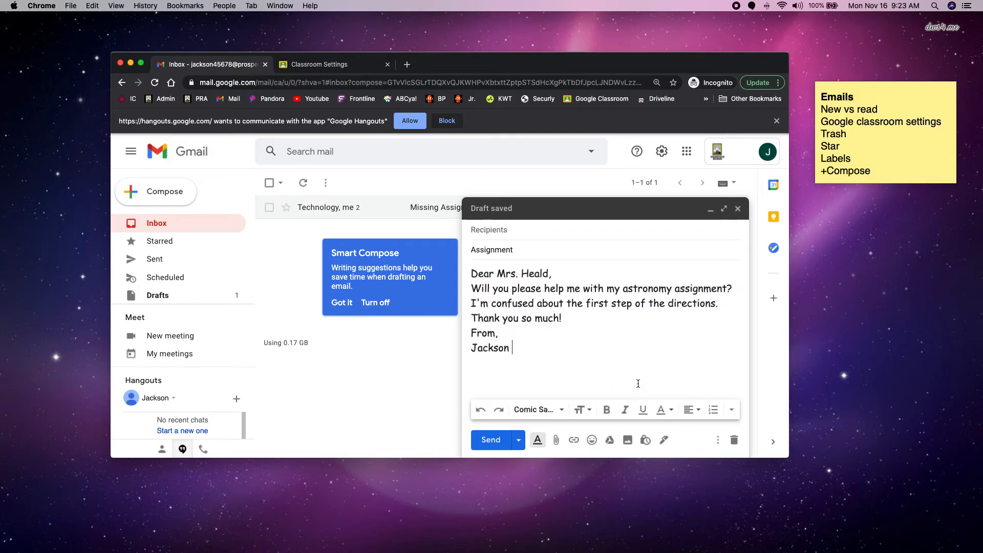
click(661, 410)
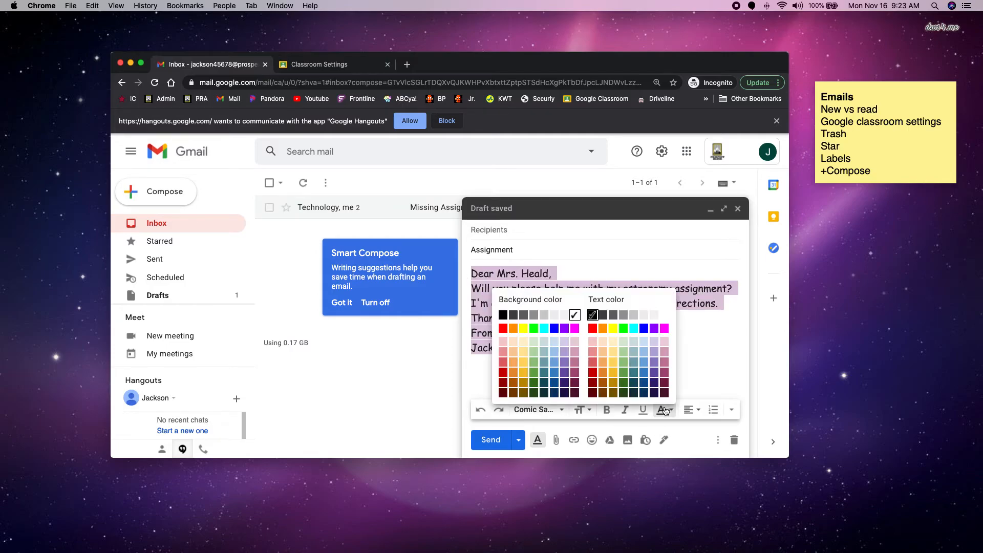
click(622, 327)
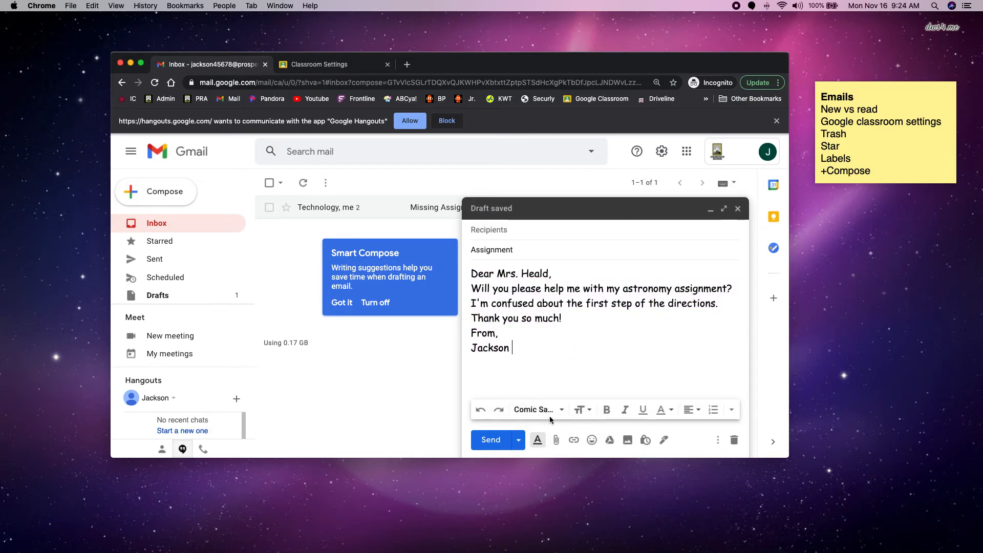
mouse_move(555, 440)
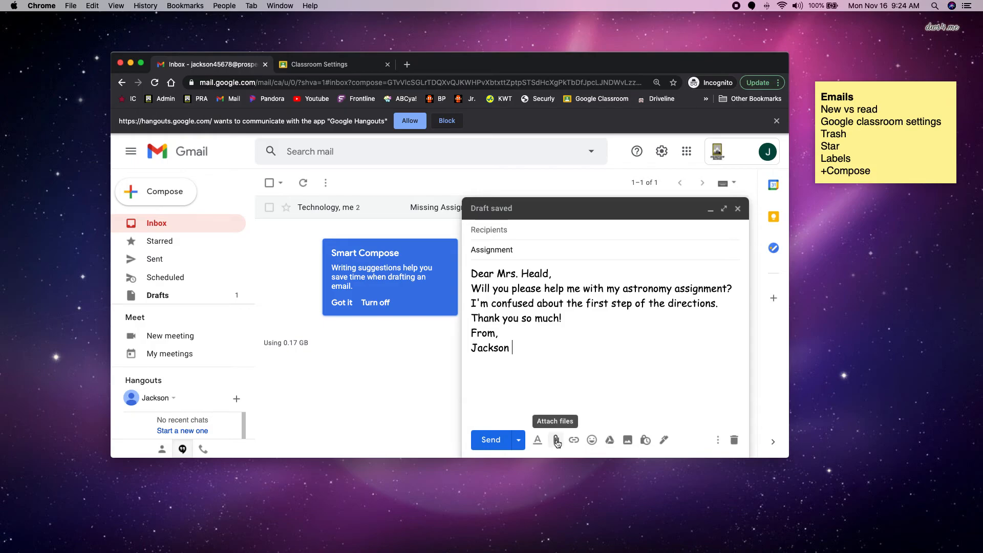
mouse_move(574, 440)
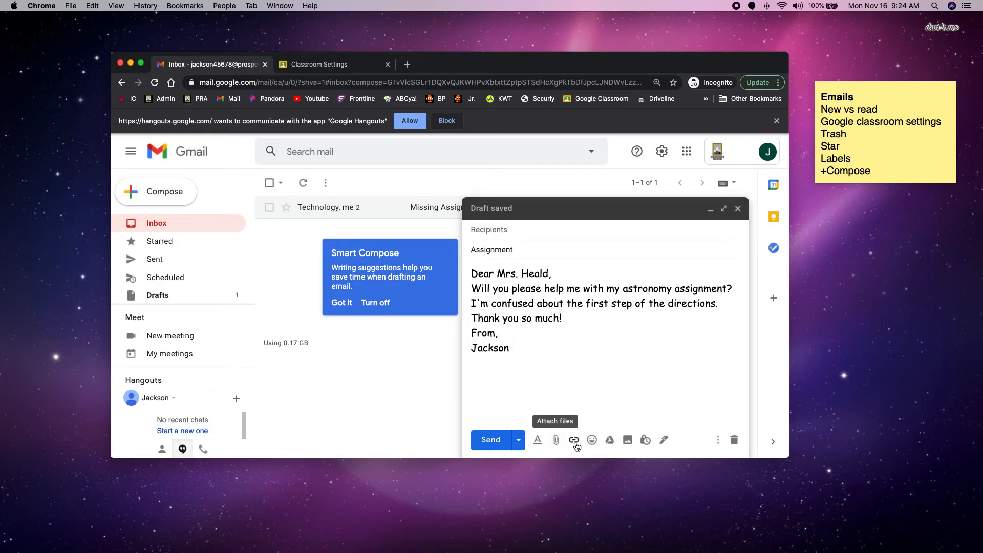
Insert a smiling face emoji after the astronomy assignment question.
click(591, 439)
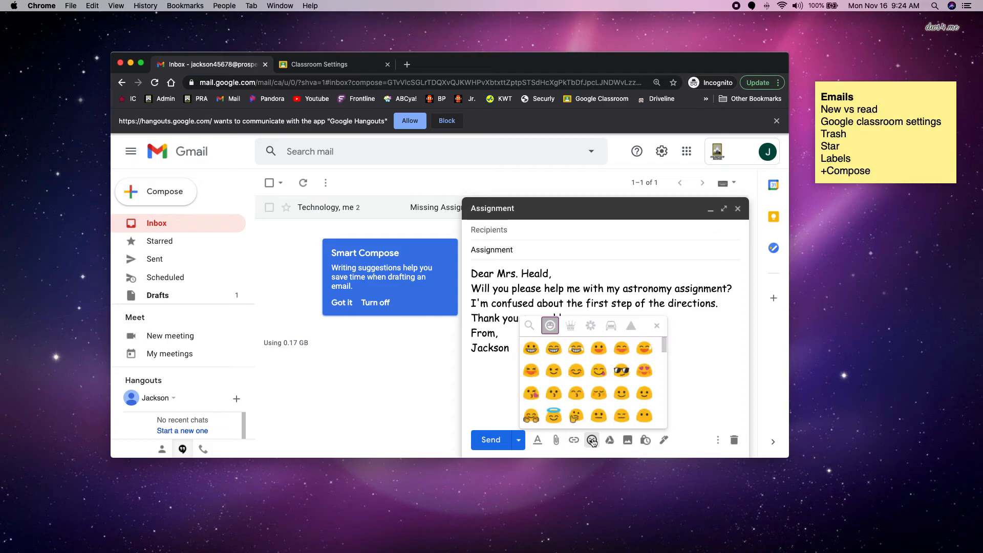
mouse_move(654, 386)
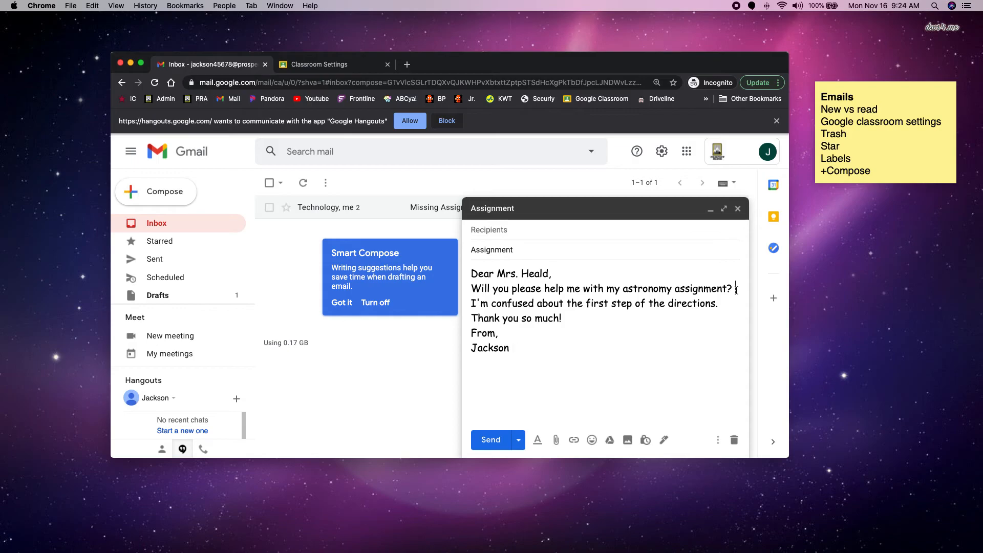
click(592, 439)
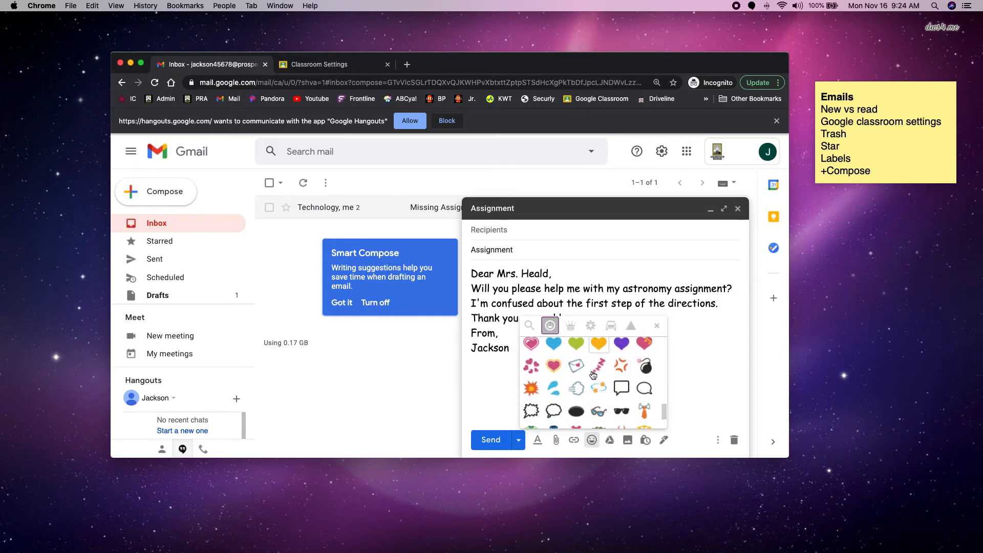
click(550, 324)
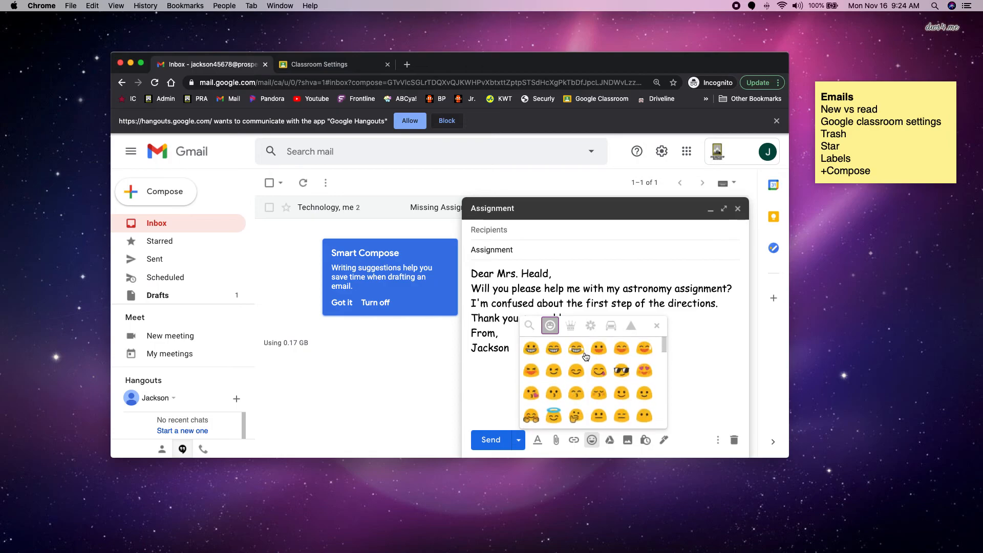
click(550, 349)
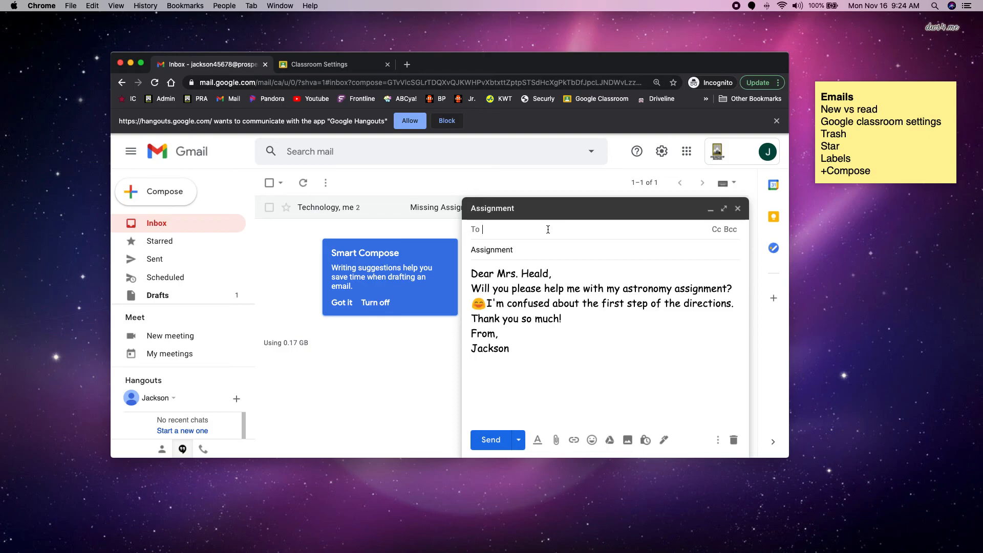
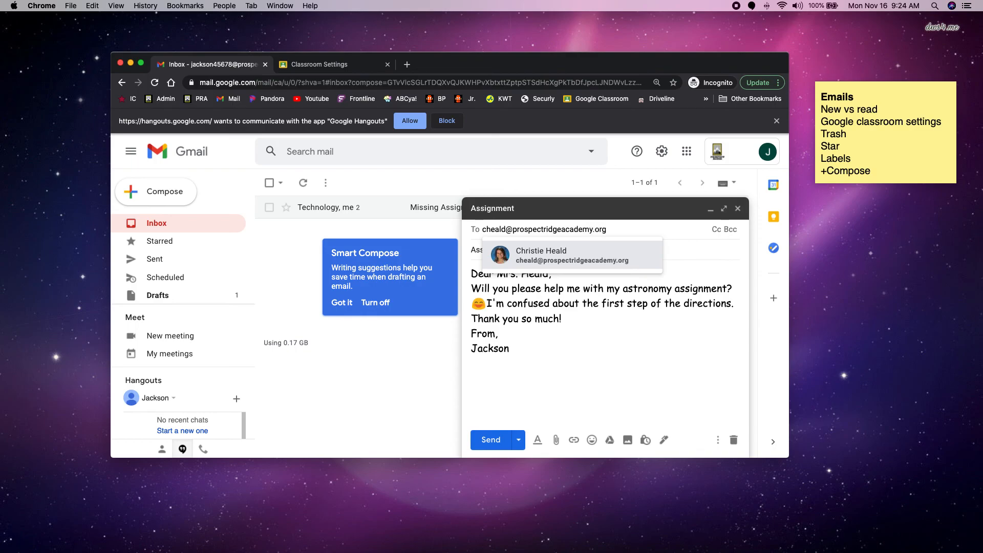
click(571, 255)
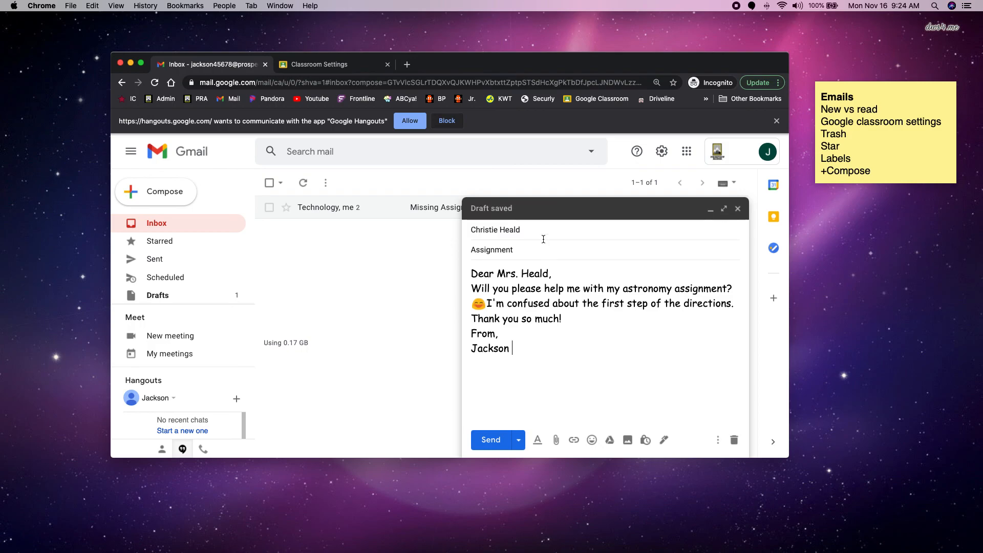
text(chr)
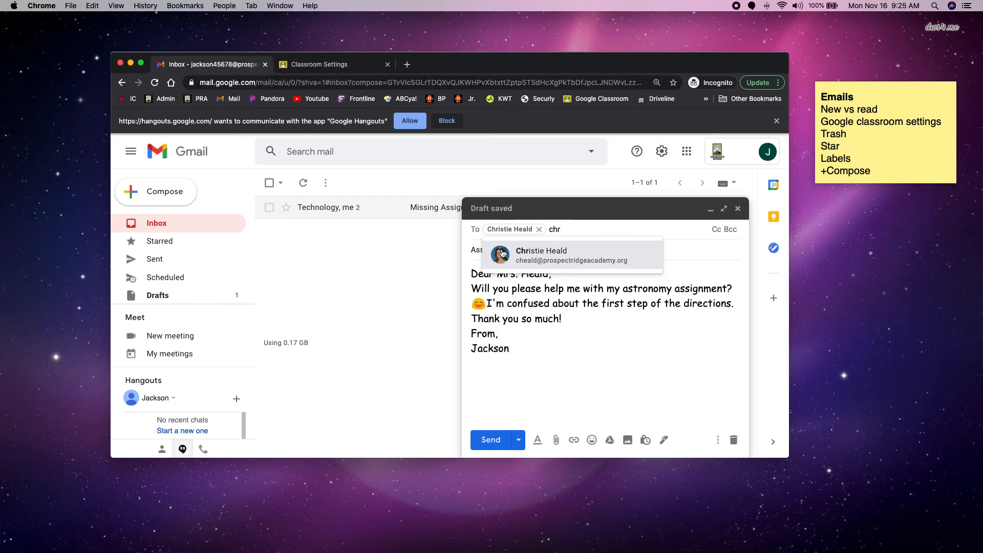
click(541, 255)
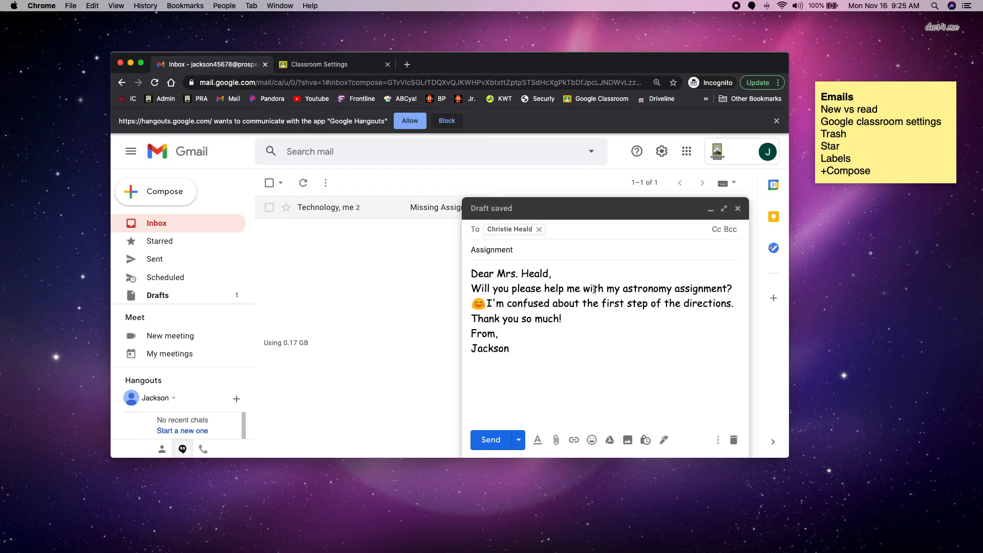
click(491, 440)
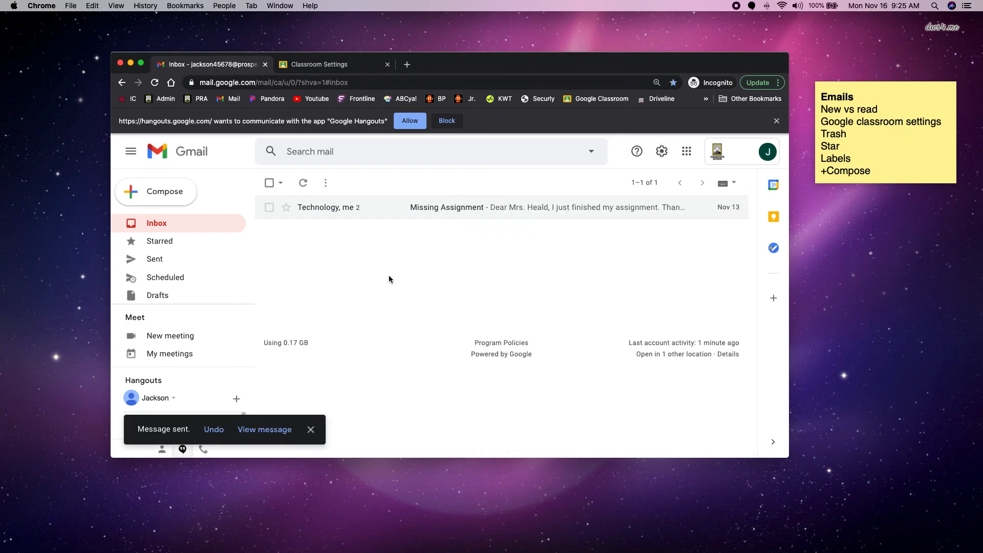
mouse_move(387, 282)
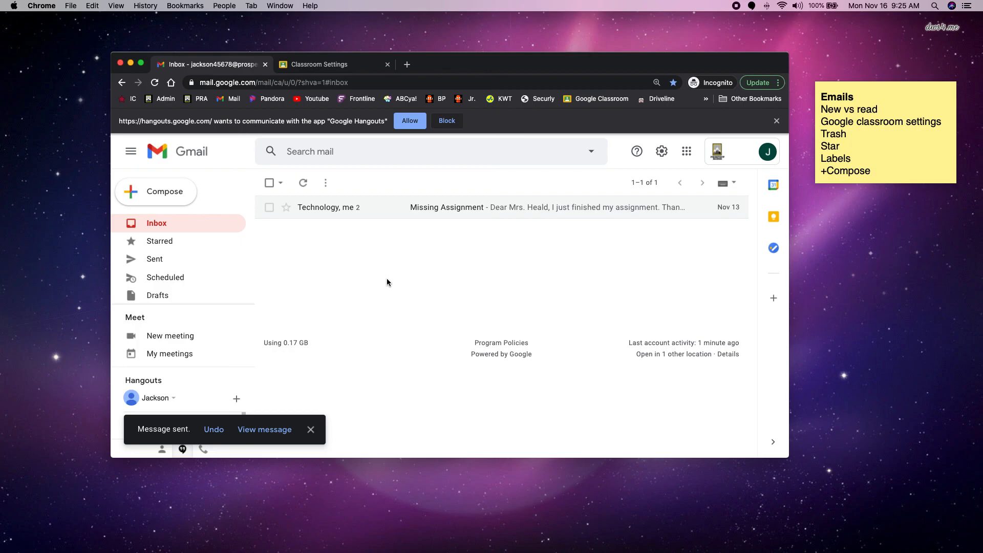